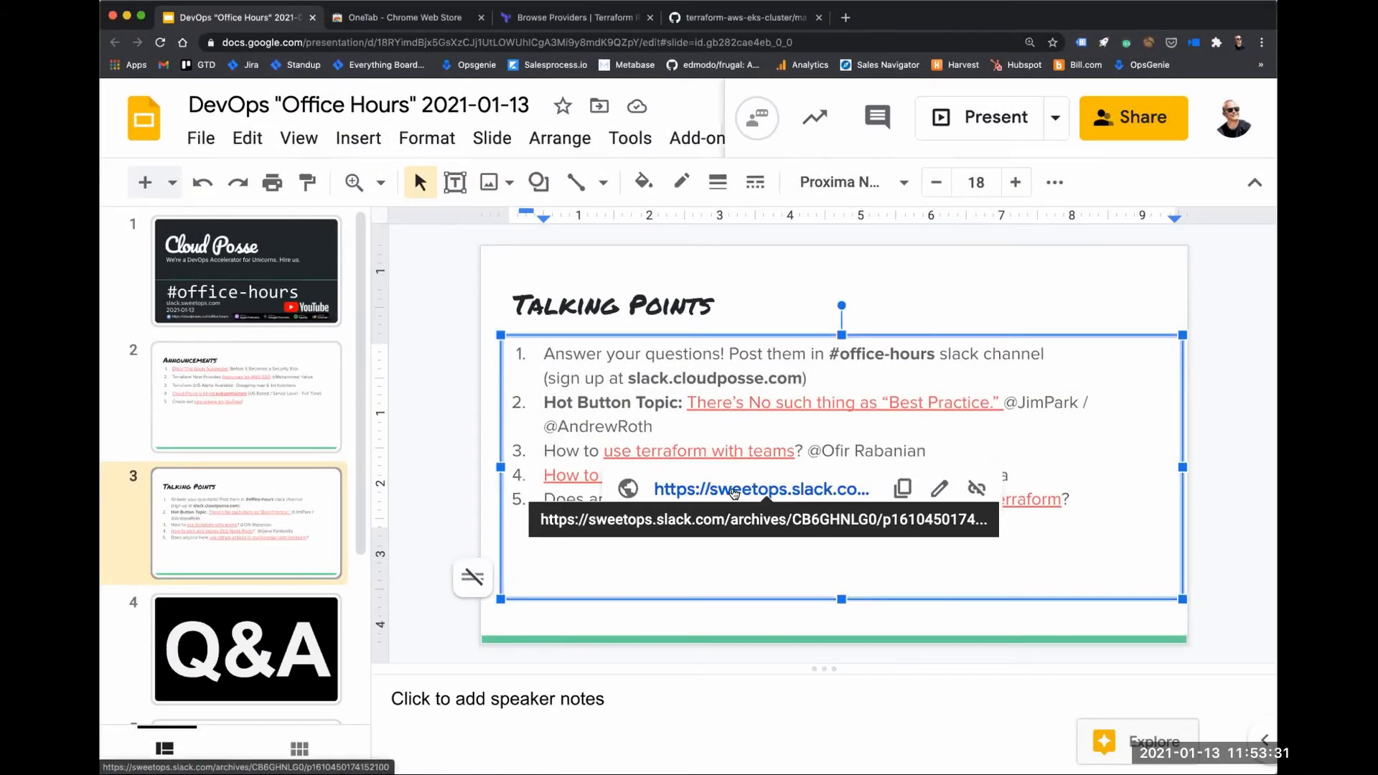
mouse_move(480, 343)
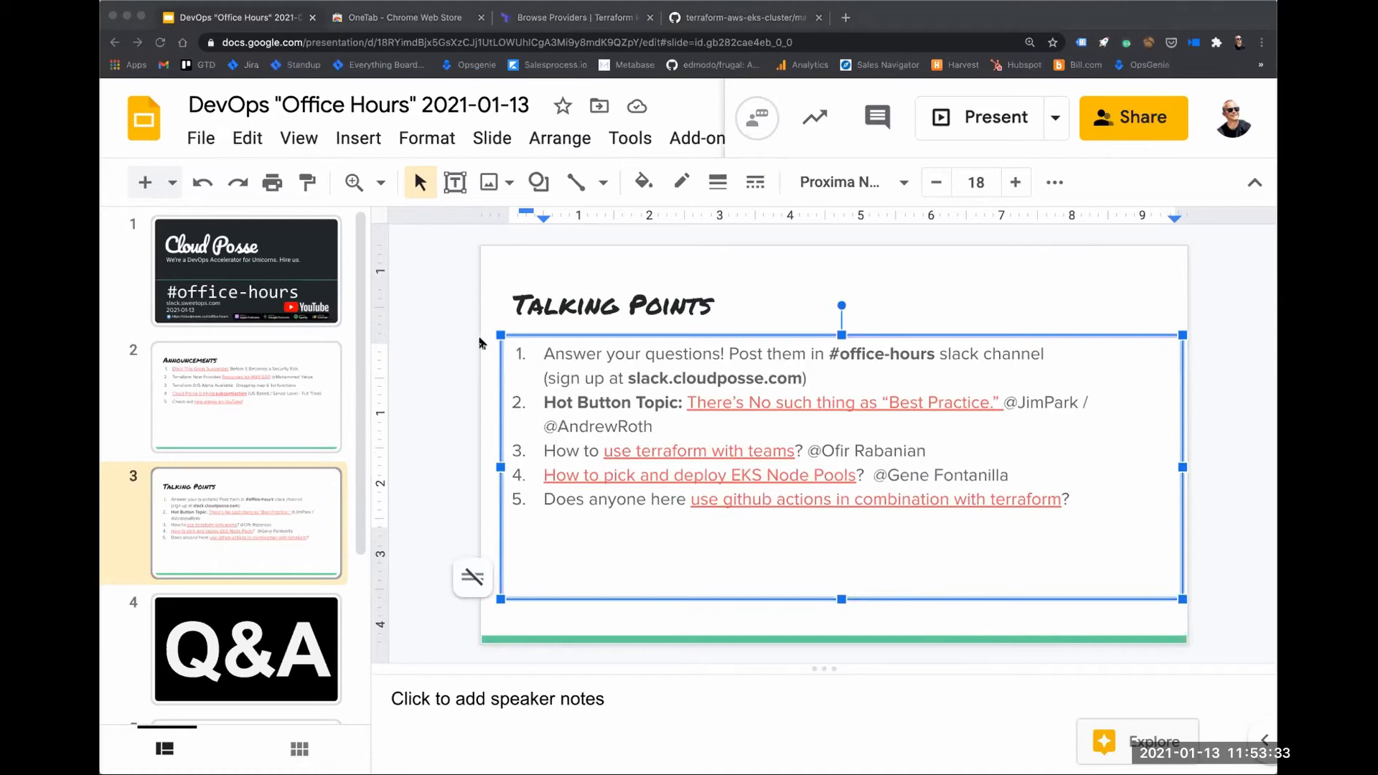
mouse_move(452, 272)
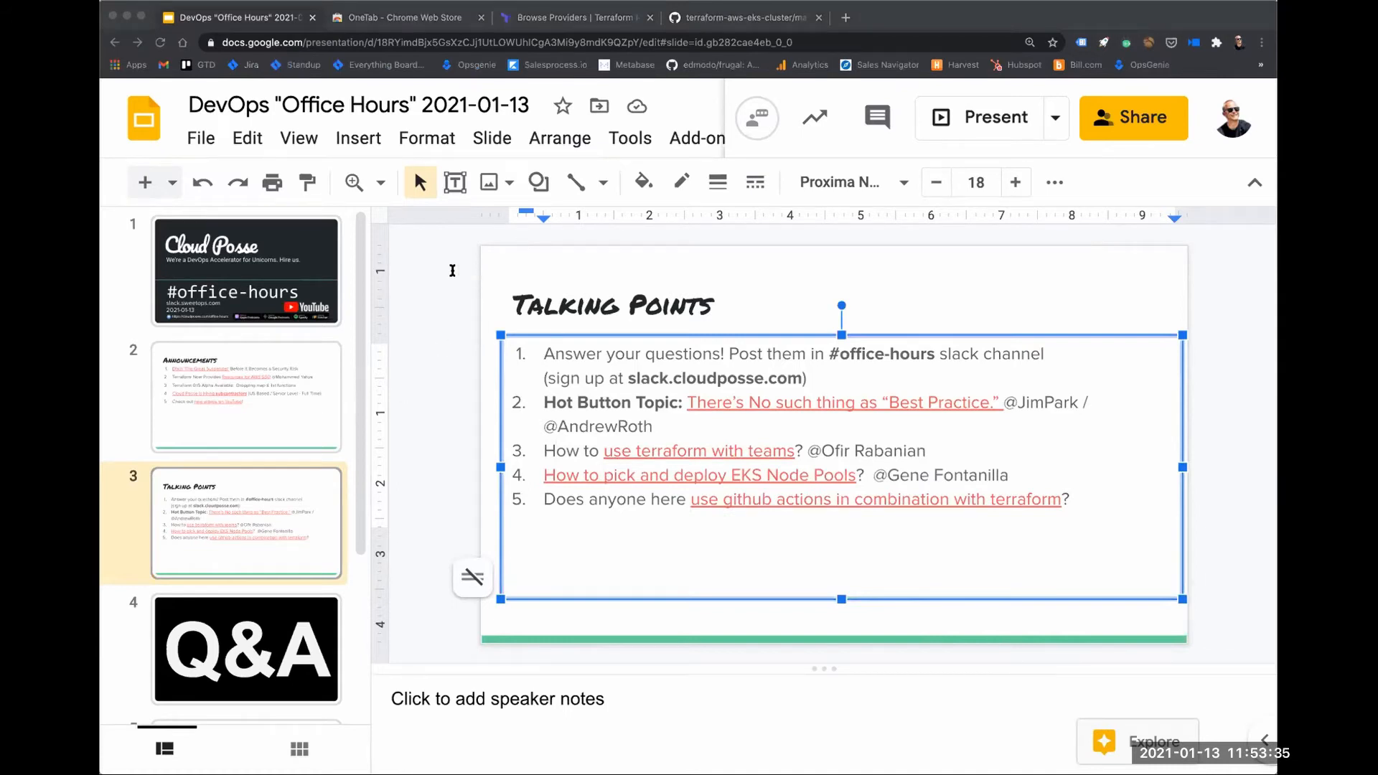
mouse_move(235, 280)
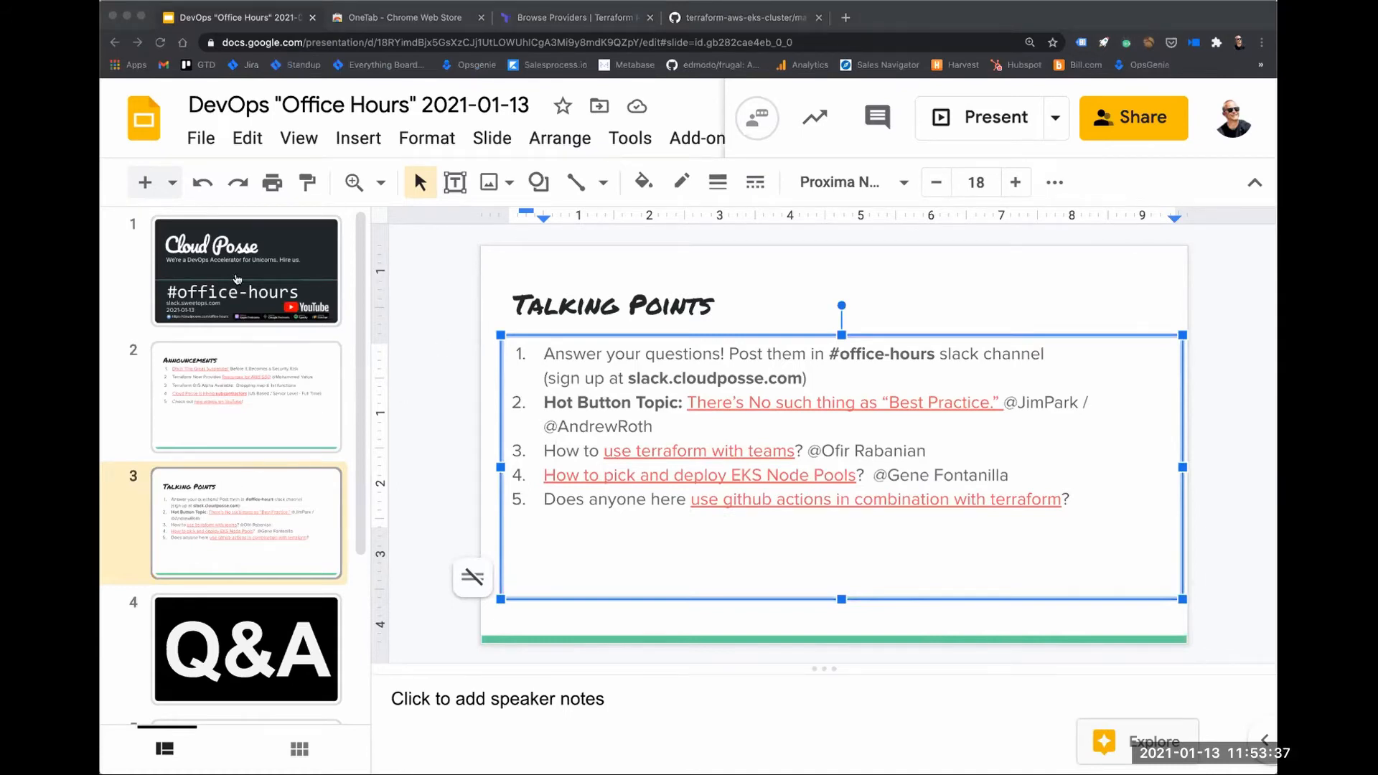
mouse_move(471, 389)
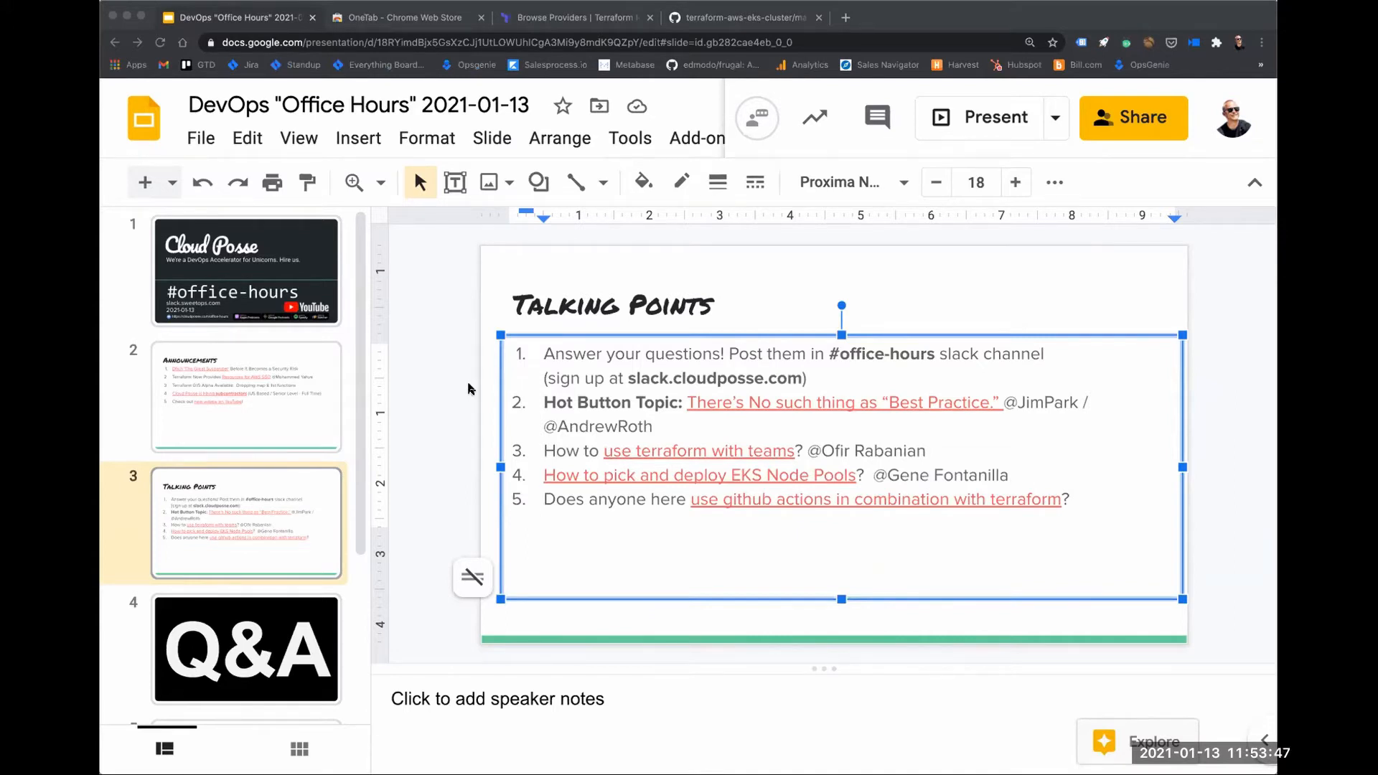
mouse_move(380, 171)
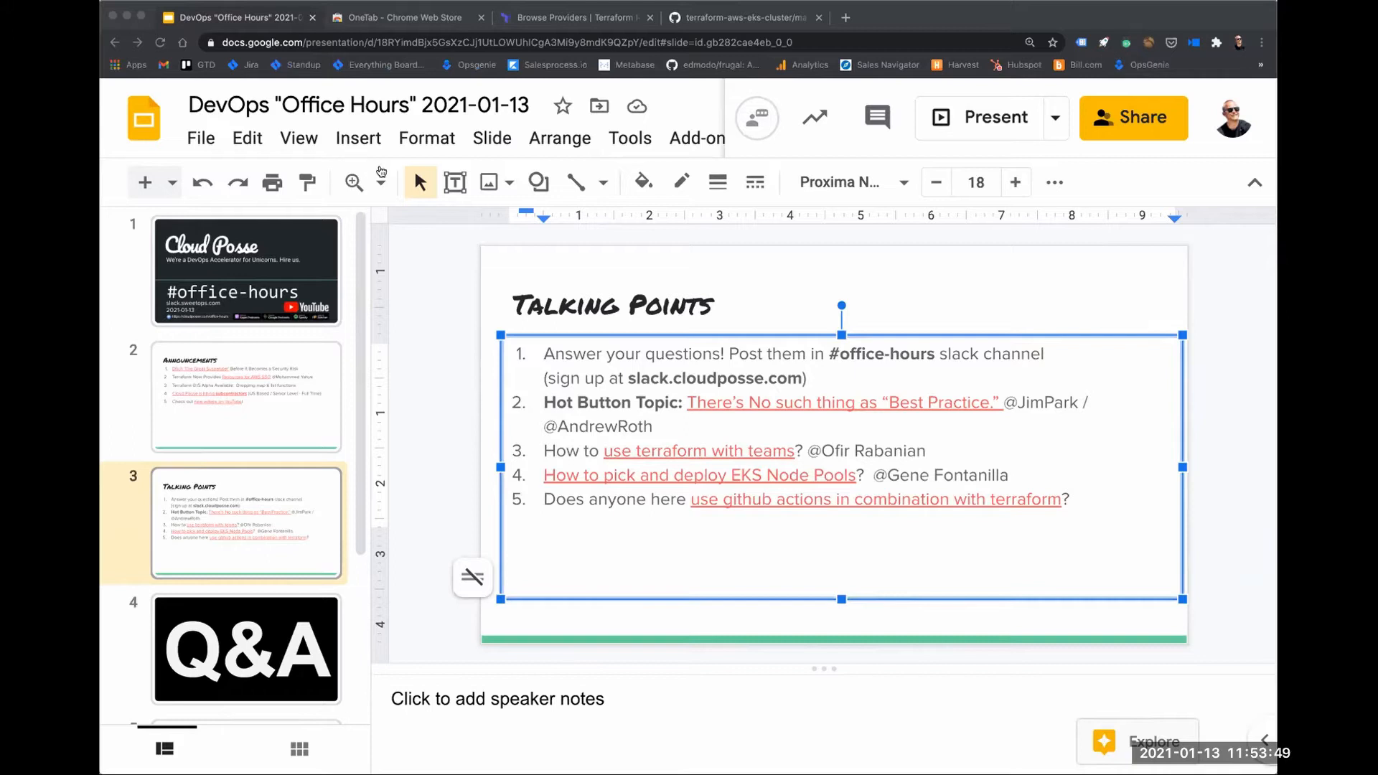
mouse_move(1037, 371)
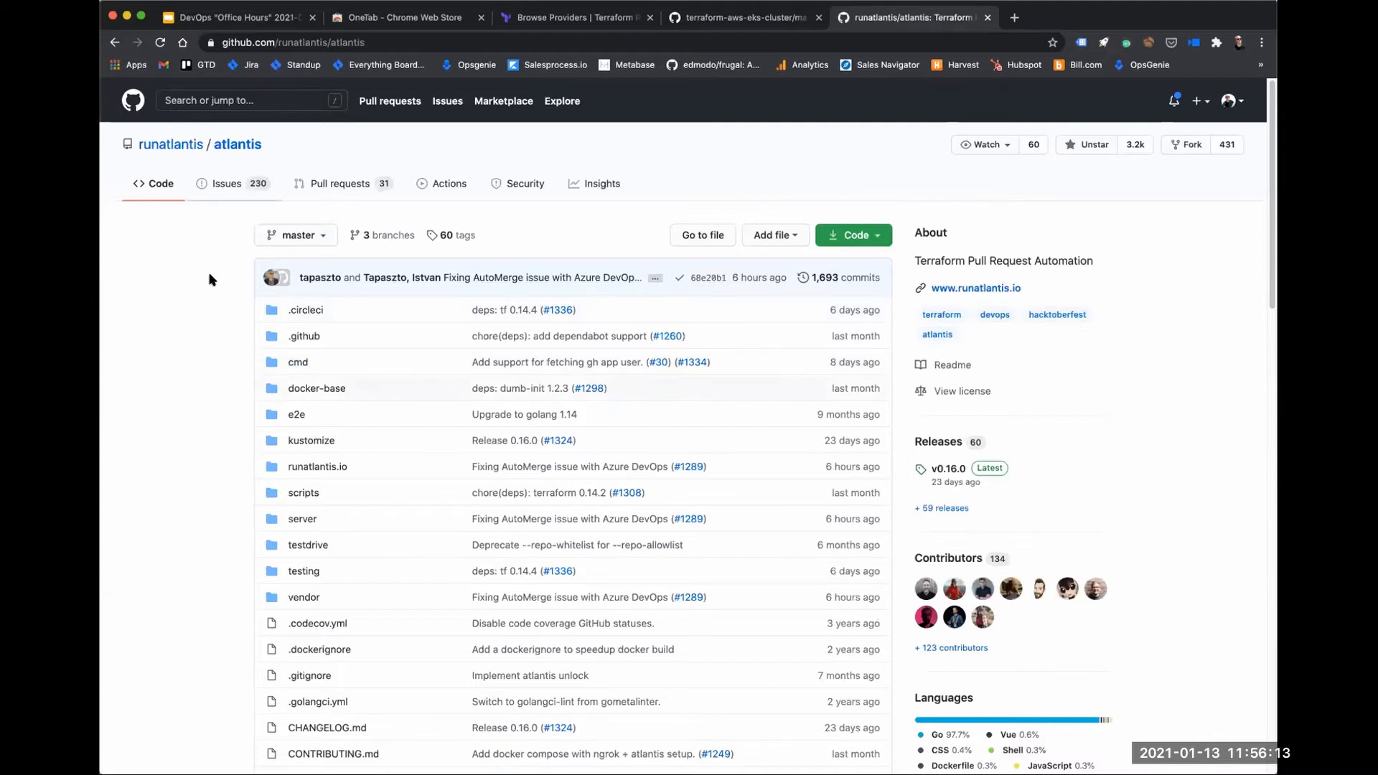
Open the runatlantis.io website from the docs link in the README.
scroll("down", 3)
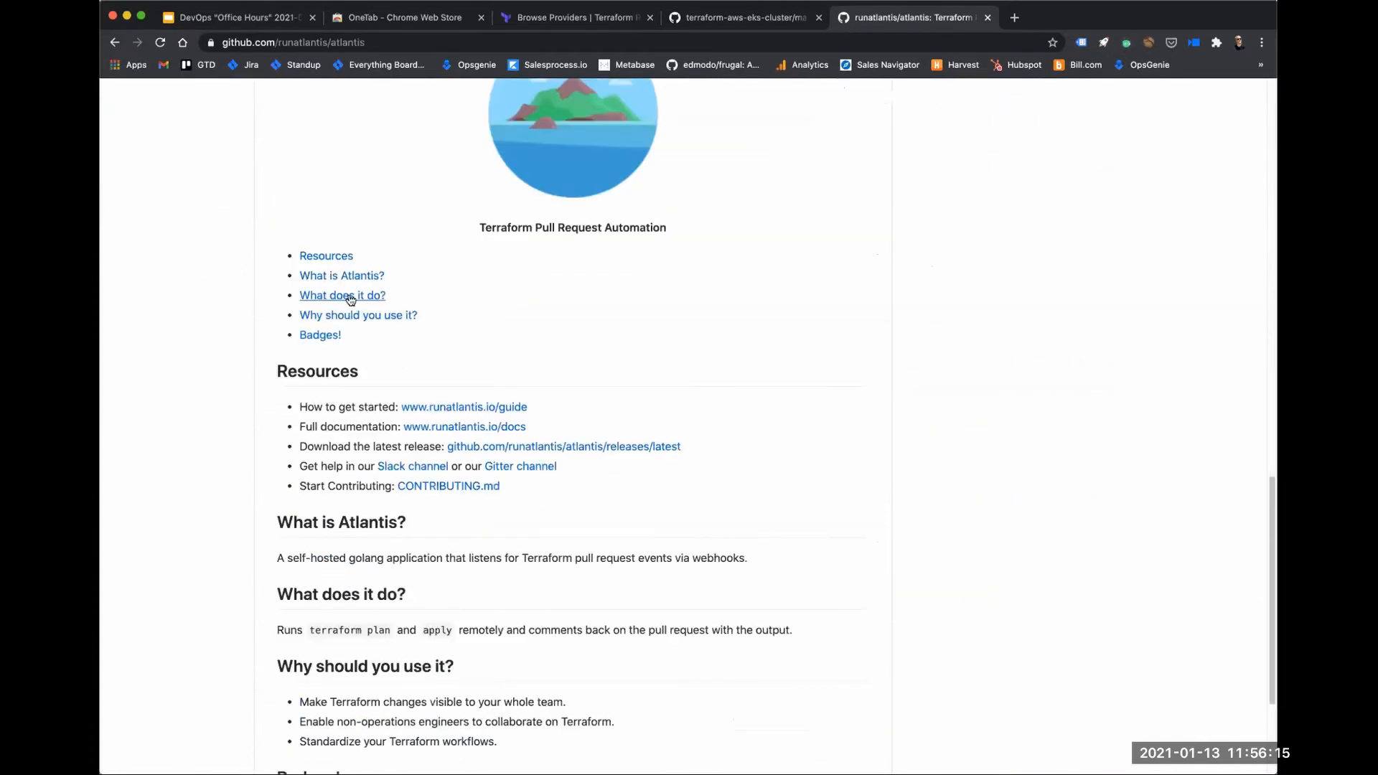
mouse_move(464, 426)
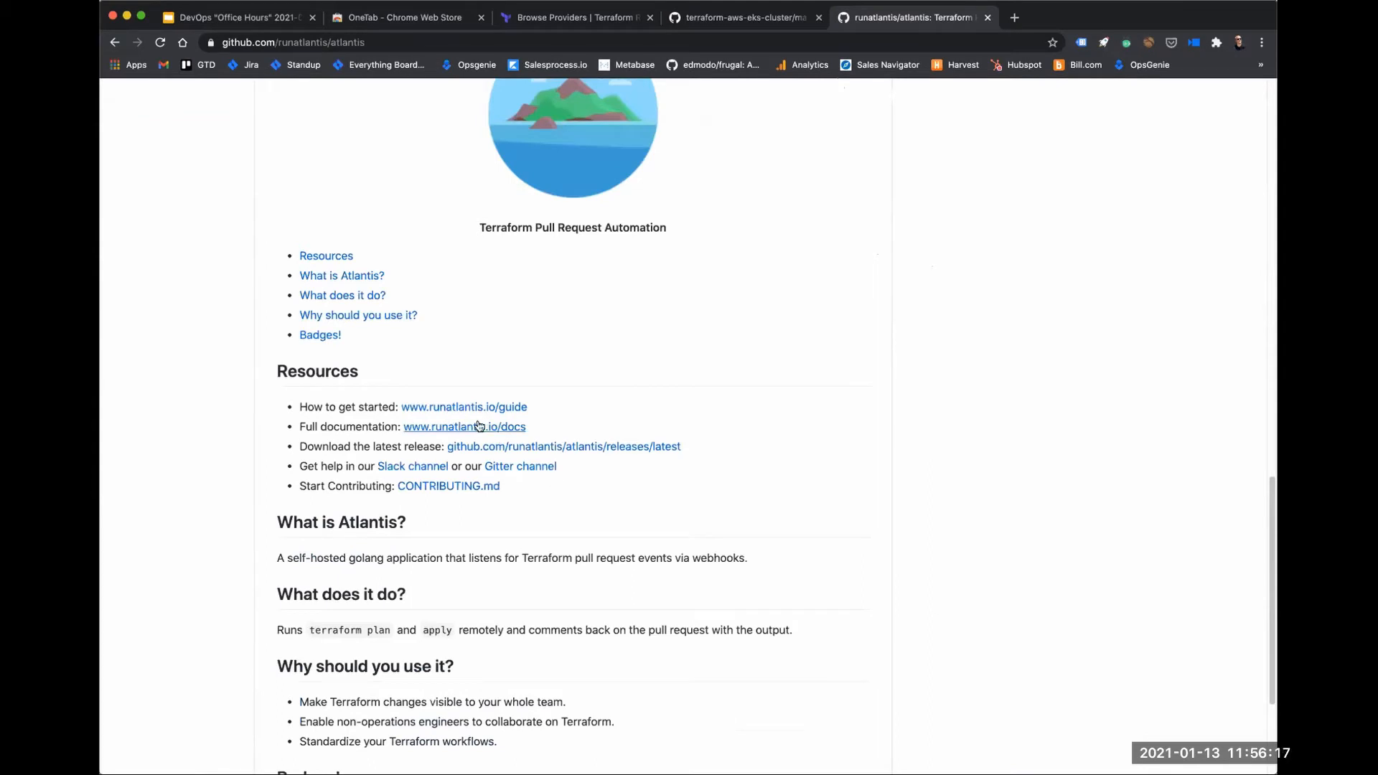
left_click(464, 406)
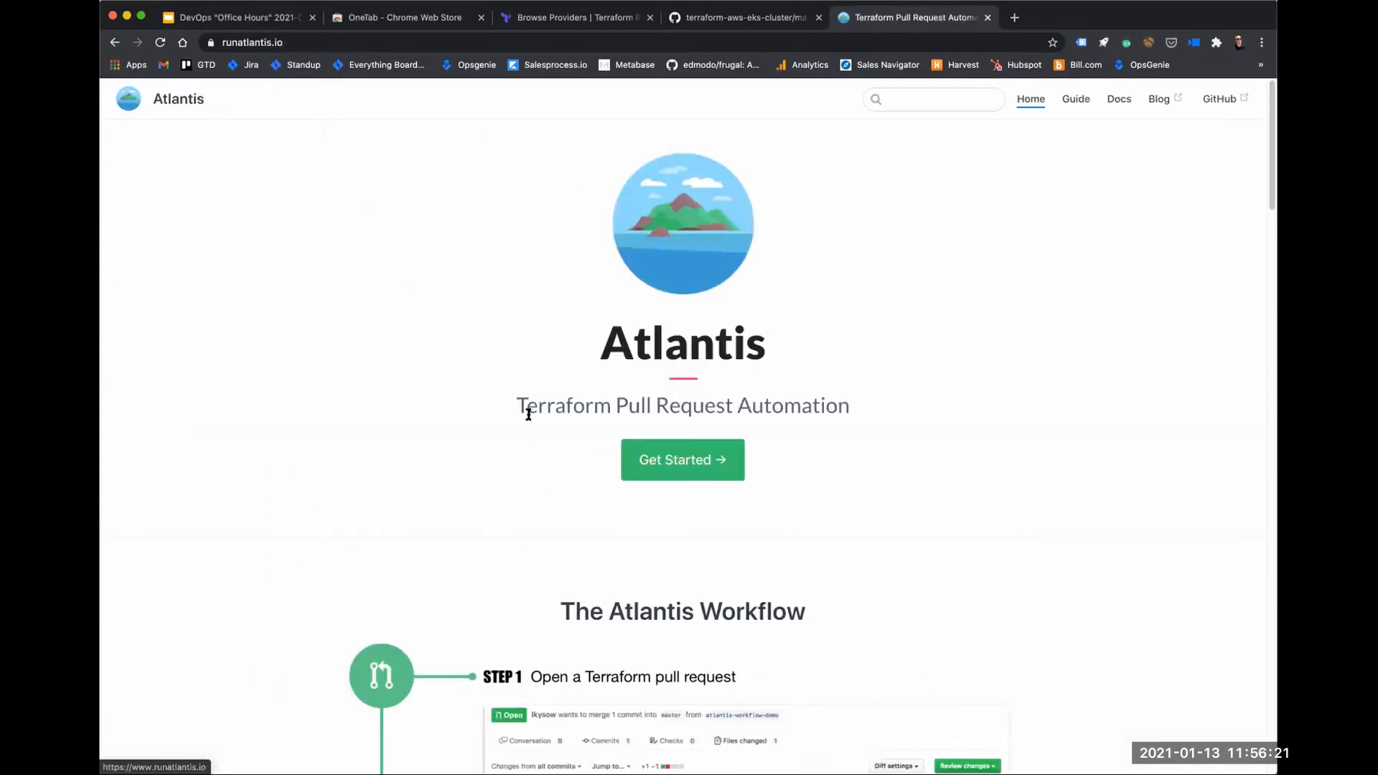
Review the six-step Atlantis Workflow section from opening a pull request to merging.
scroll("down", 3)
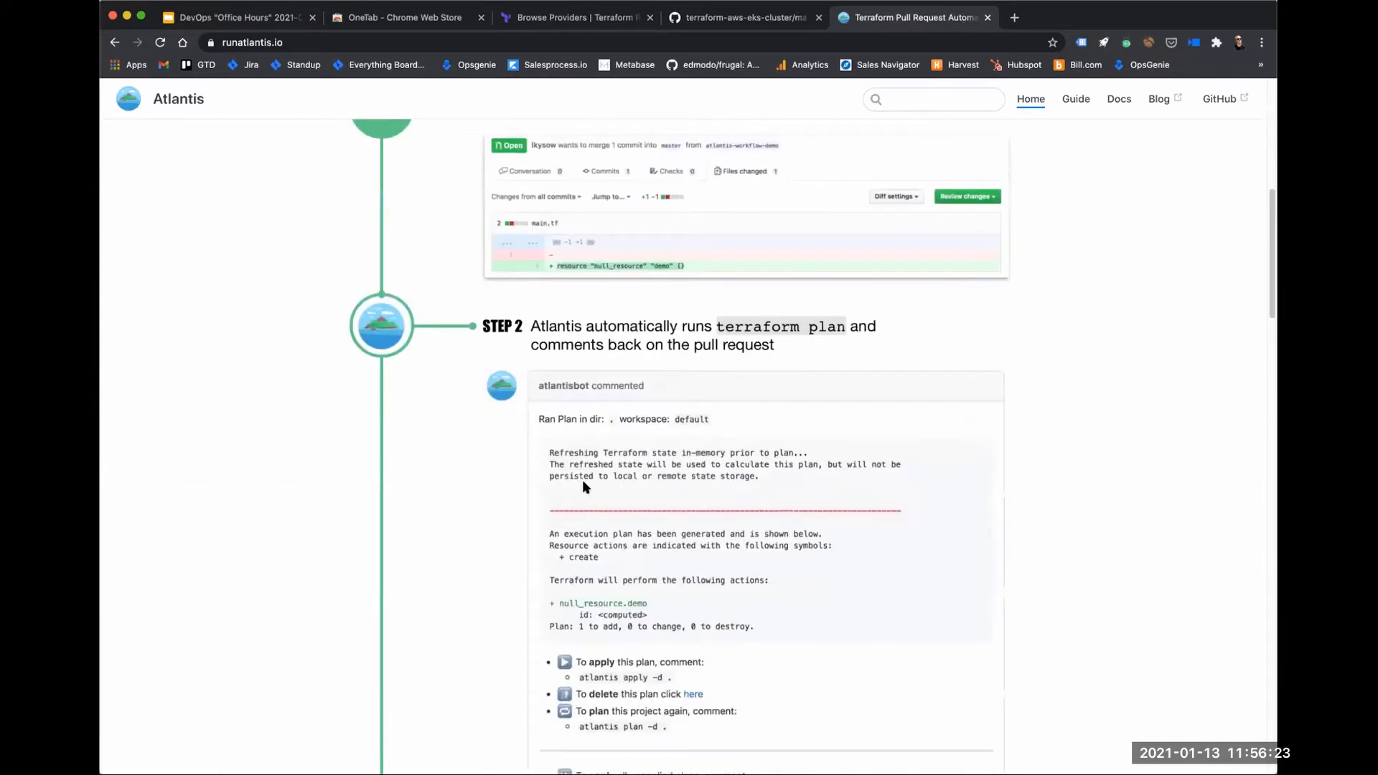
scroll("down", 3)
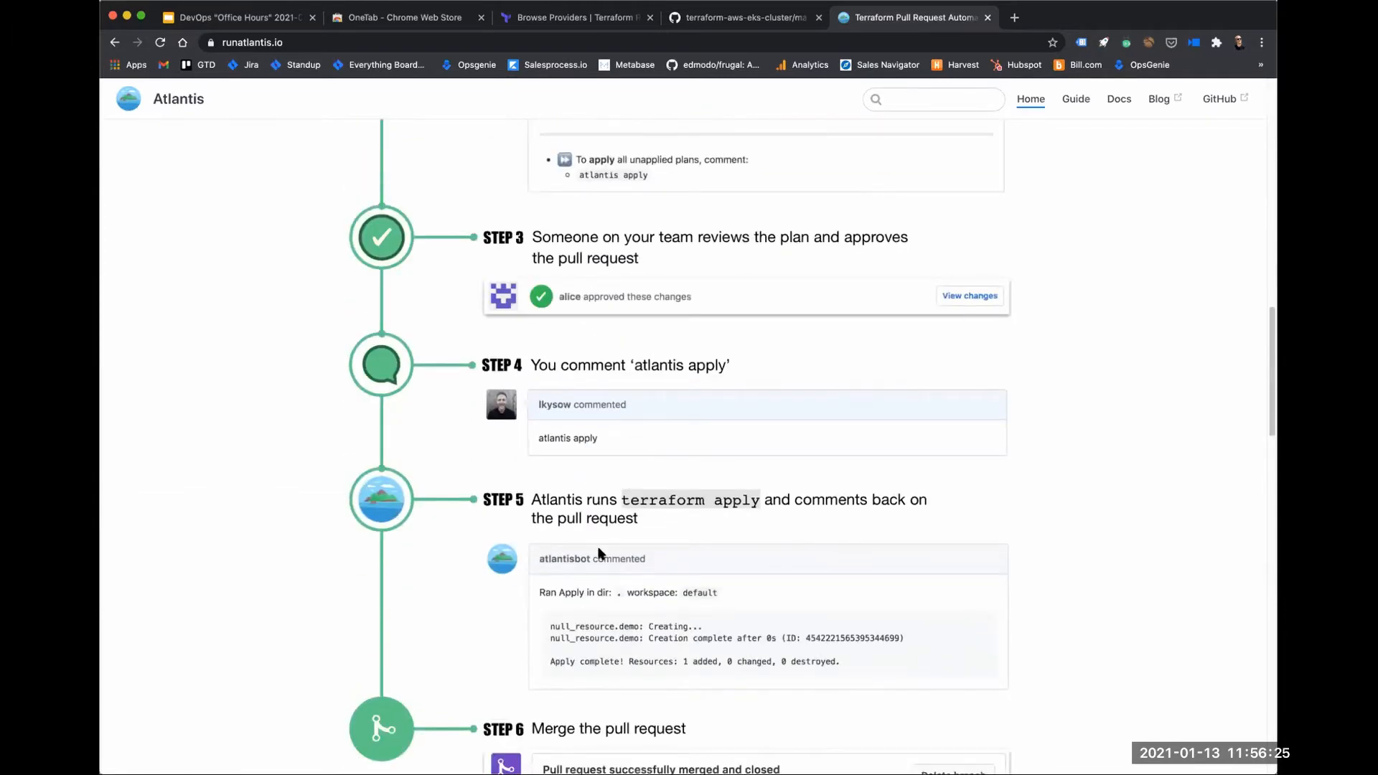
scroll("down", 3)
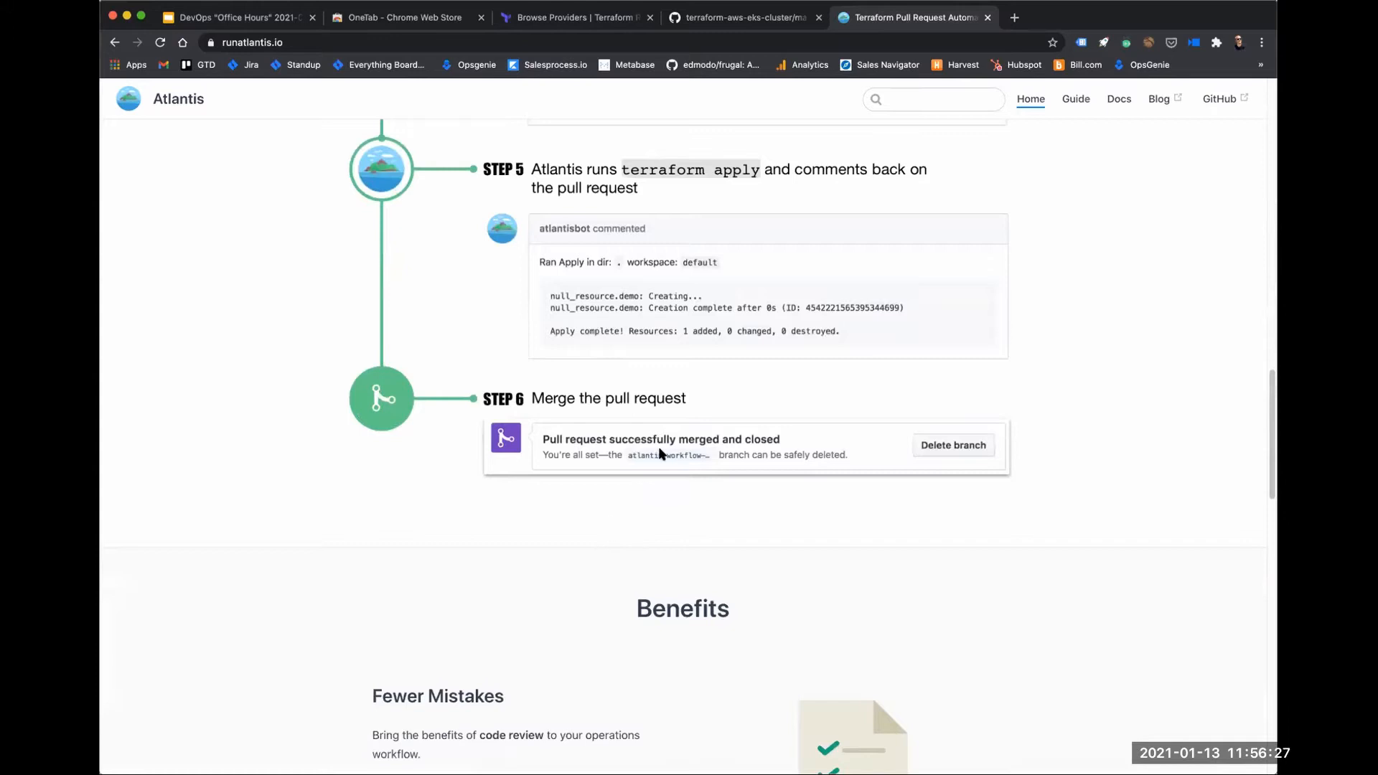
scroll("up", 3)
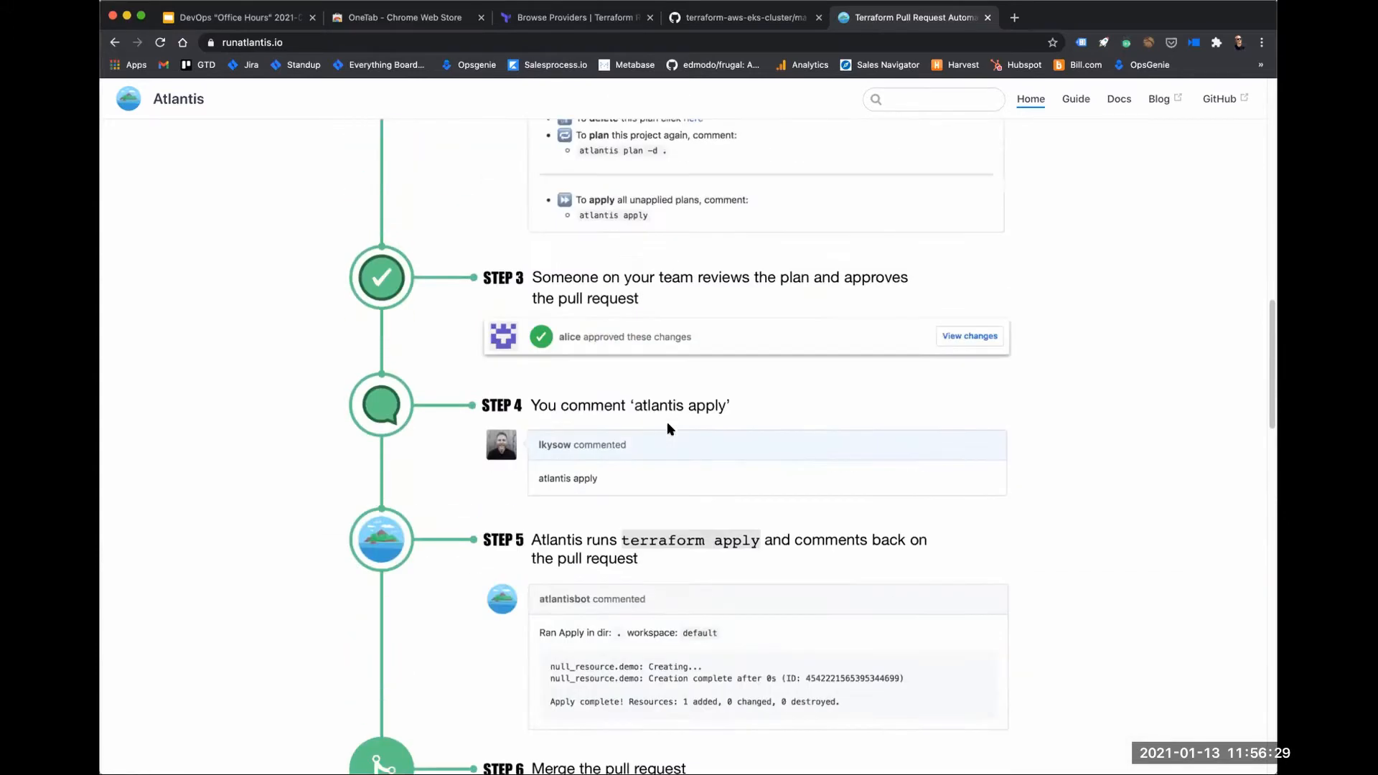
scroll("up", 3)
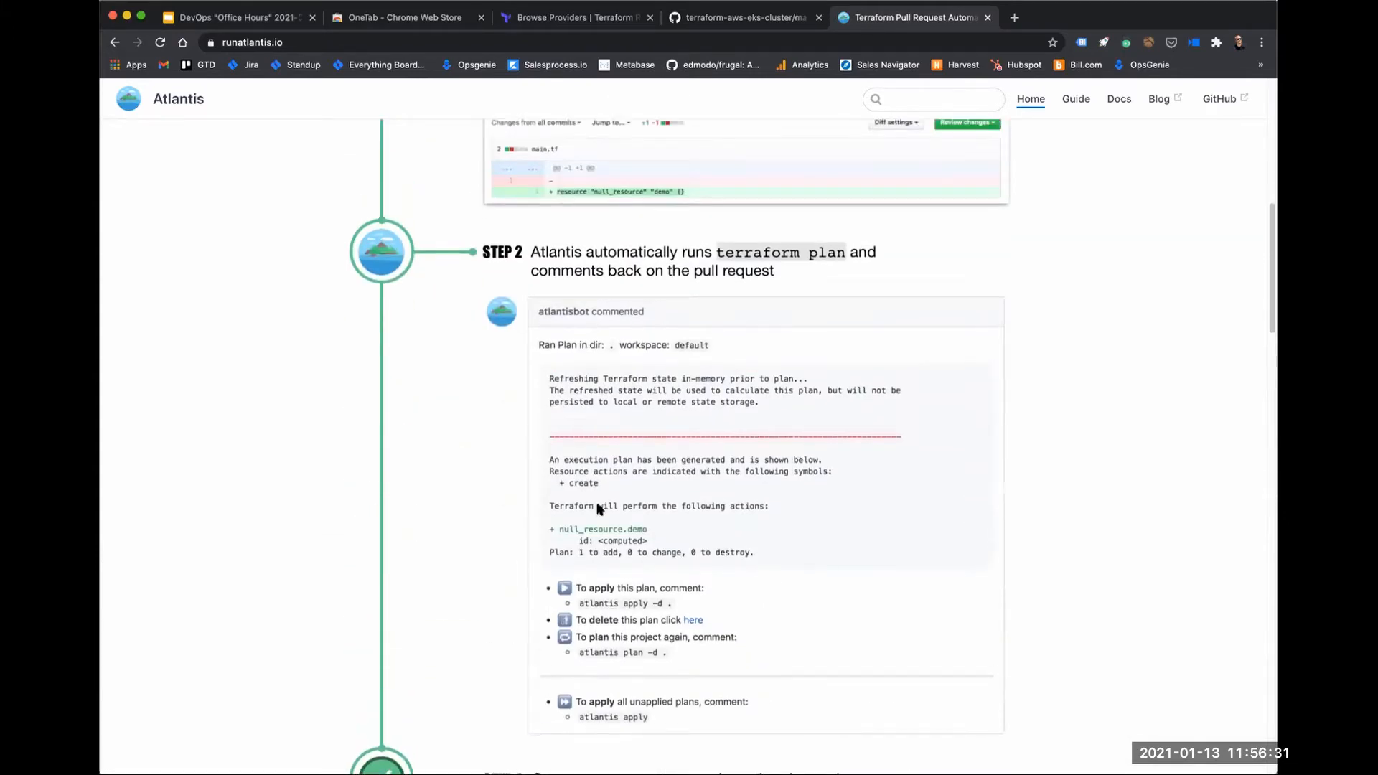
scroll("up", 3)
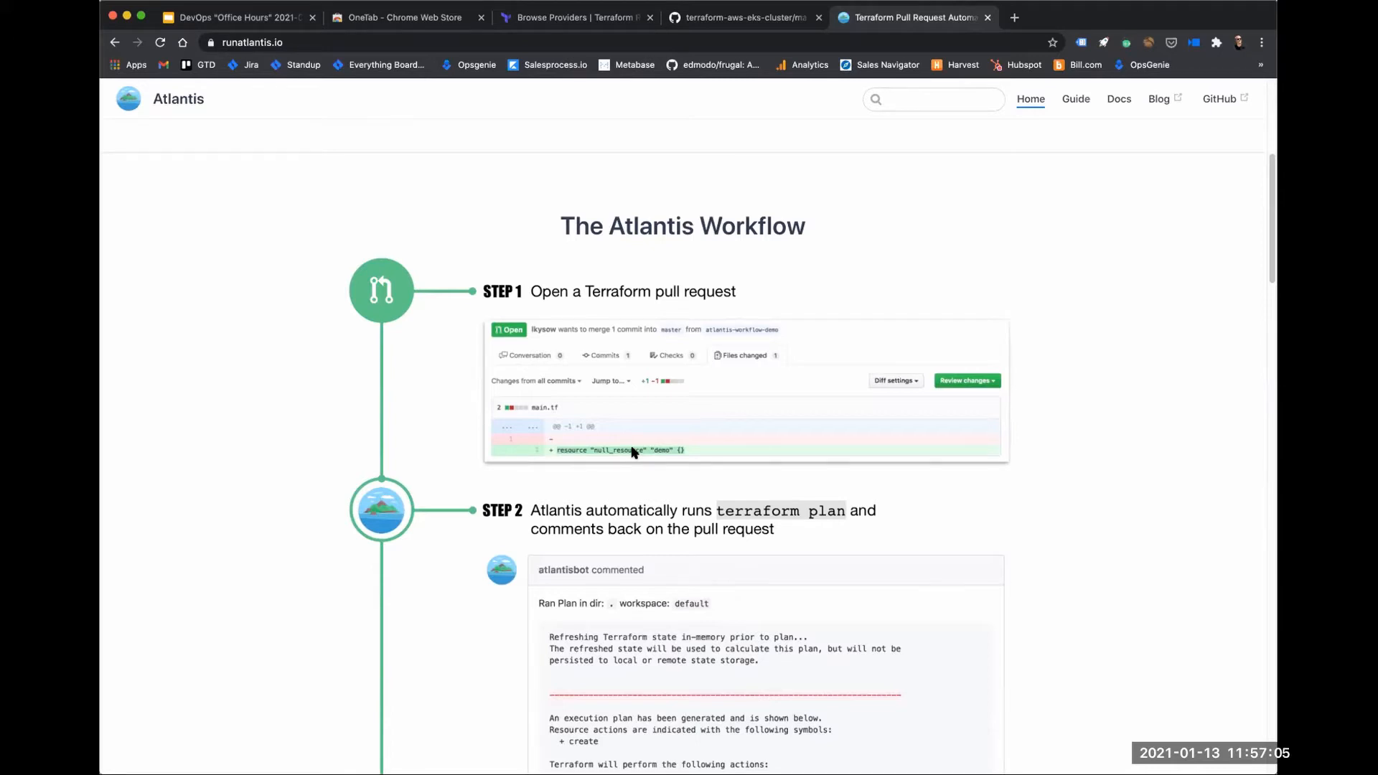
mouse_move(169, 369)
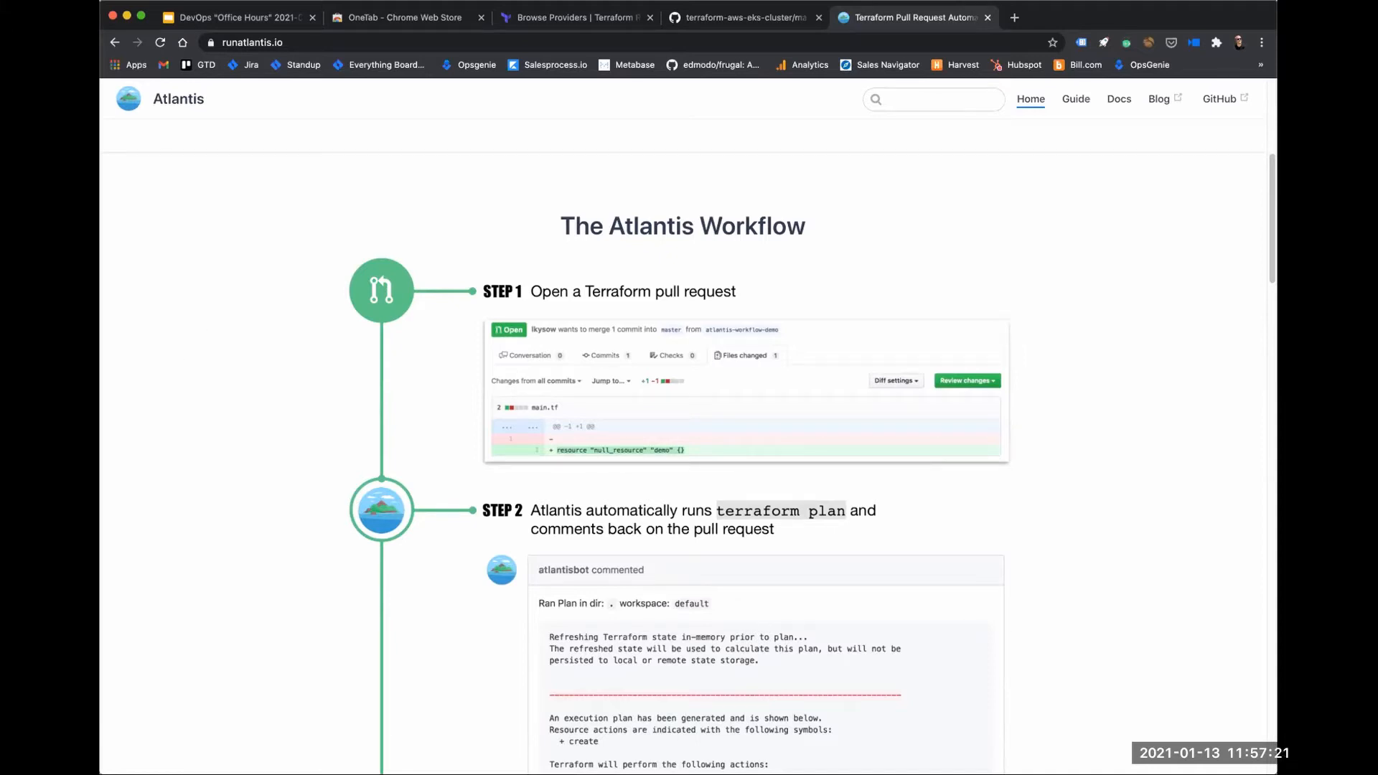
Return to the office-hours slide deck's Talking Points on the GitHub Actions with Terraform question.
left_click(235, 17)
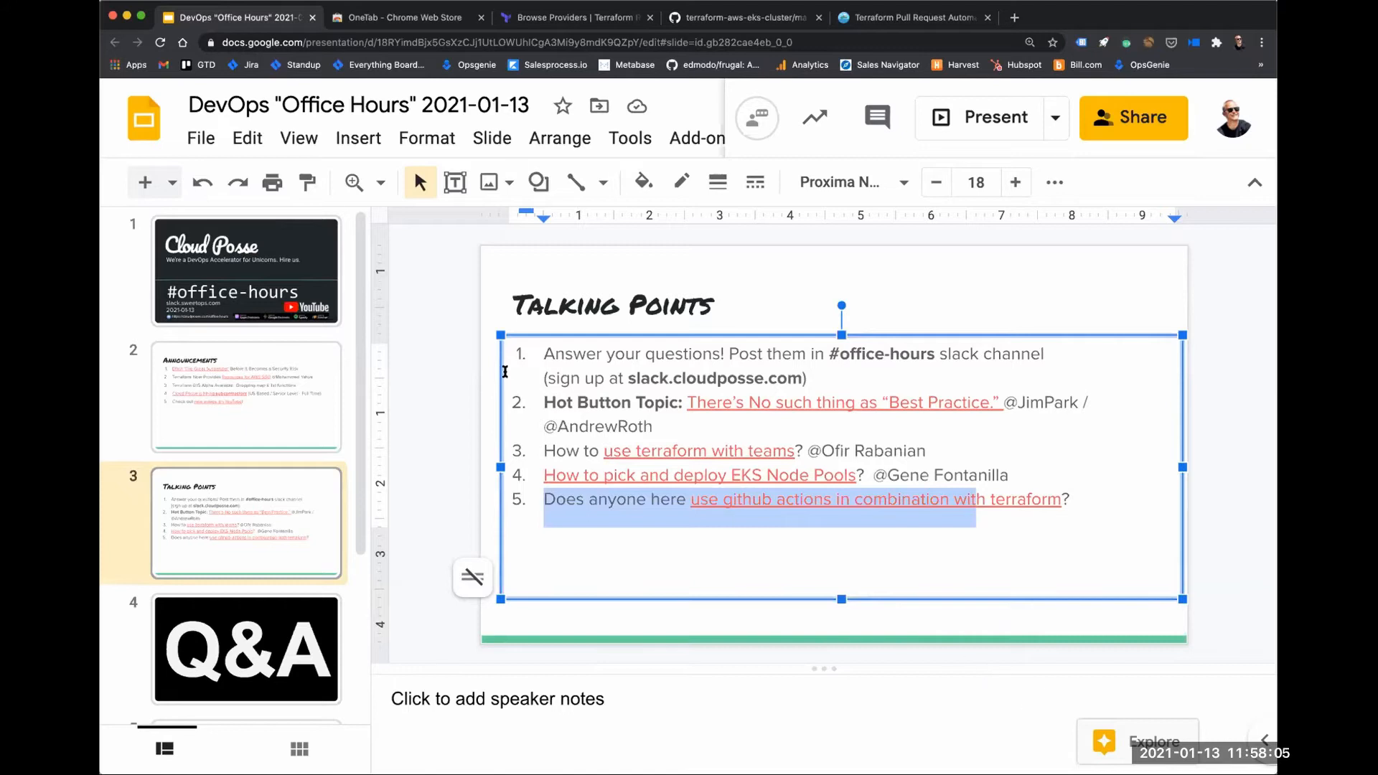
Go to github.com/cloudposse/actions in a fresh browser tab.
left_click(455, 344)
type("github.com/cloudposse")
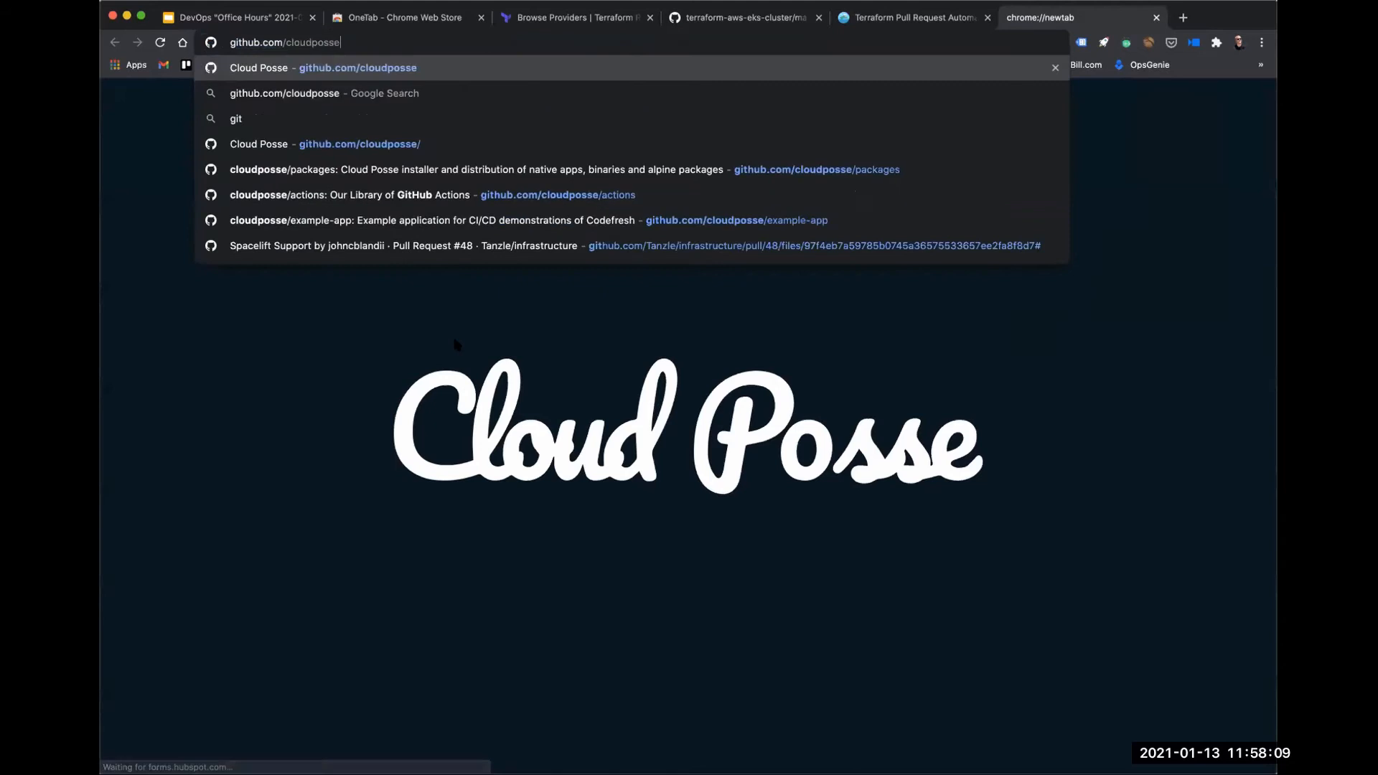
type("/t")
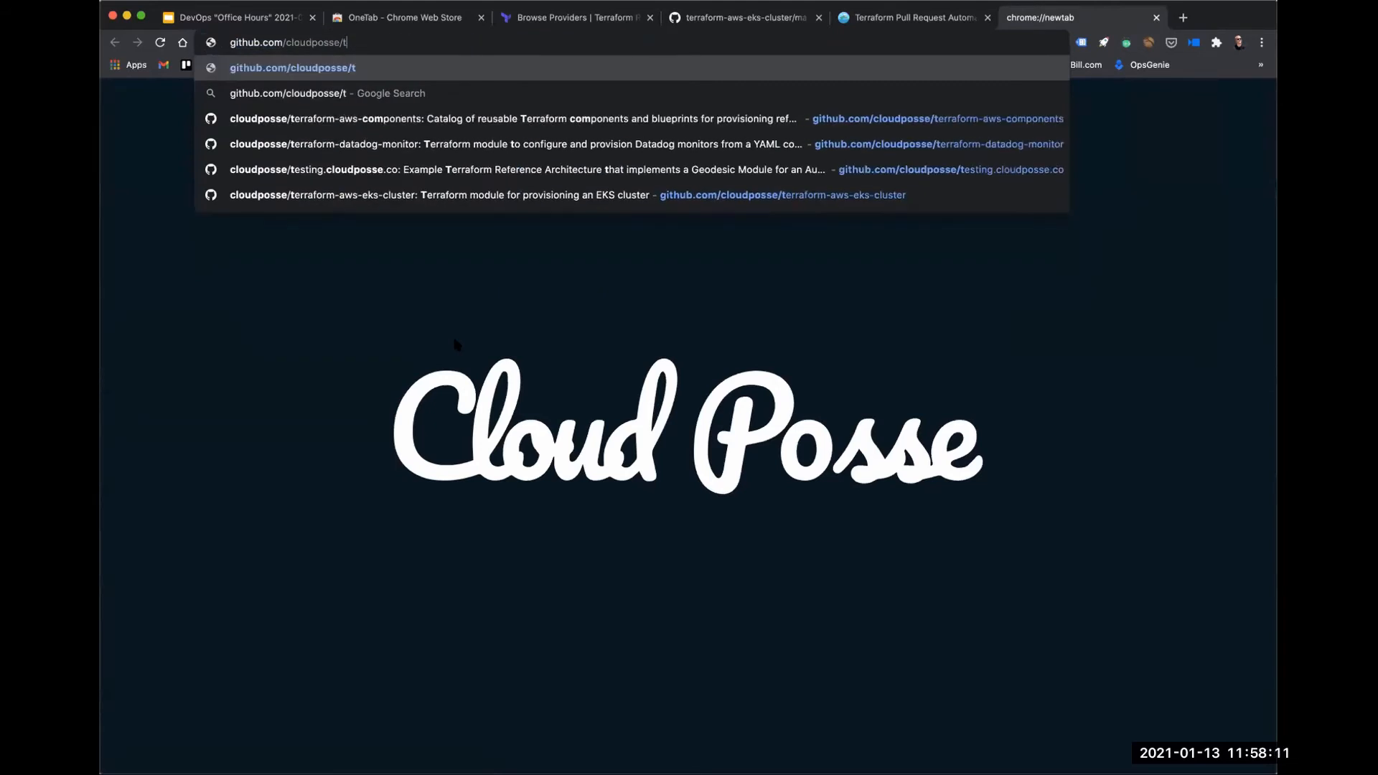
key("Return")
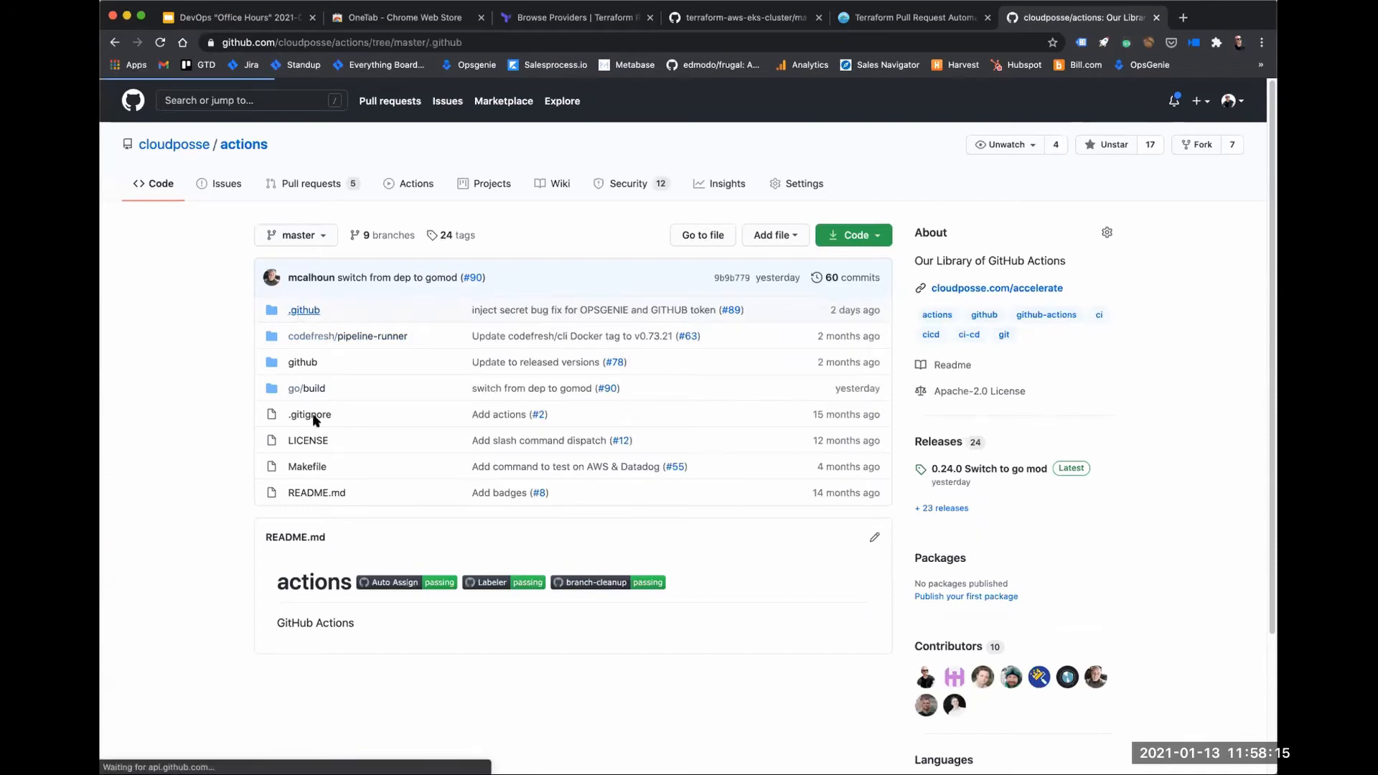
Open .github/workflows/test-command.yml and read down to its ping and readme jobs.
left_click(303, 310)
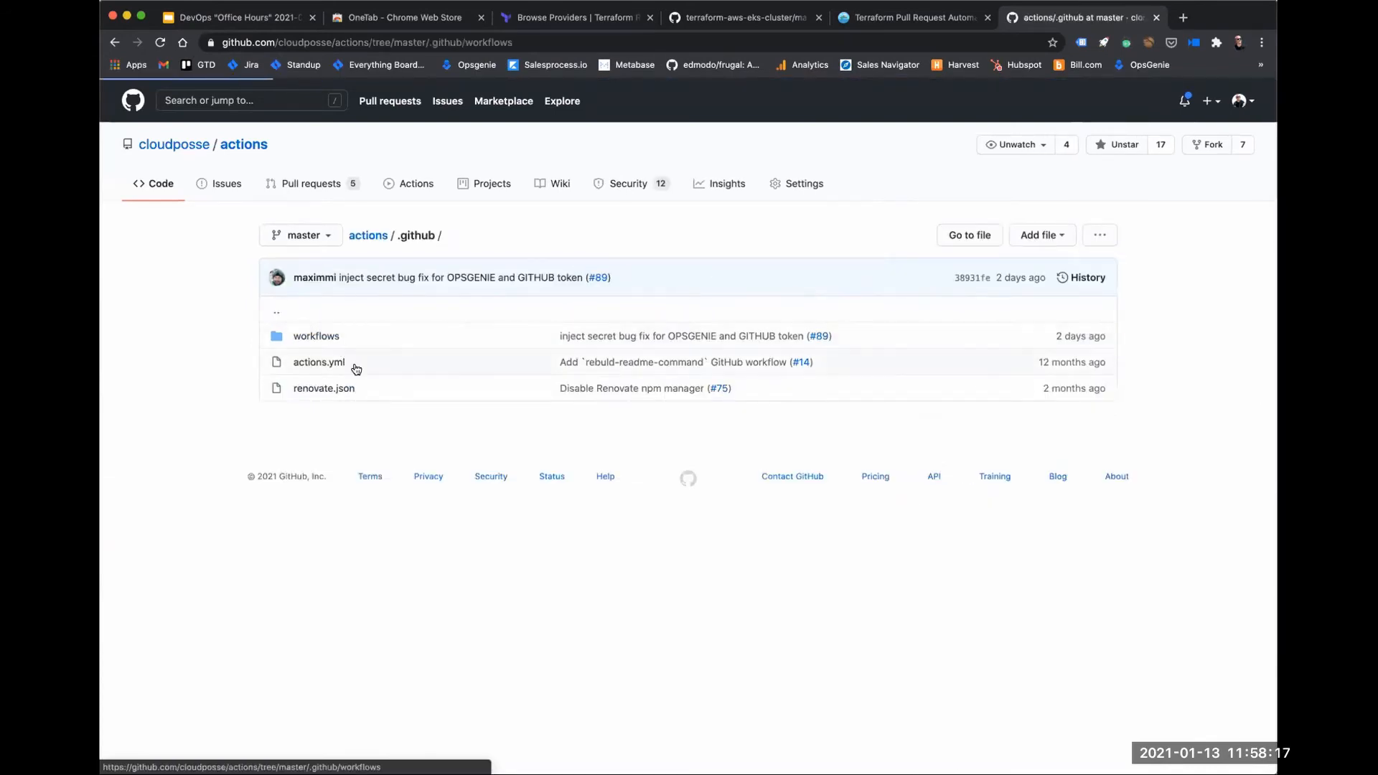
left_click(316, 336)
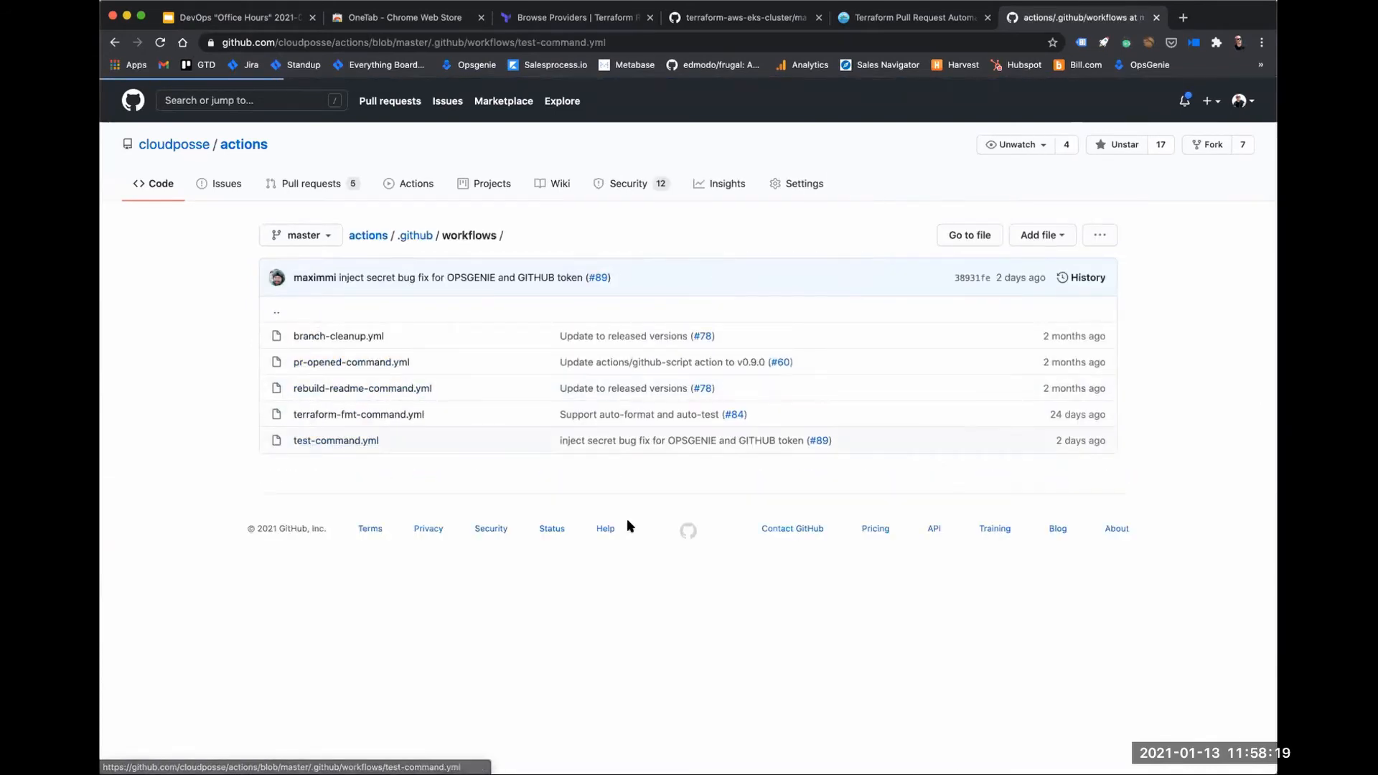
left_click(336, 440)
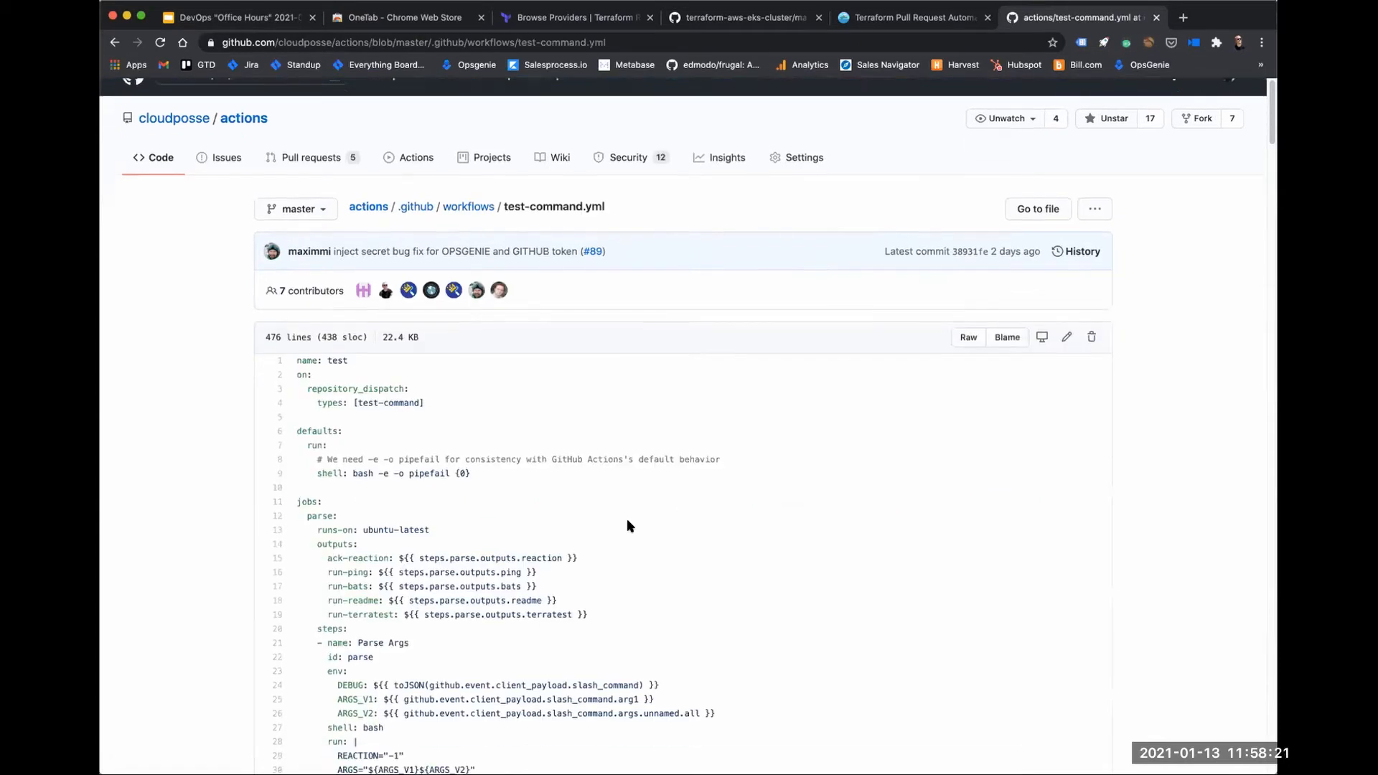
scroll("down", 3)
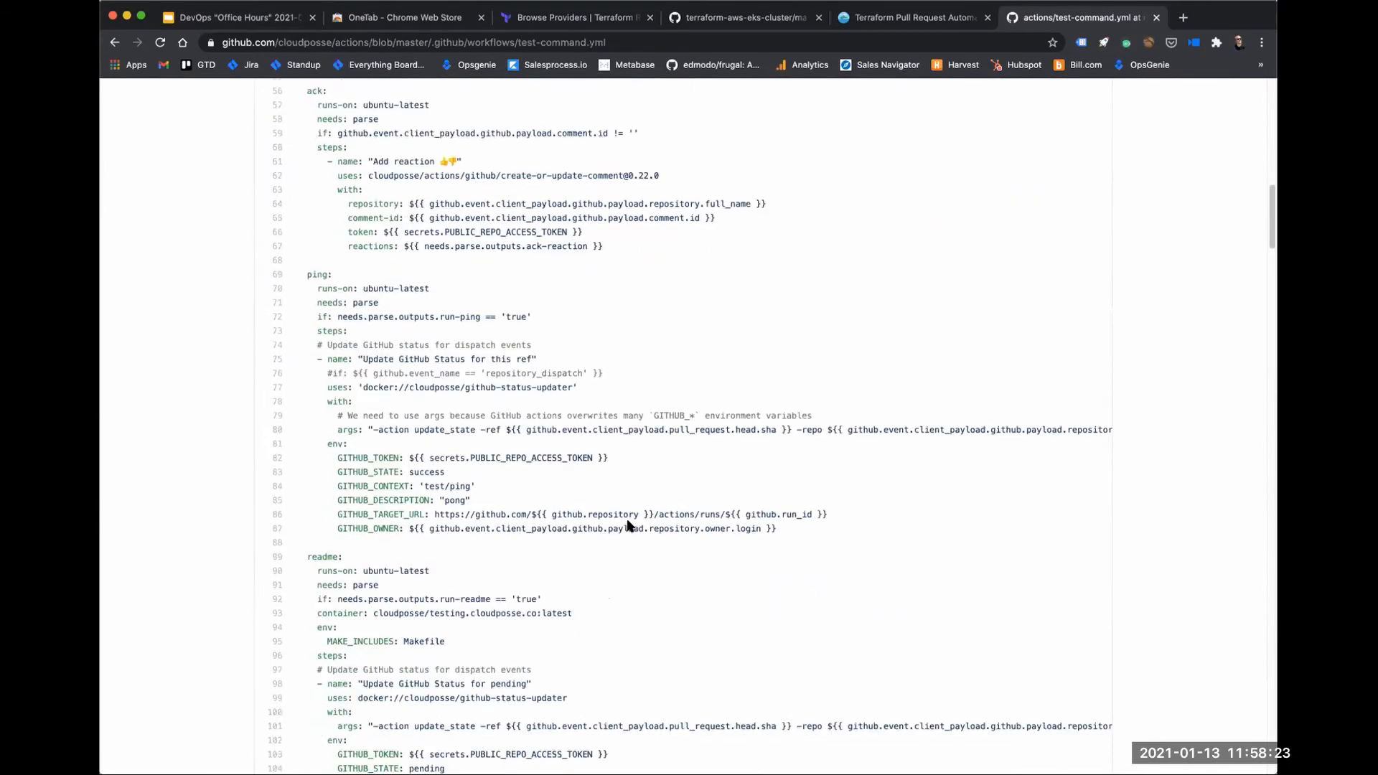
scroll("down", 3)
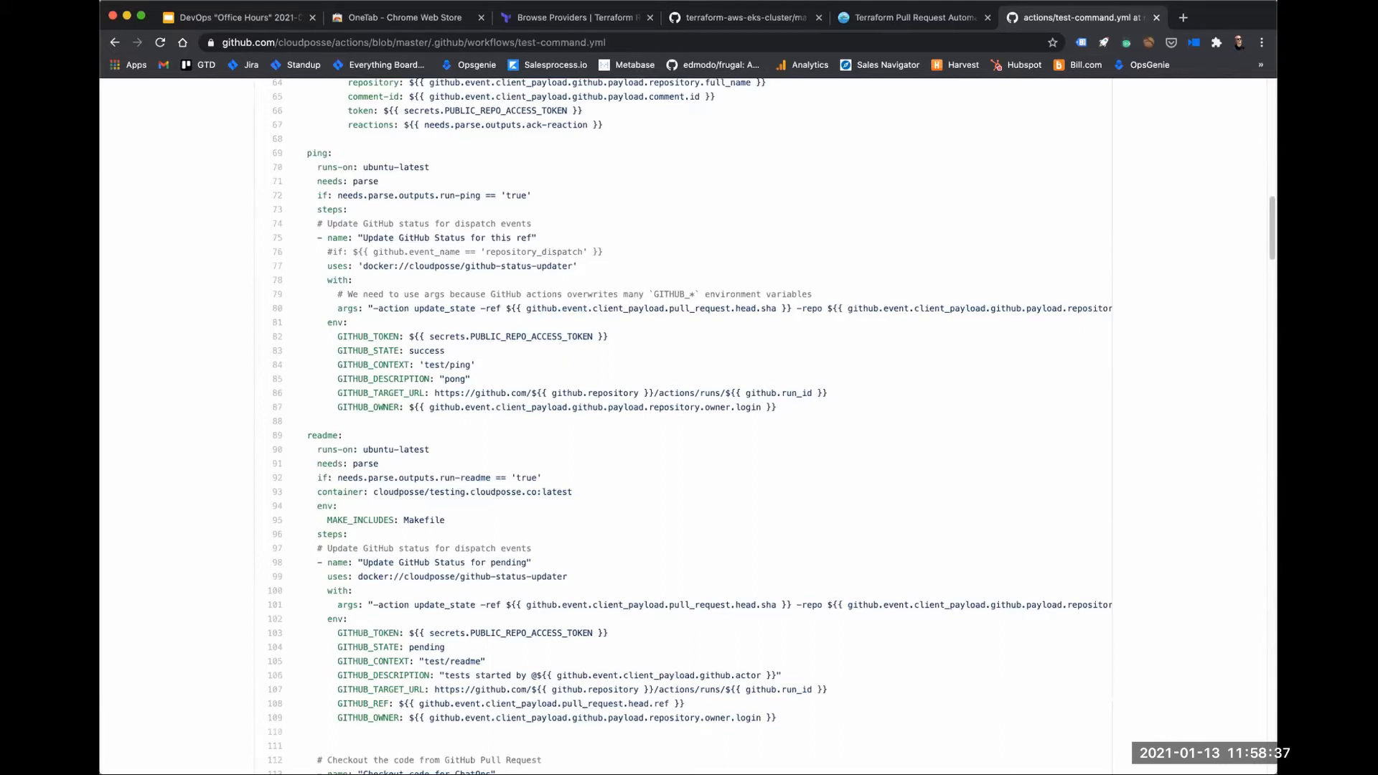
mouse_move(786, 558)
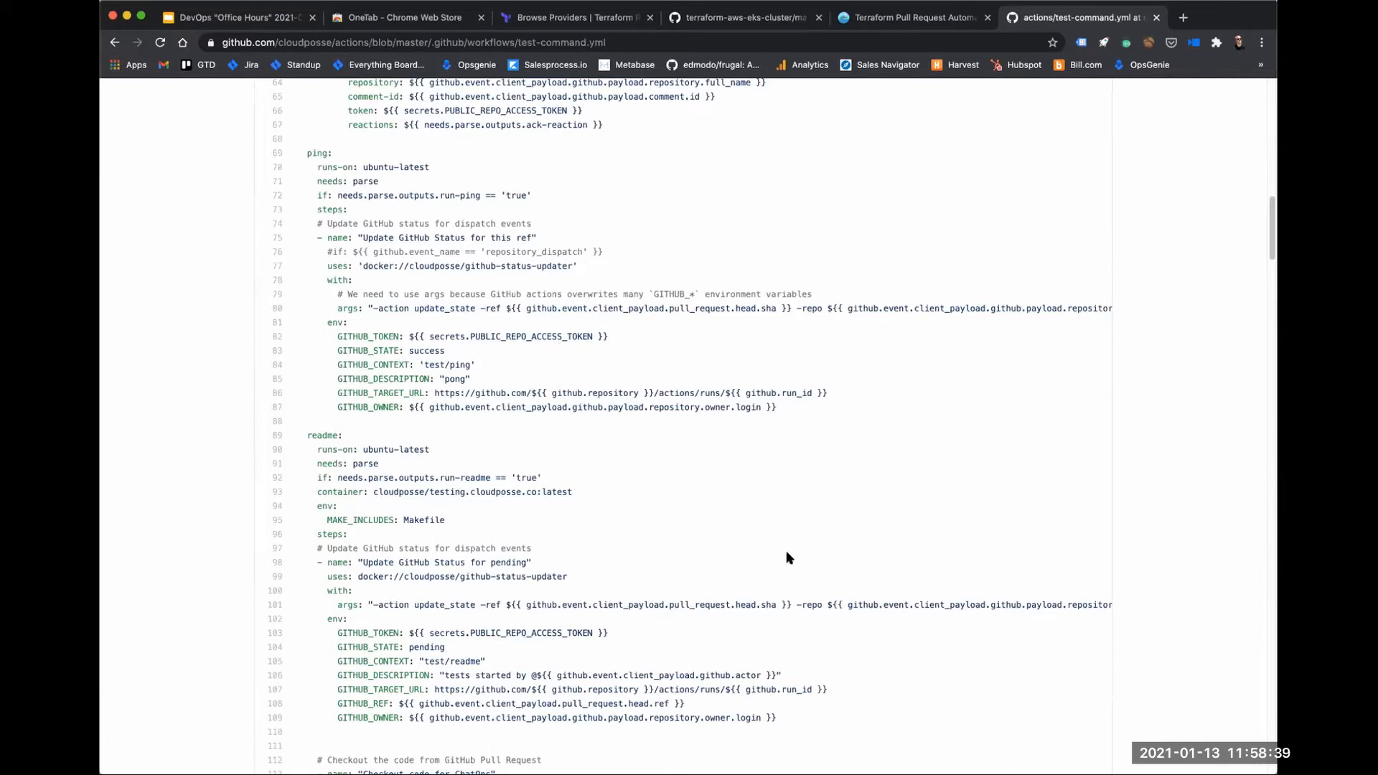
mouse_move(816, 92)
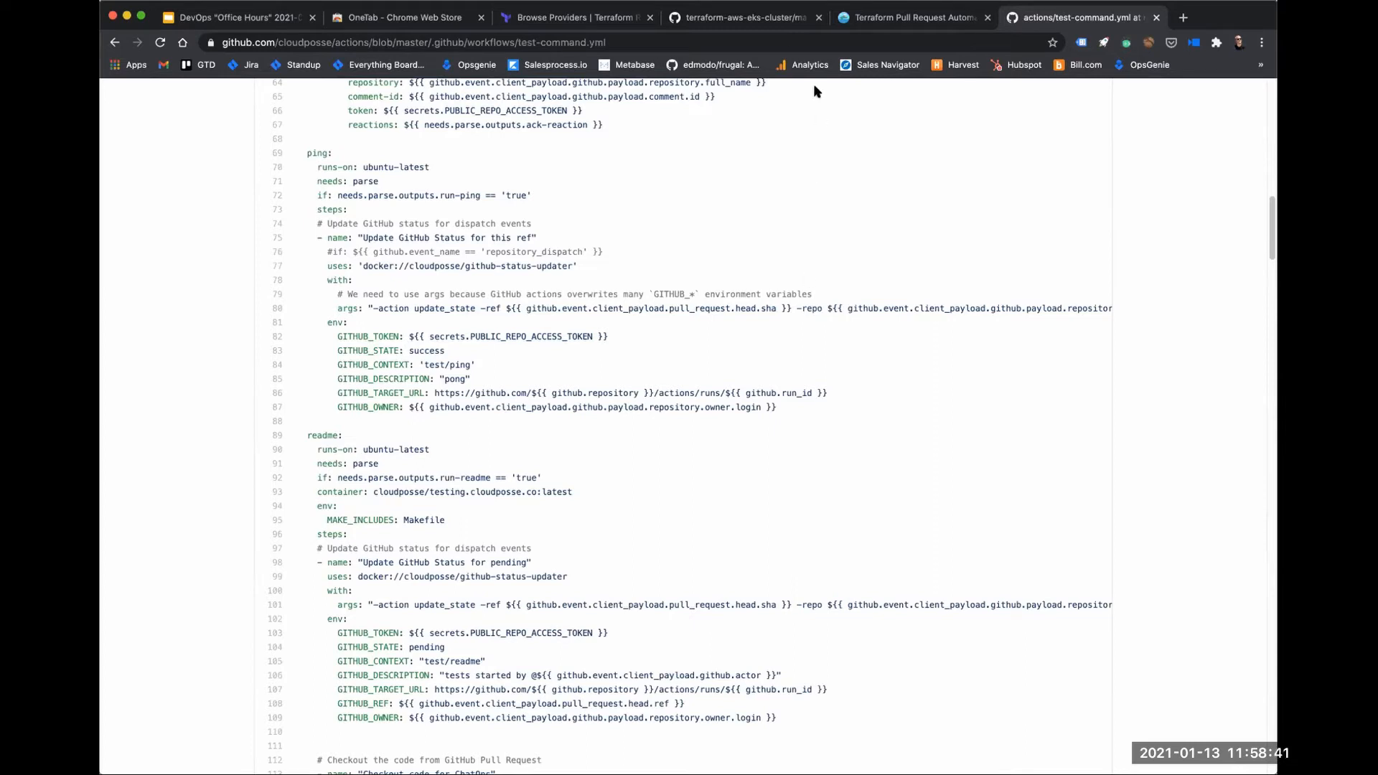
mouse_move(887, 178)
type("github.com/cloudp")
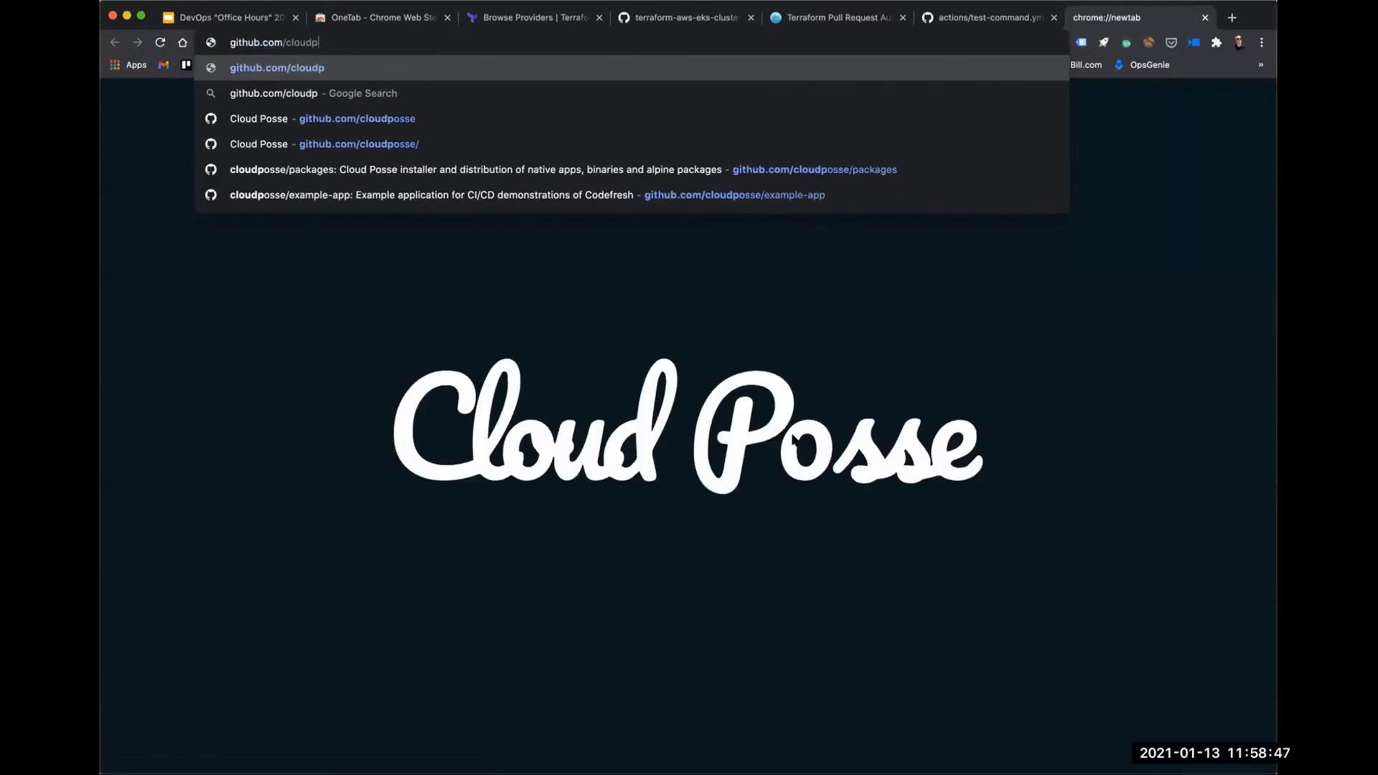
Go to github.com/runatlantis/atlantis pull requests and open the PR about disabling Atlantis locking.
type("github.com/runatlantis/atlantis/pulls")
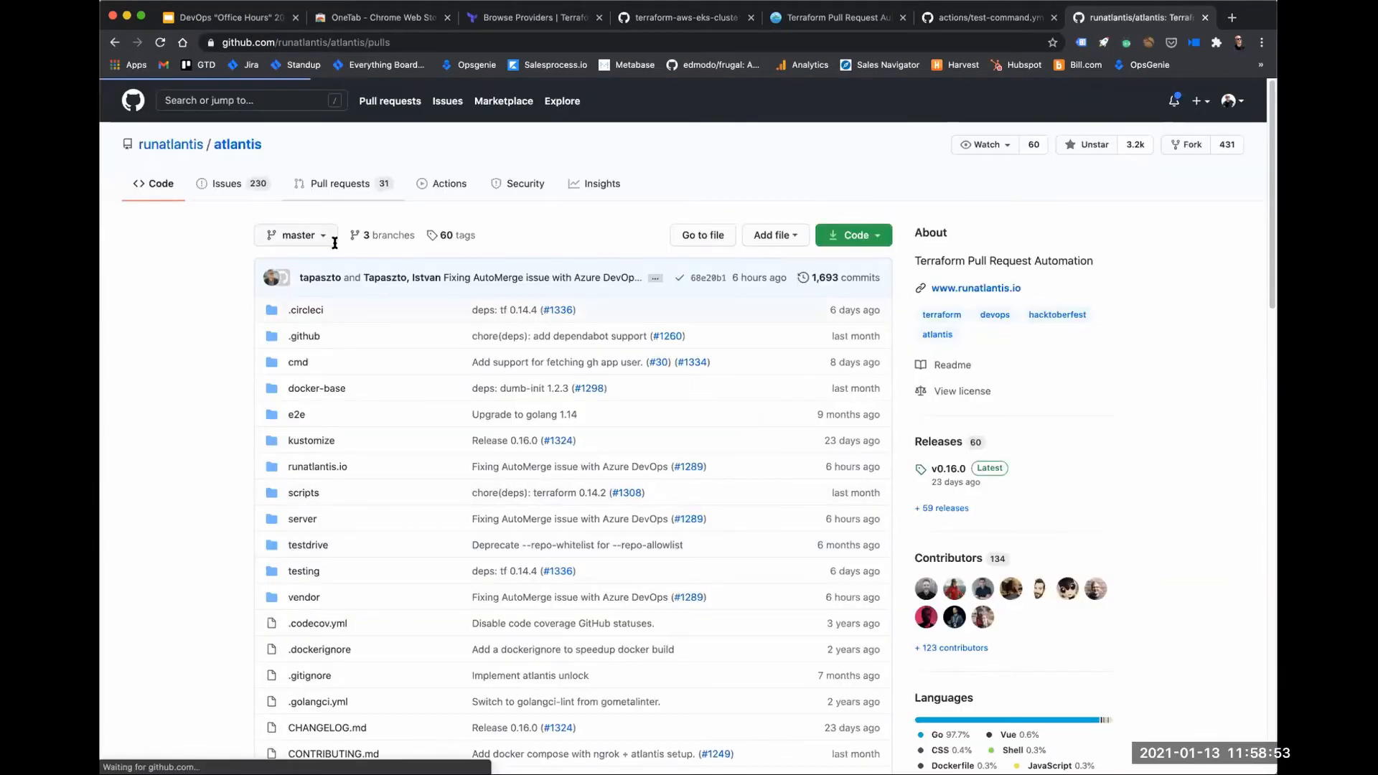
left_click(339, 182)
type("dis")
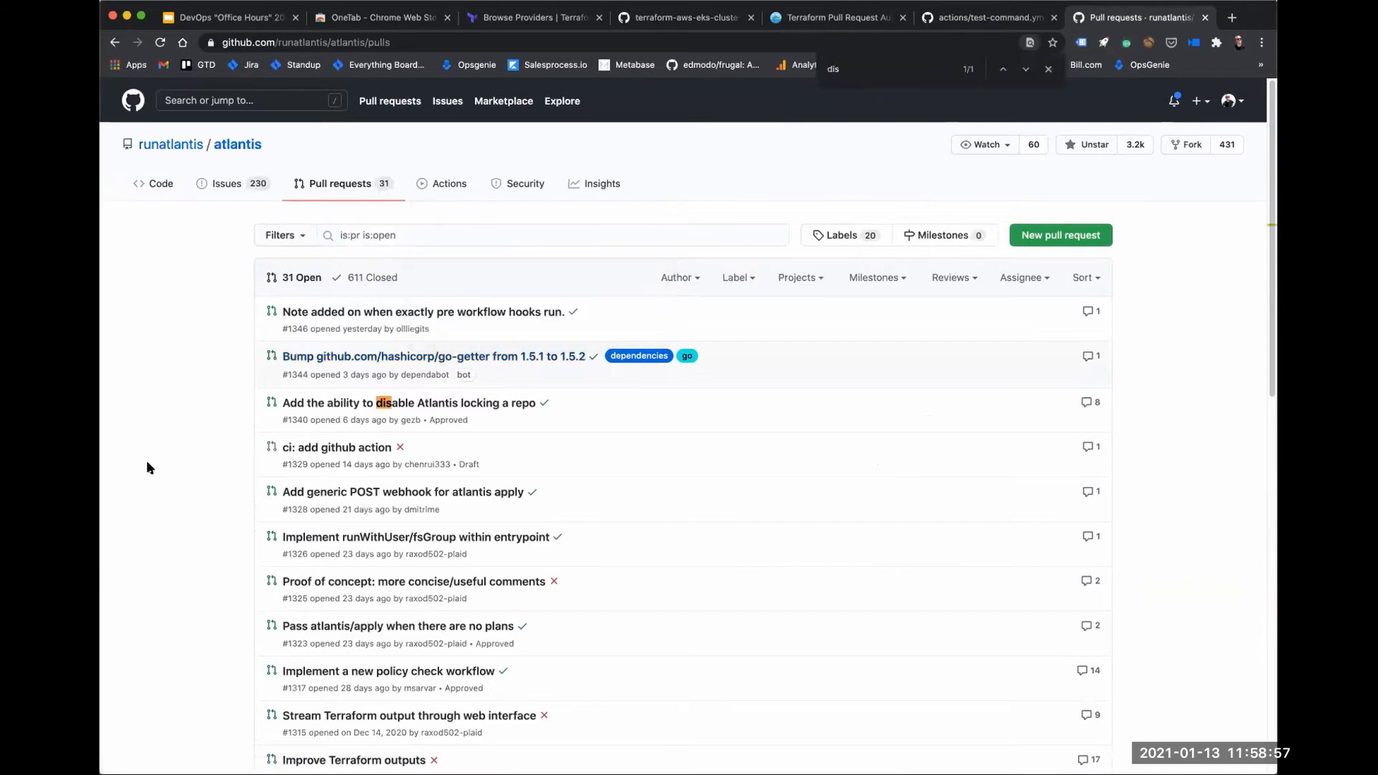
left_click(409, 402)
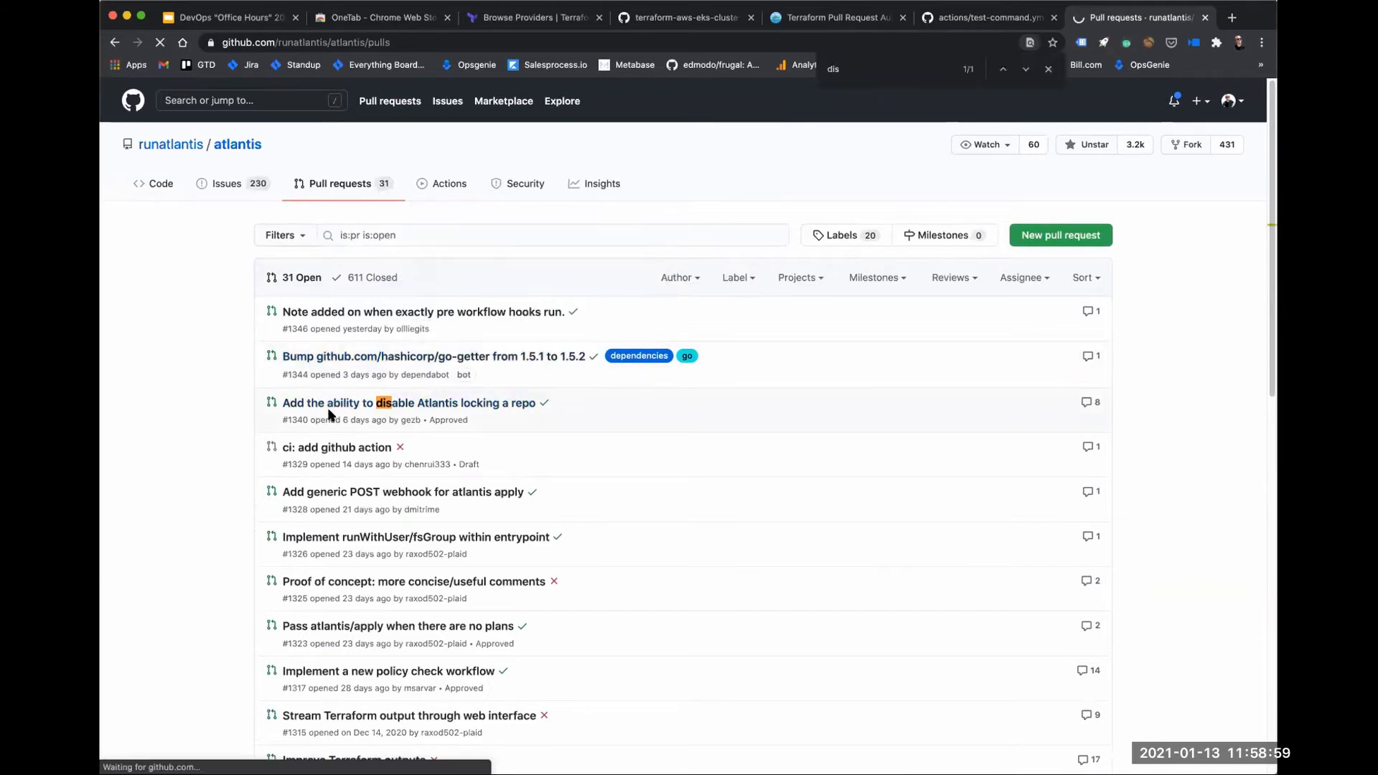
left_click(406, 402)
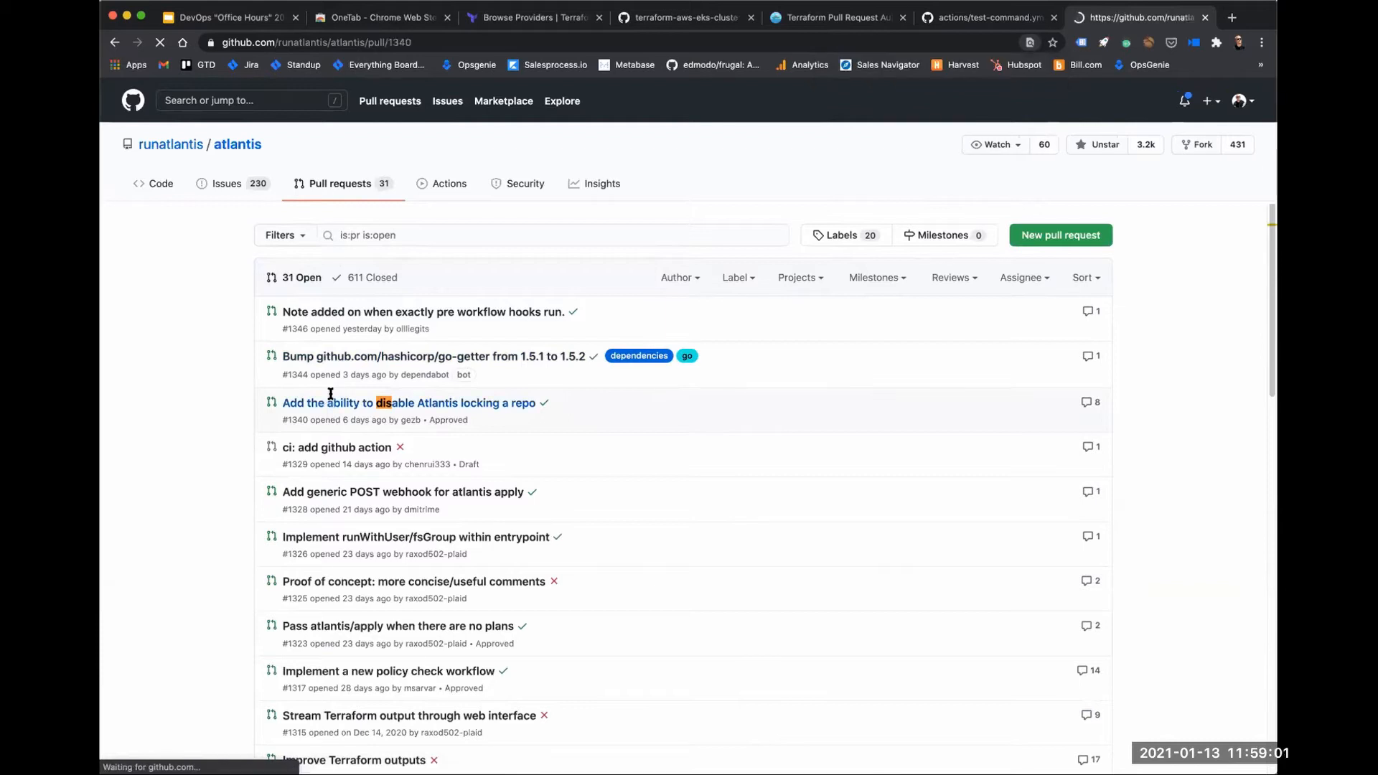
left_click(408, 401)
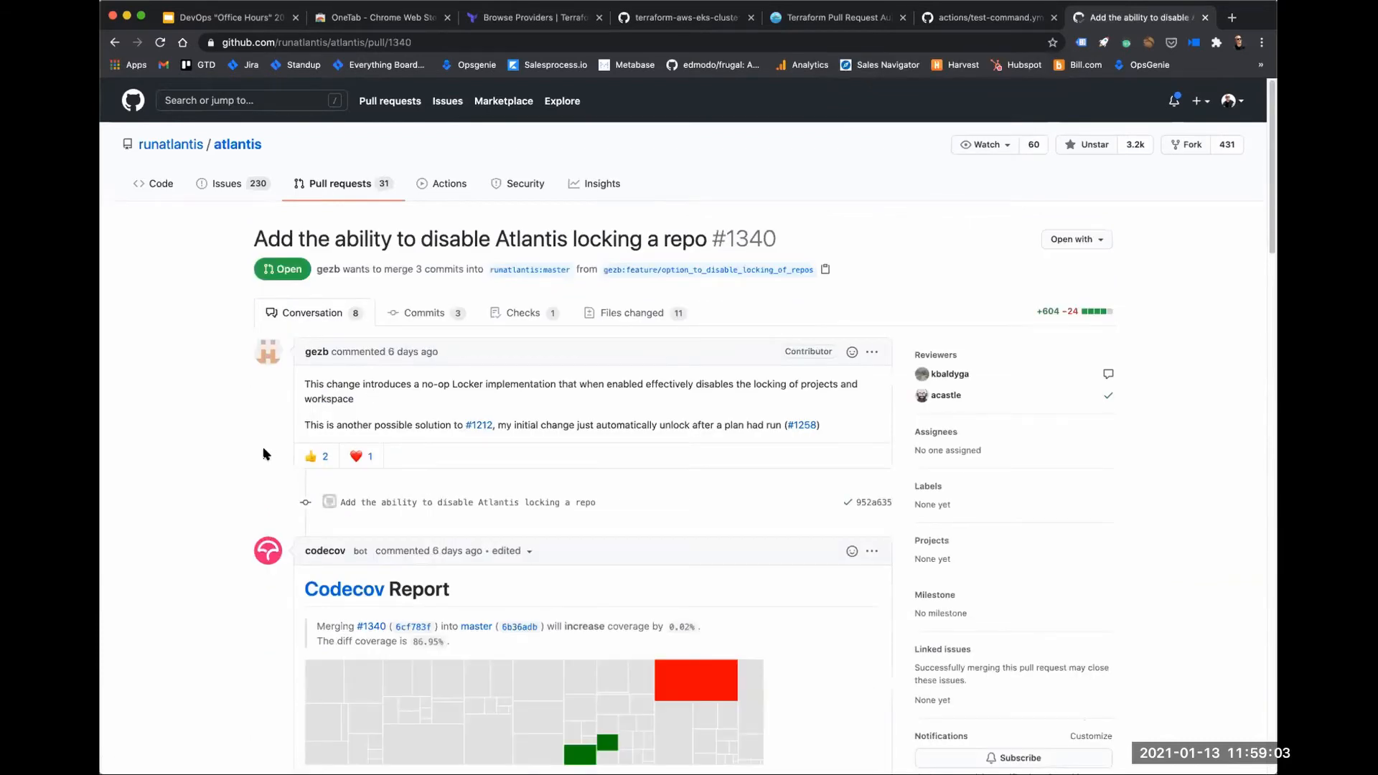
scroll("down", 3)
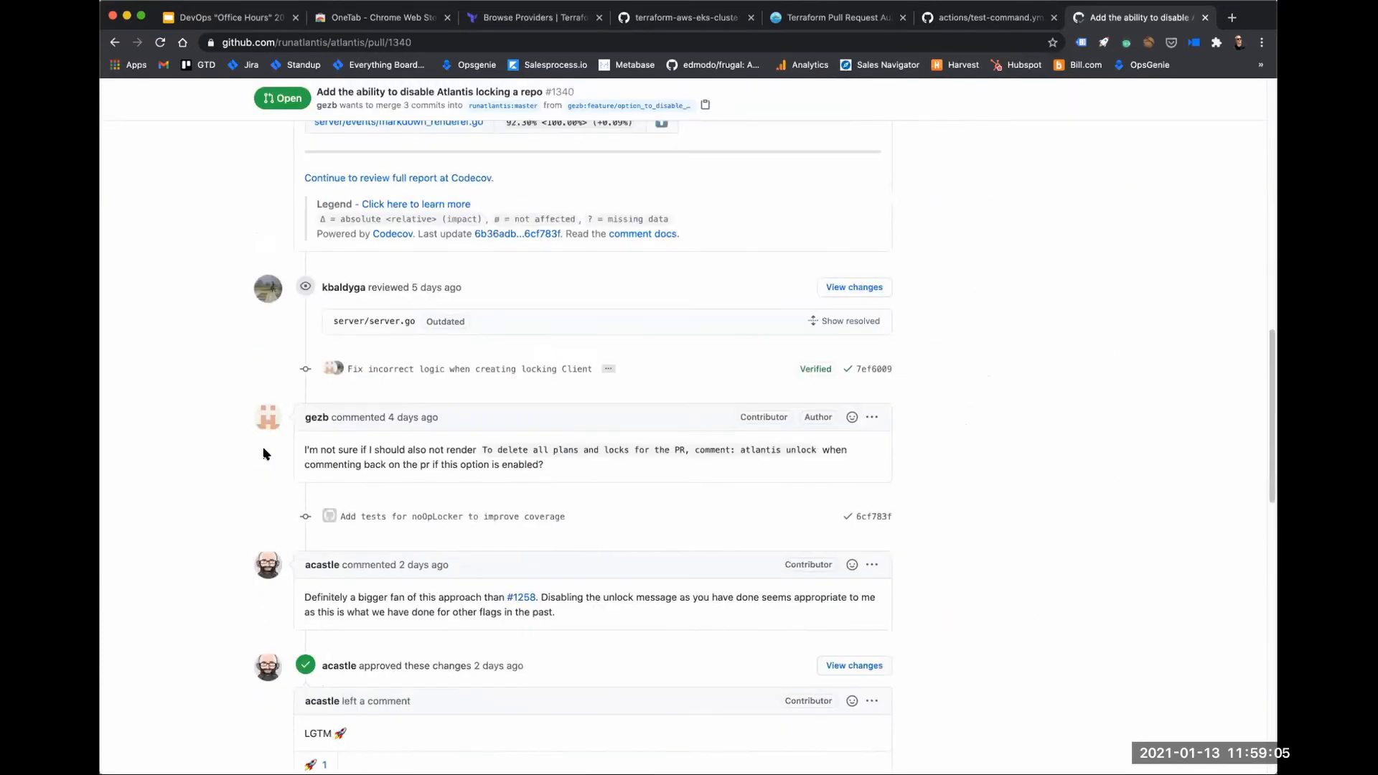
scroll("down", 3)
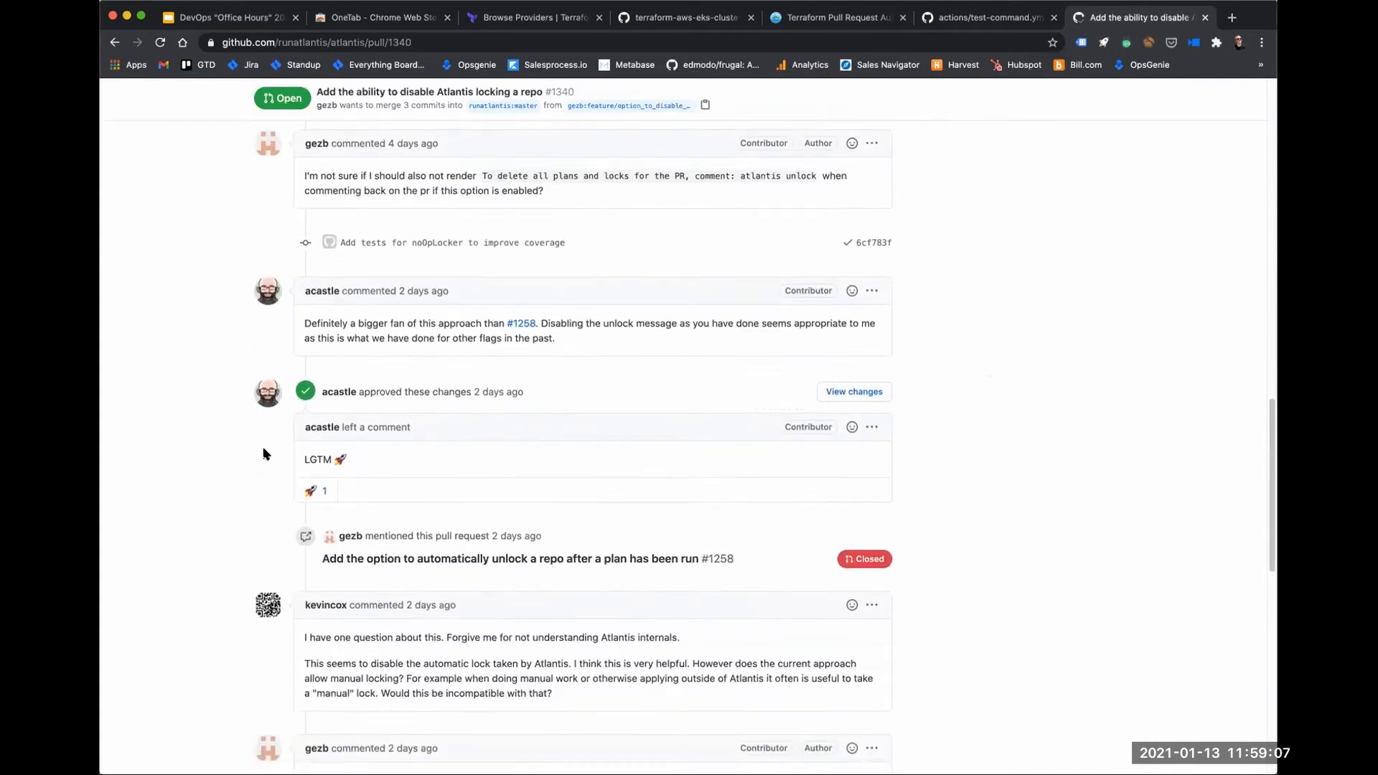
scroll("down", 3)
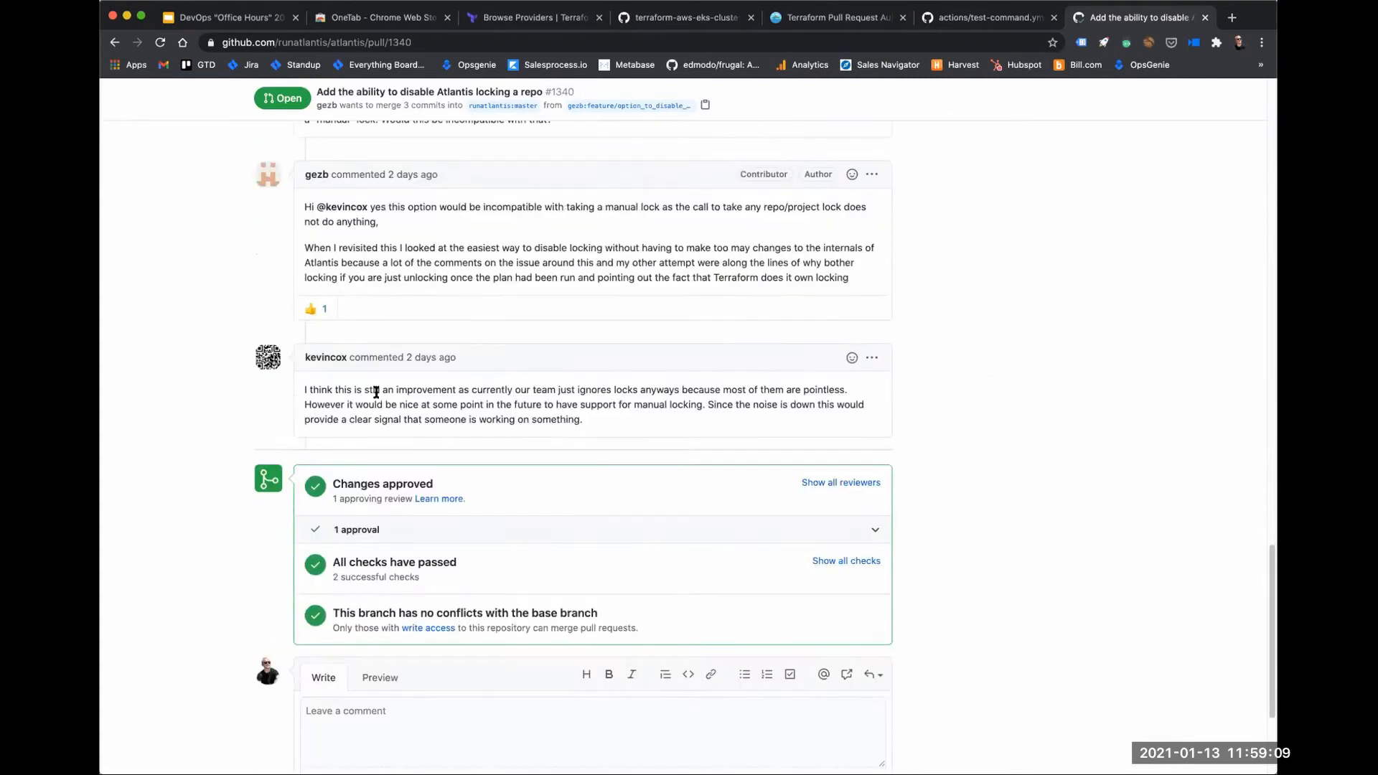
mouse_move(656, 403)
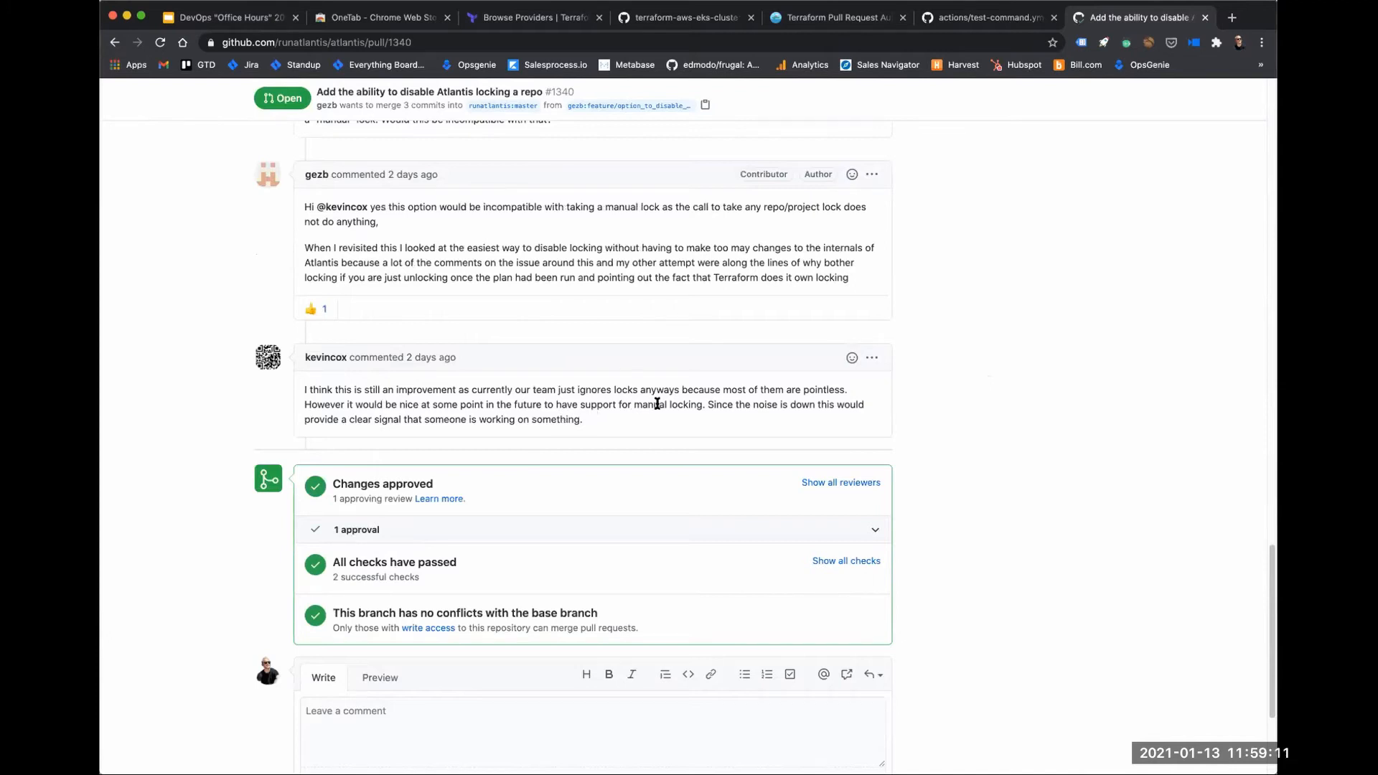
scroll("up", 3)
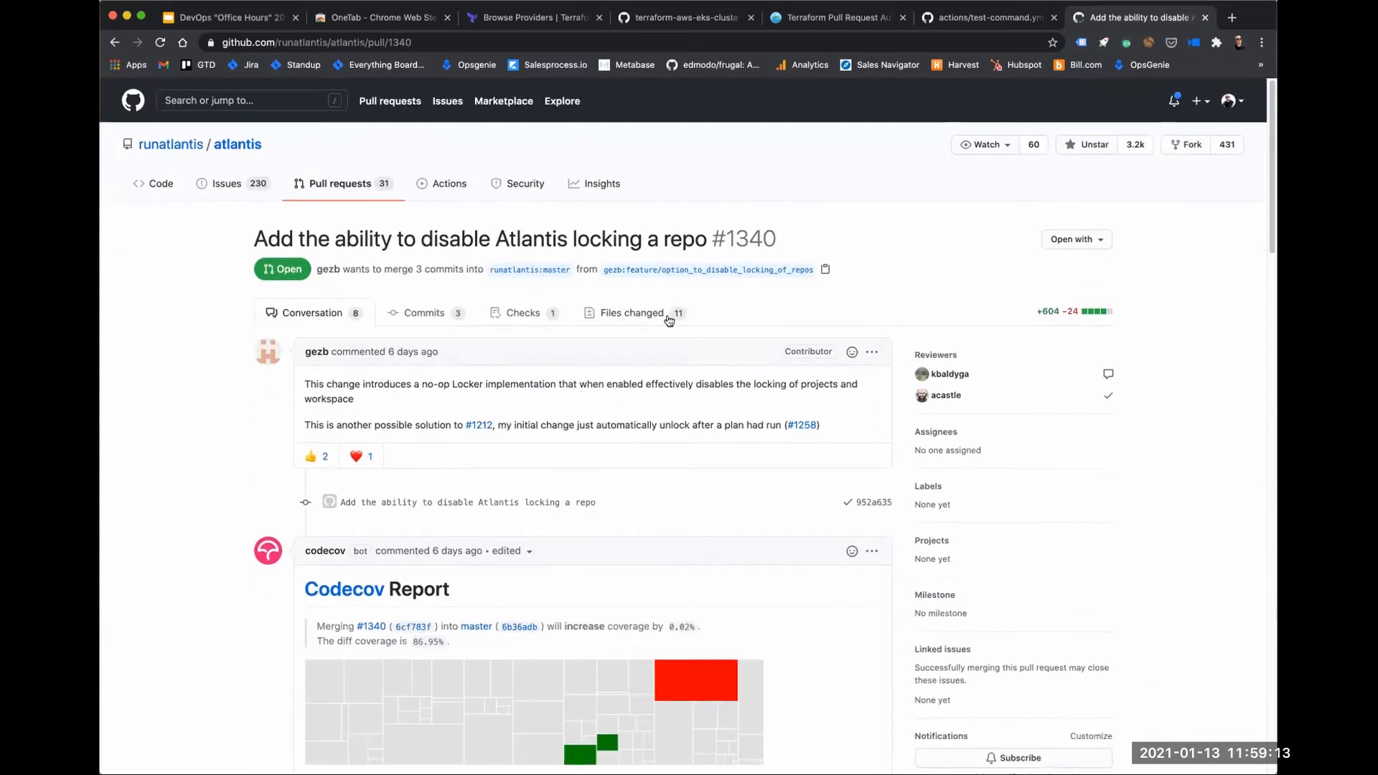
left_click(632, 311)
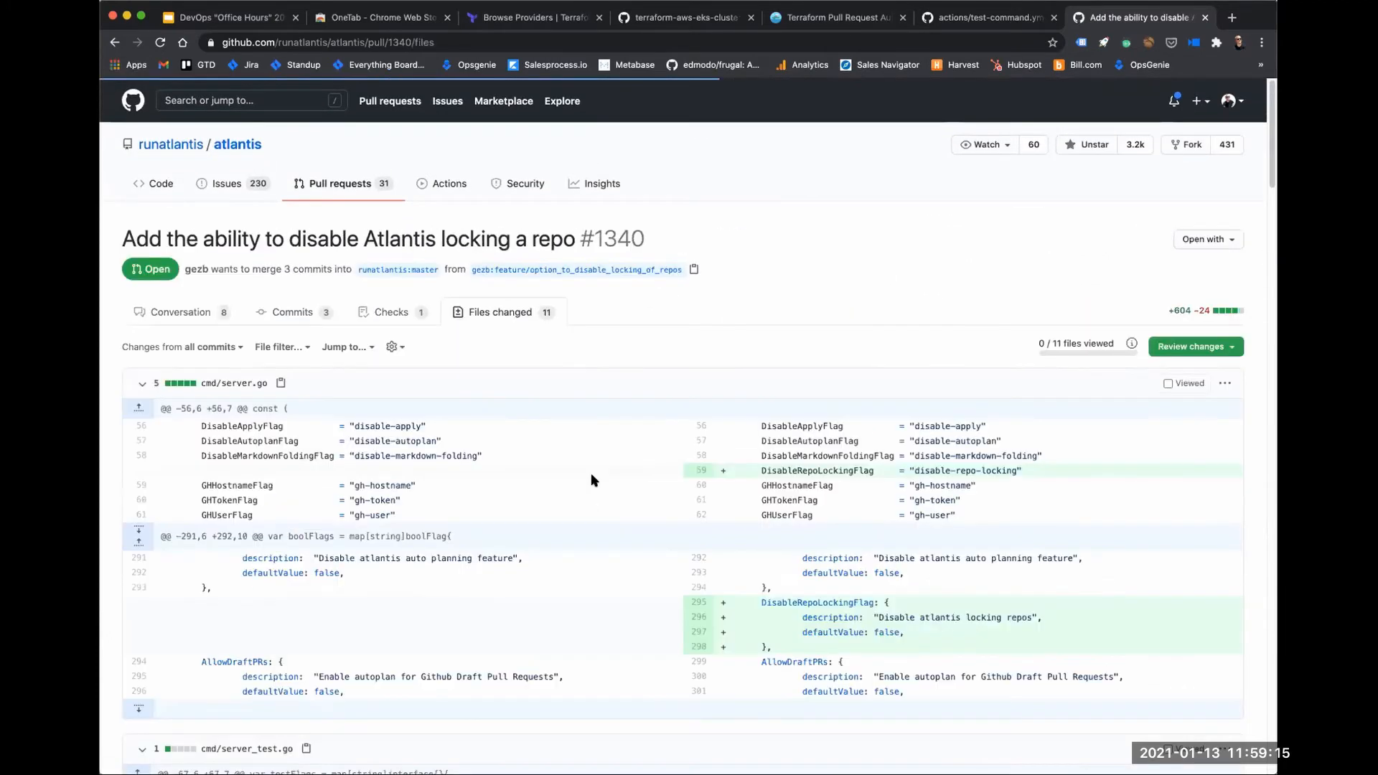
mouse_move(993, 471)
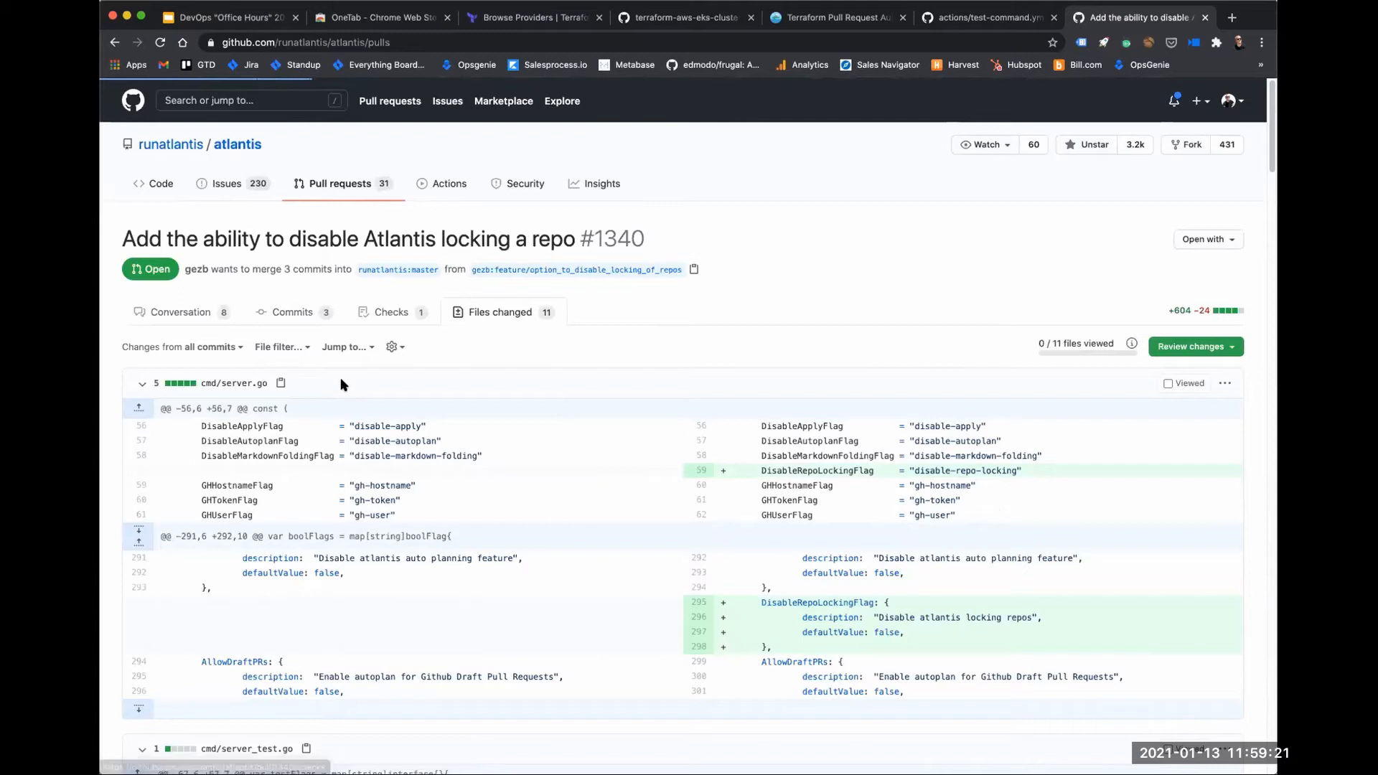
left_click(339, 182)
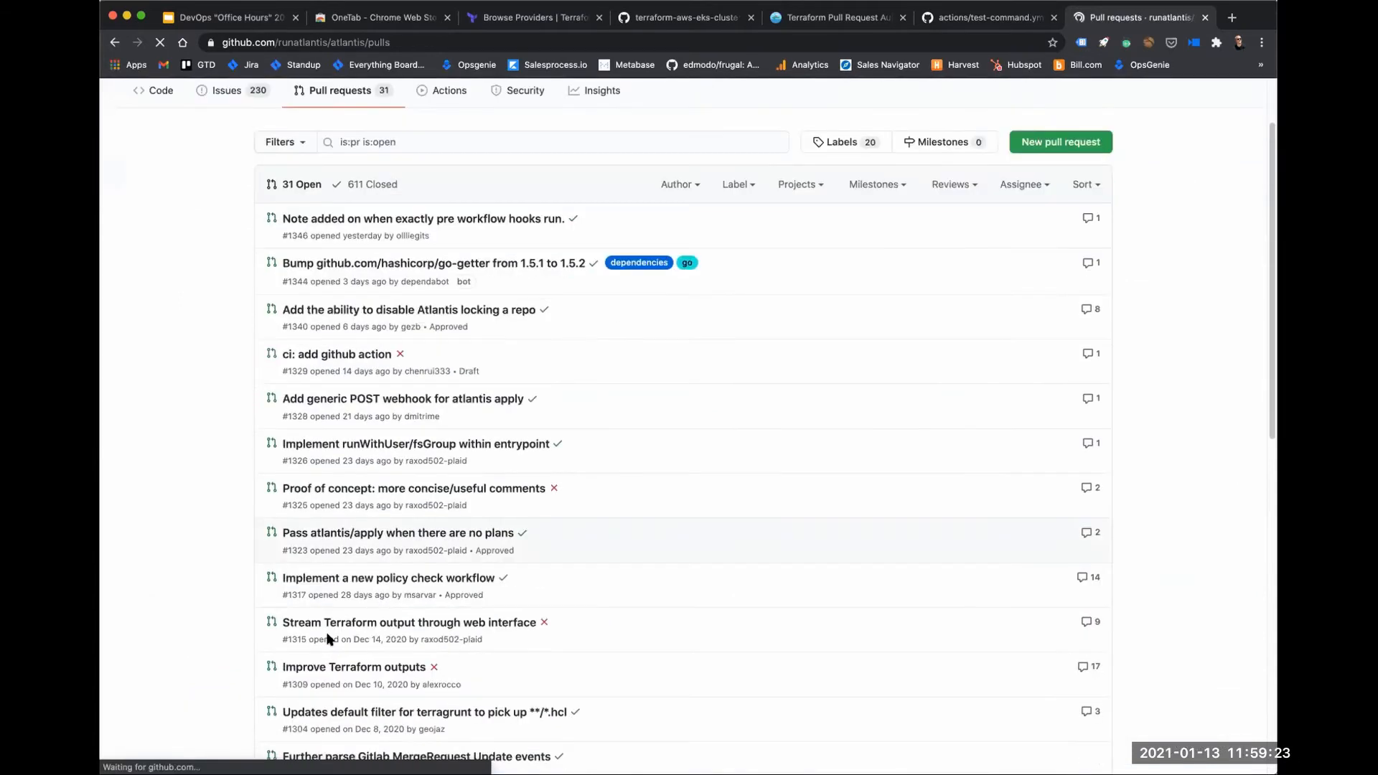
Scroll to the end of the list and open PR #1206, GitHub team allowlist command.
scroll("down", 3)
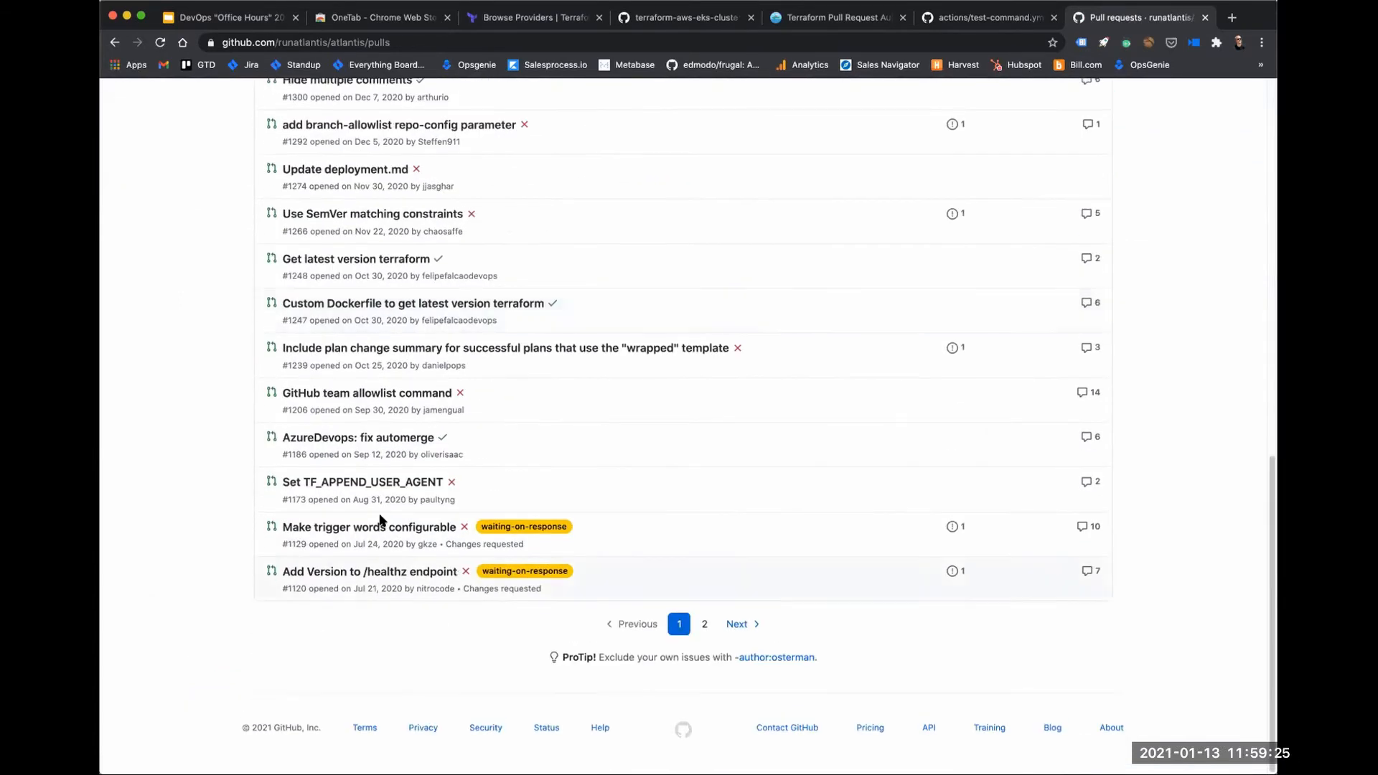
mouse_move(1093, 277)
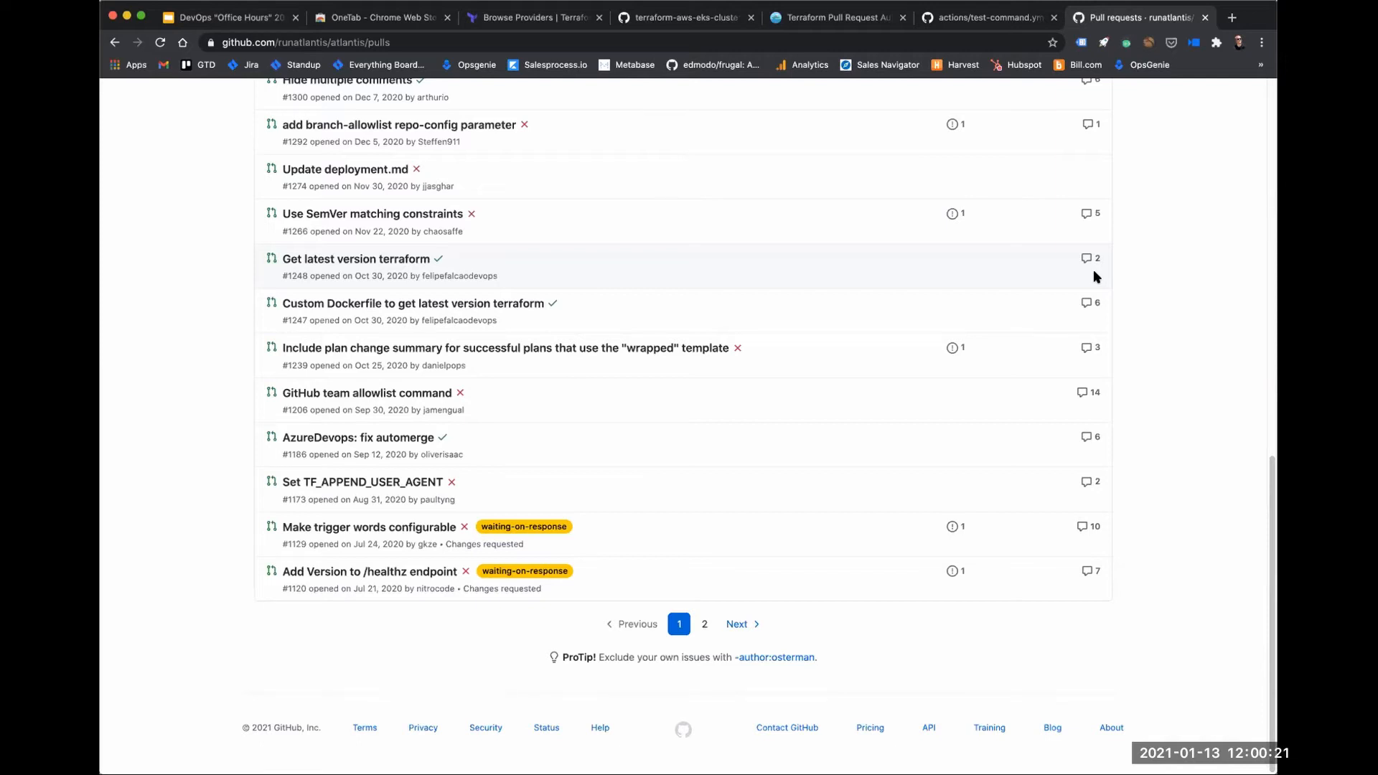
mouse_move(503, 309)
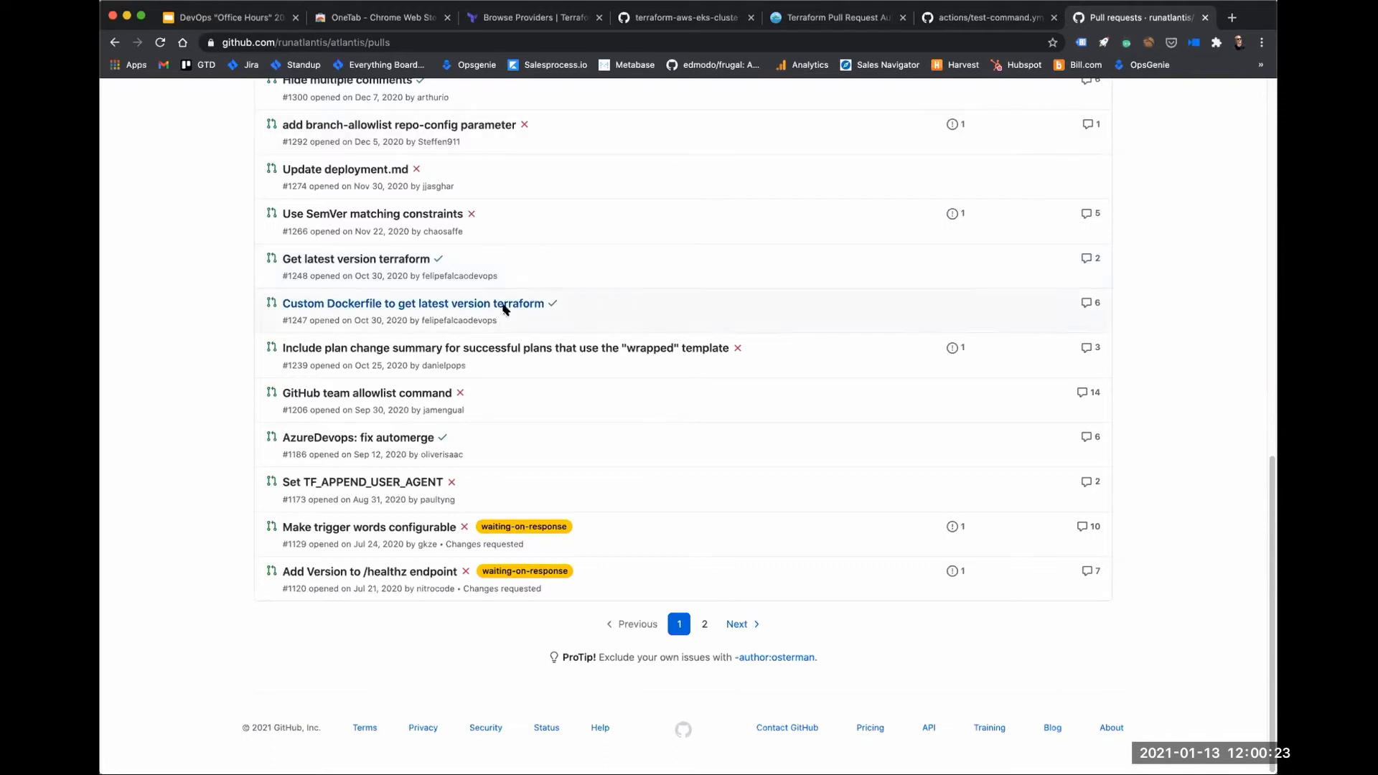
mouse_move(366, 393)
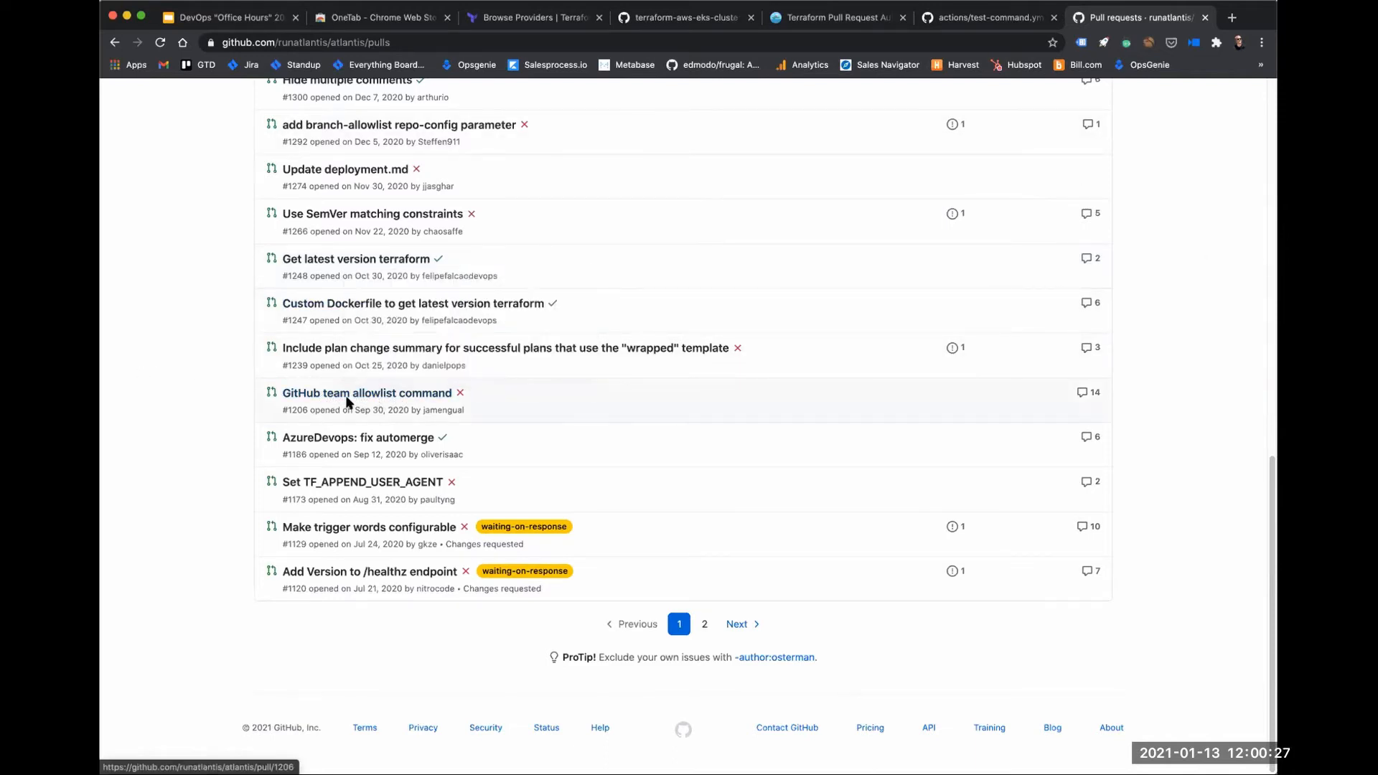
mouse_move(366, 394)
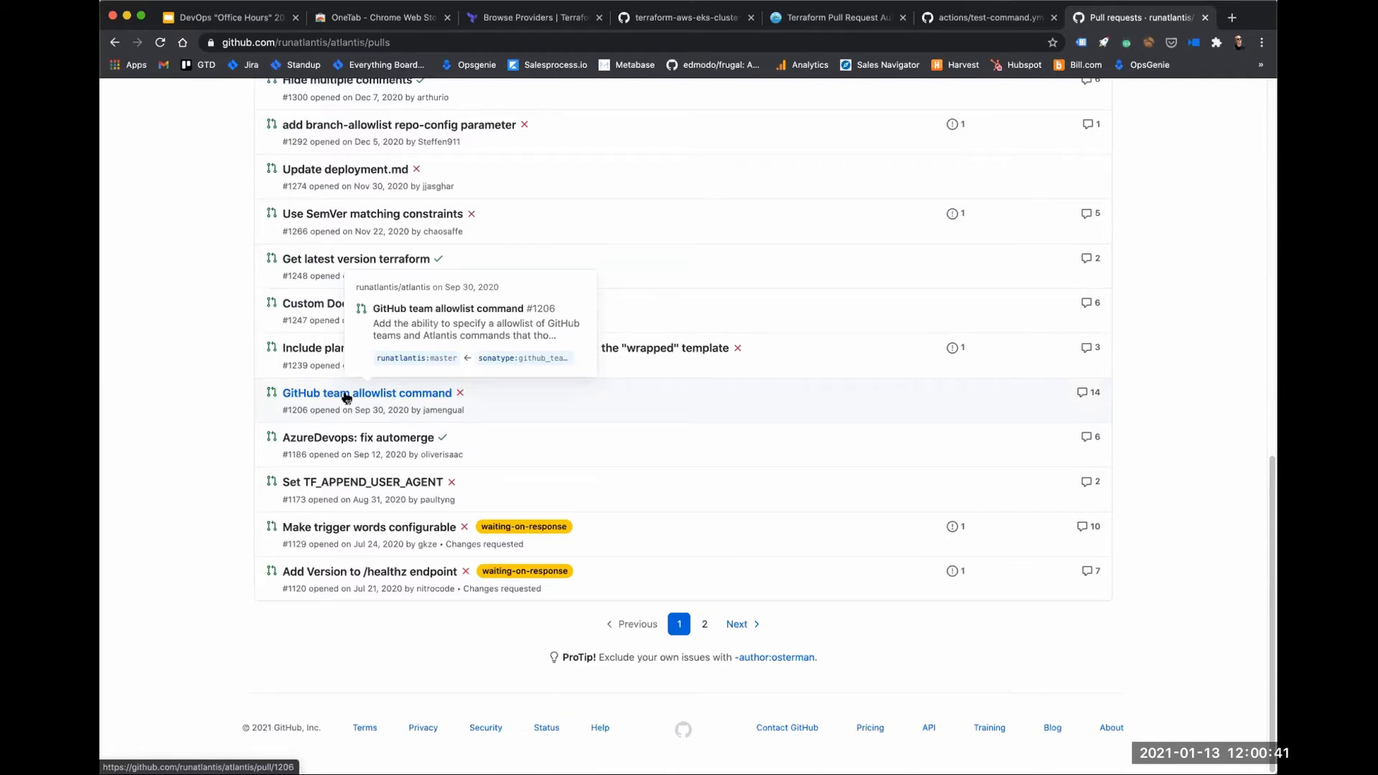
left_click(365, 393)
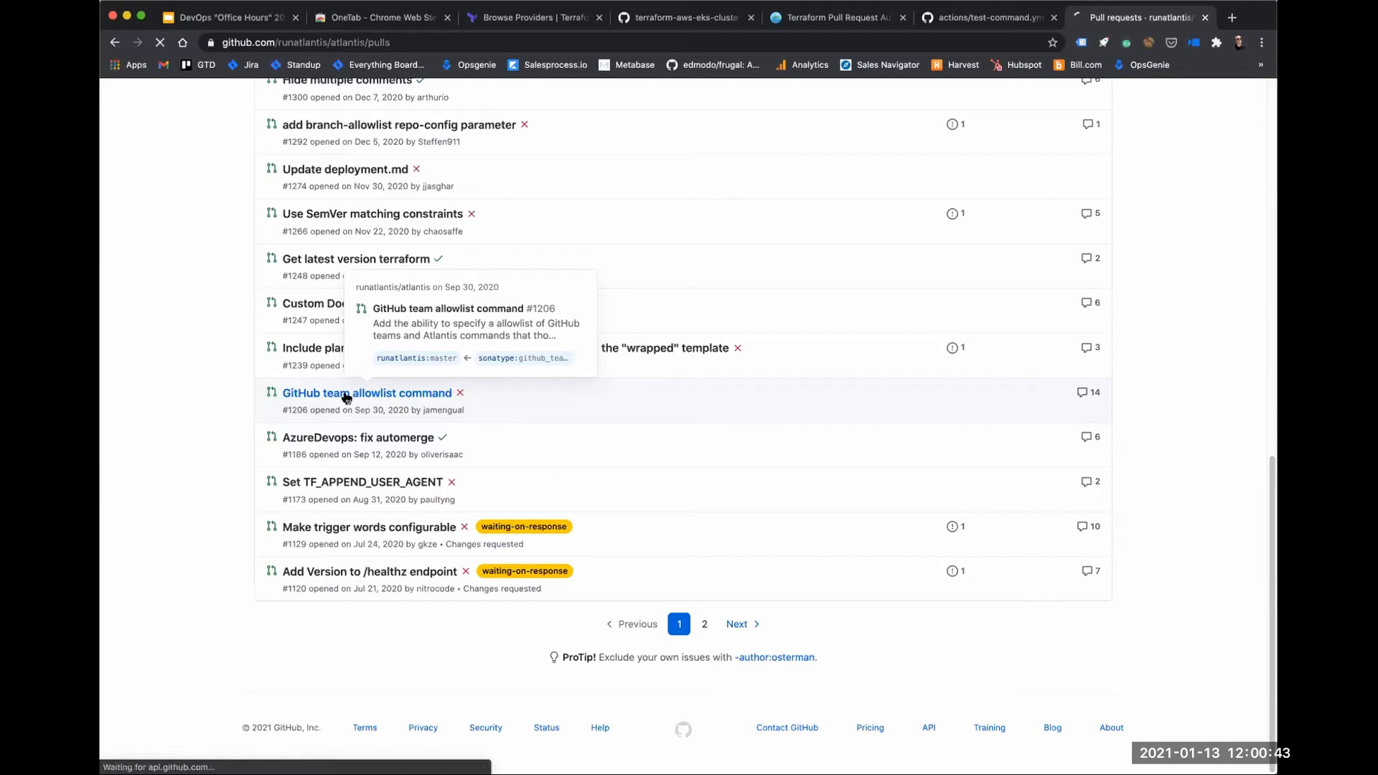
mouse_move(185, 396)
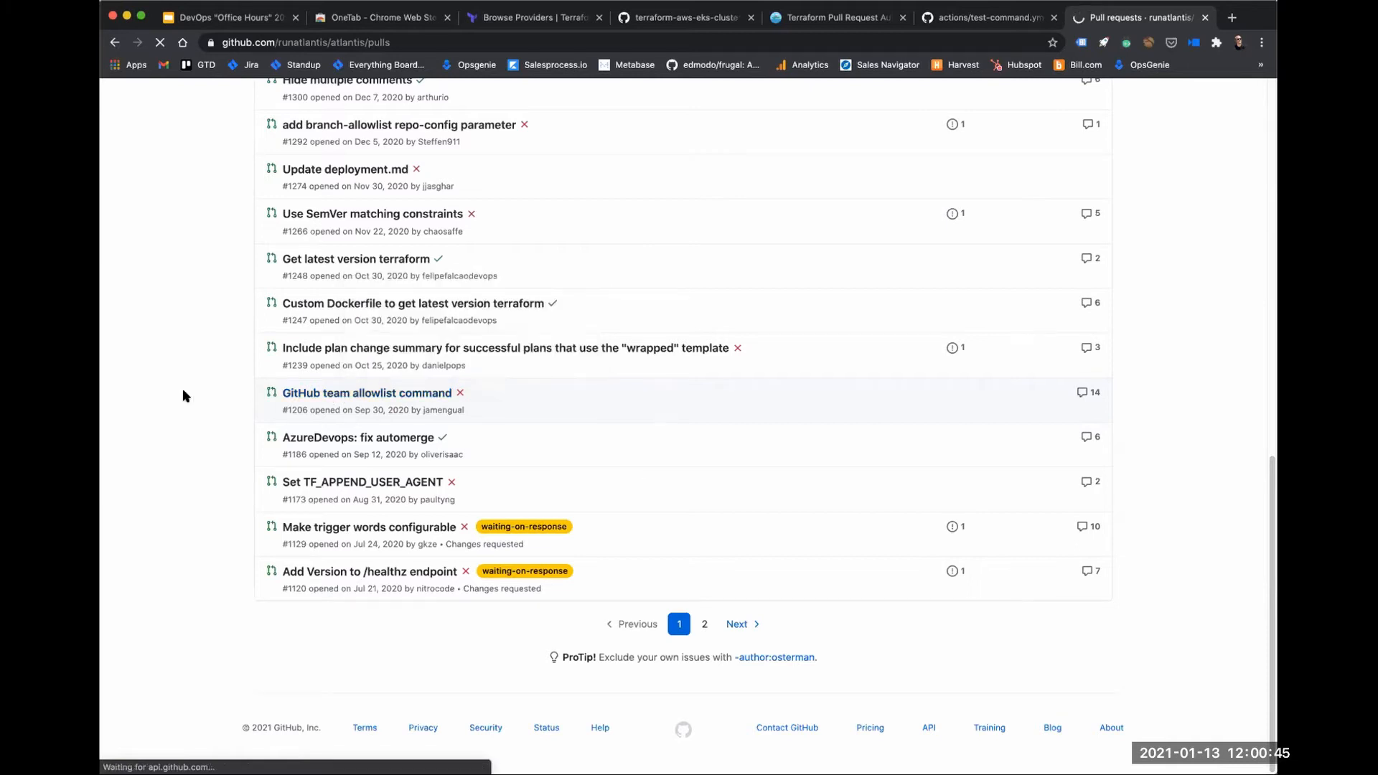
Select the CloudPosse authorization sentence in PR #1206, then go back to the open pull requests list.
left_click(367, 393)
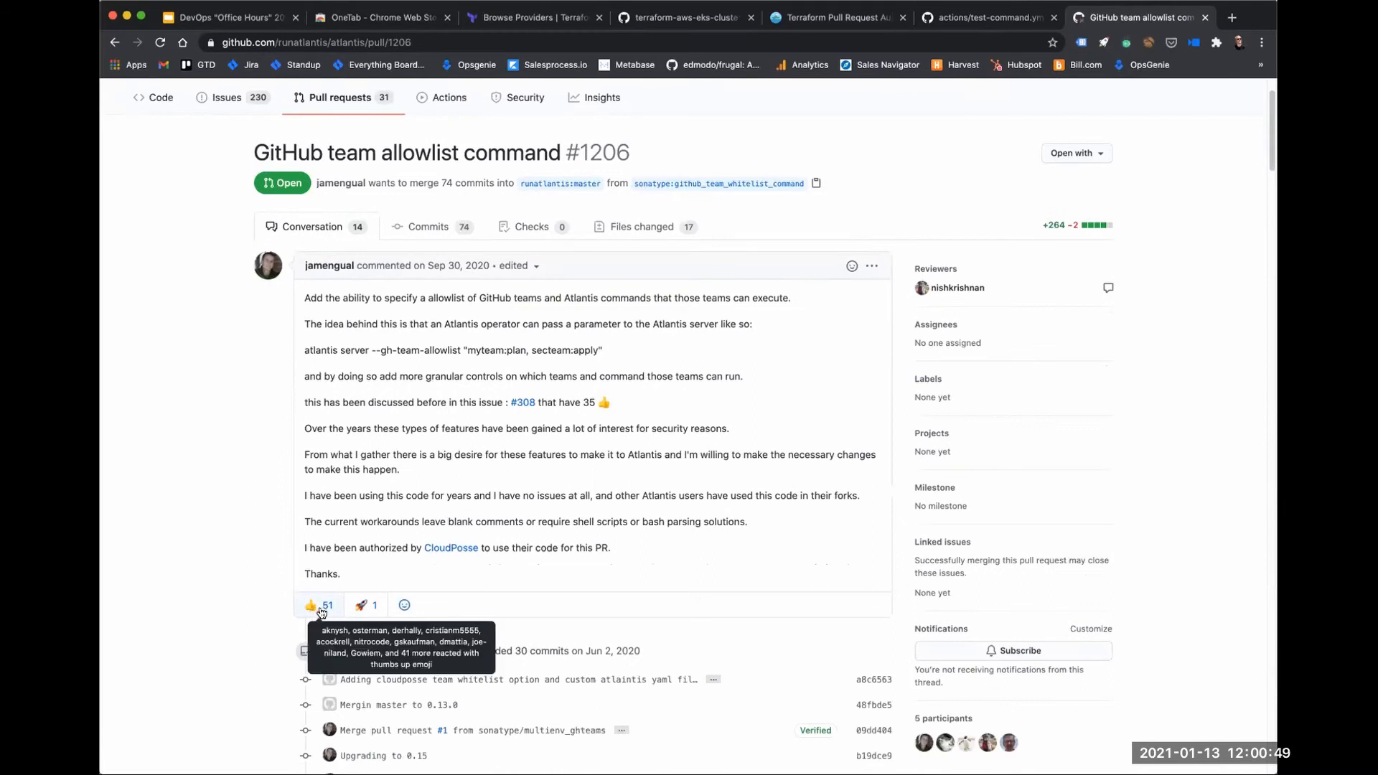
mouse_move(343, 629)
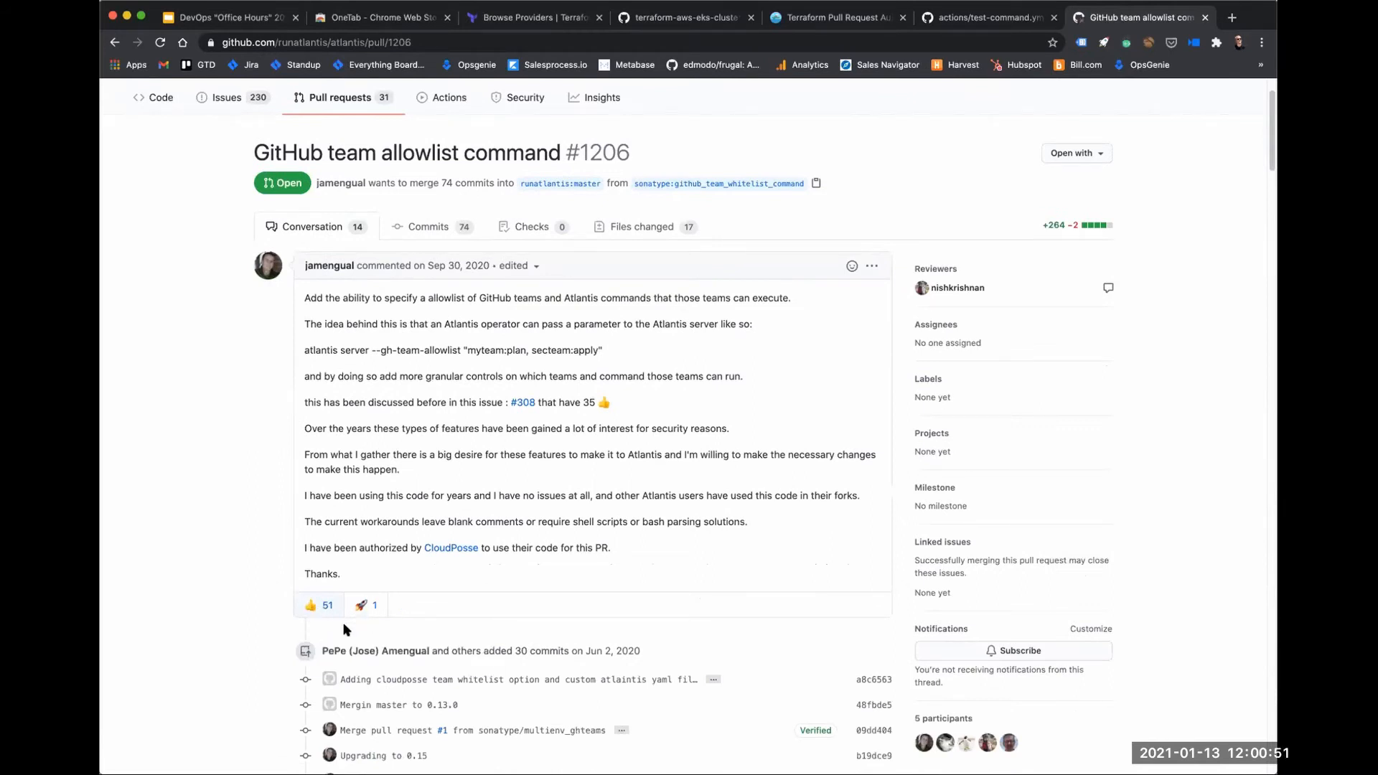
mouse_move(365, 345)
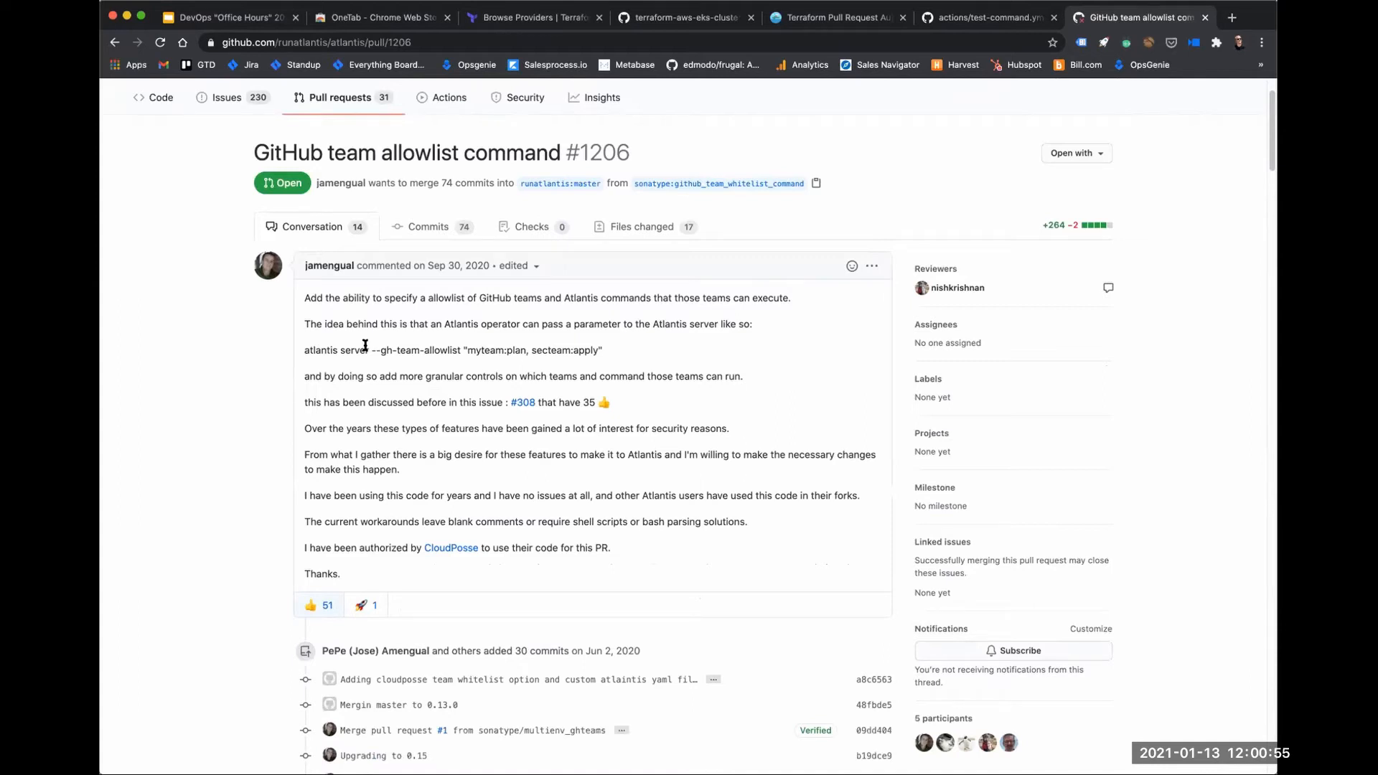
mouse_move(588, 559)
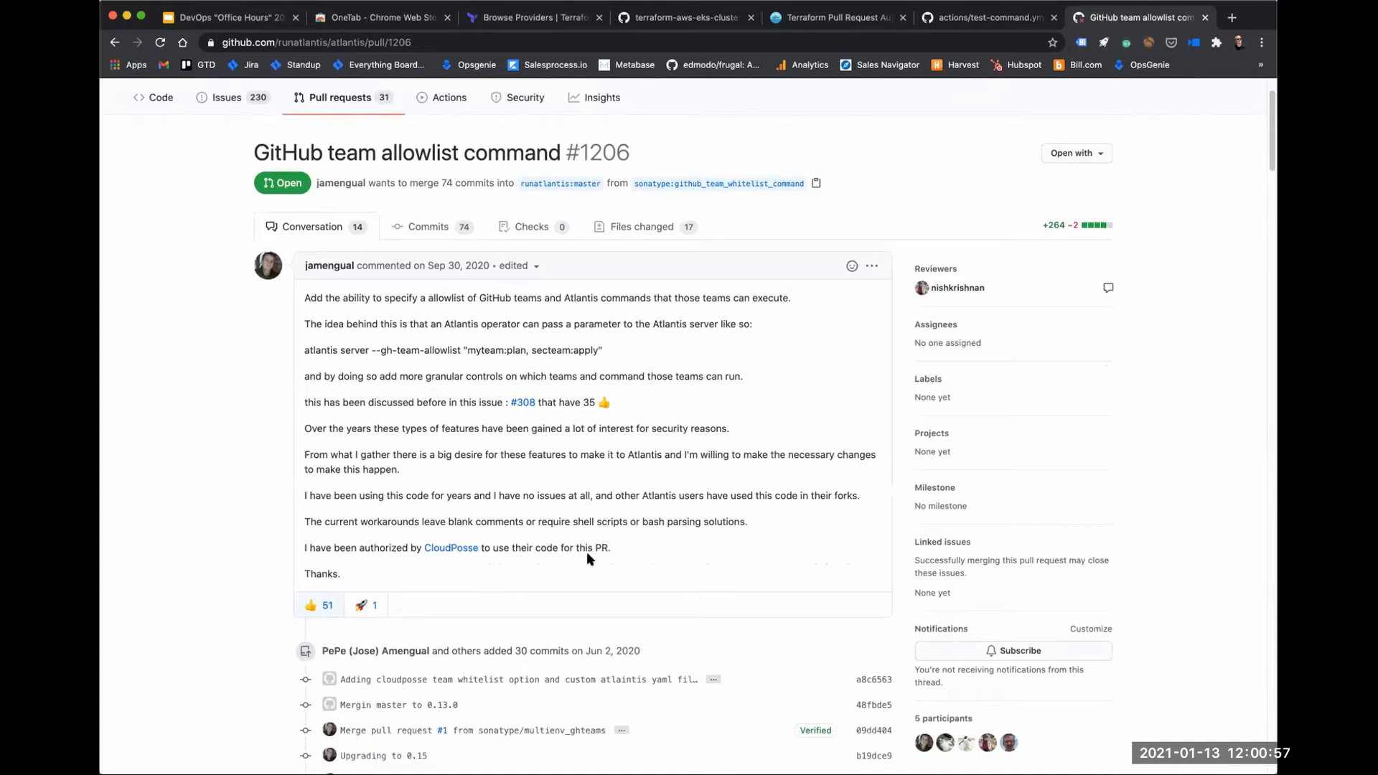
triple_click(456, 547)
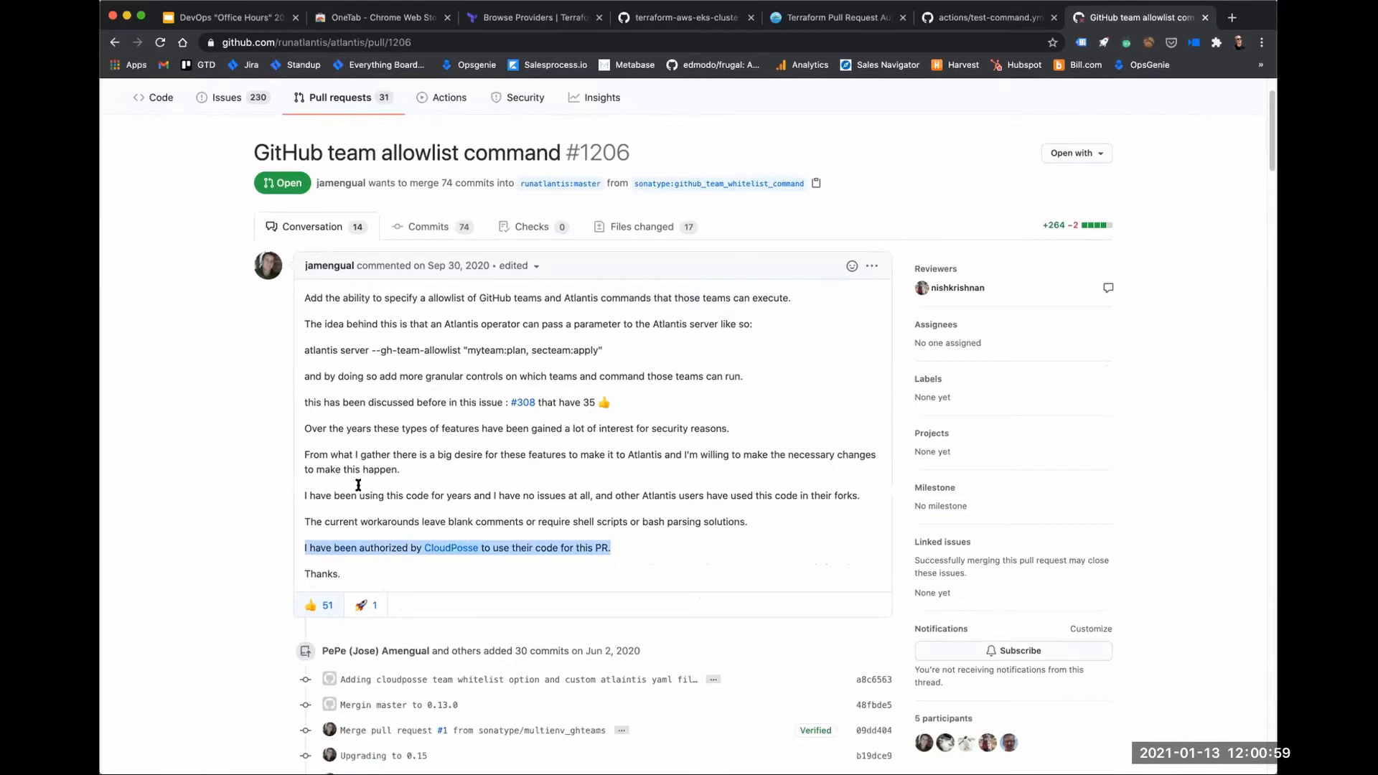
scroll("up", 3)
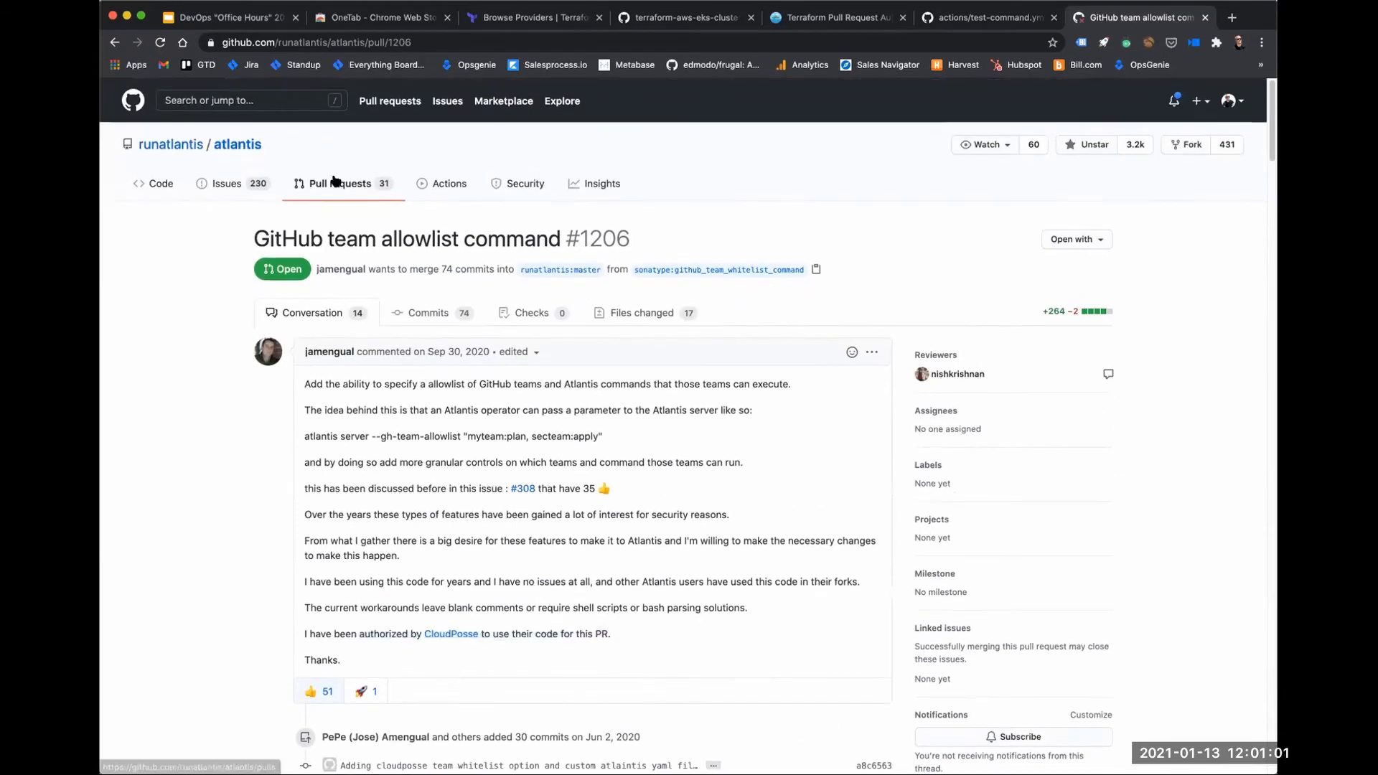
left_click(159, 42)
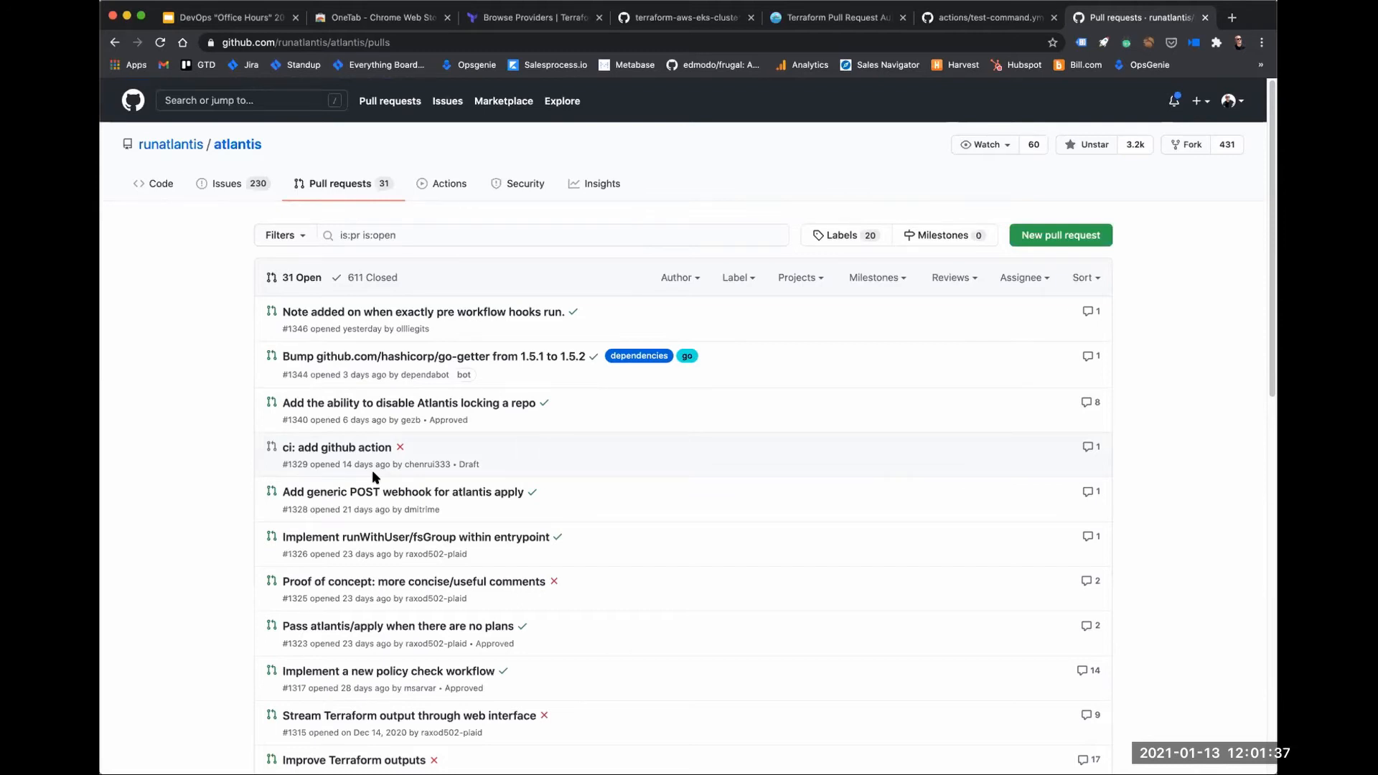
Scroll the open Atlantis pull requests list down to older PRs such as #1315 and #1309.
scroll("down", 3)
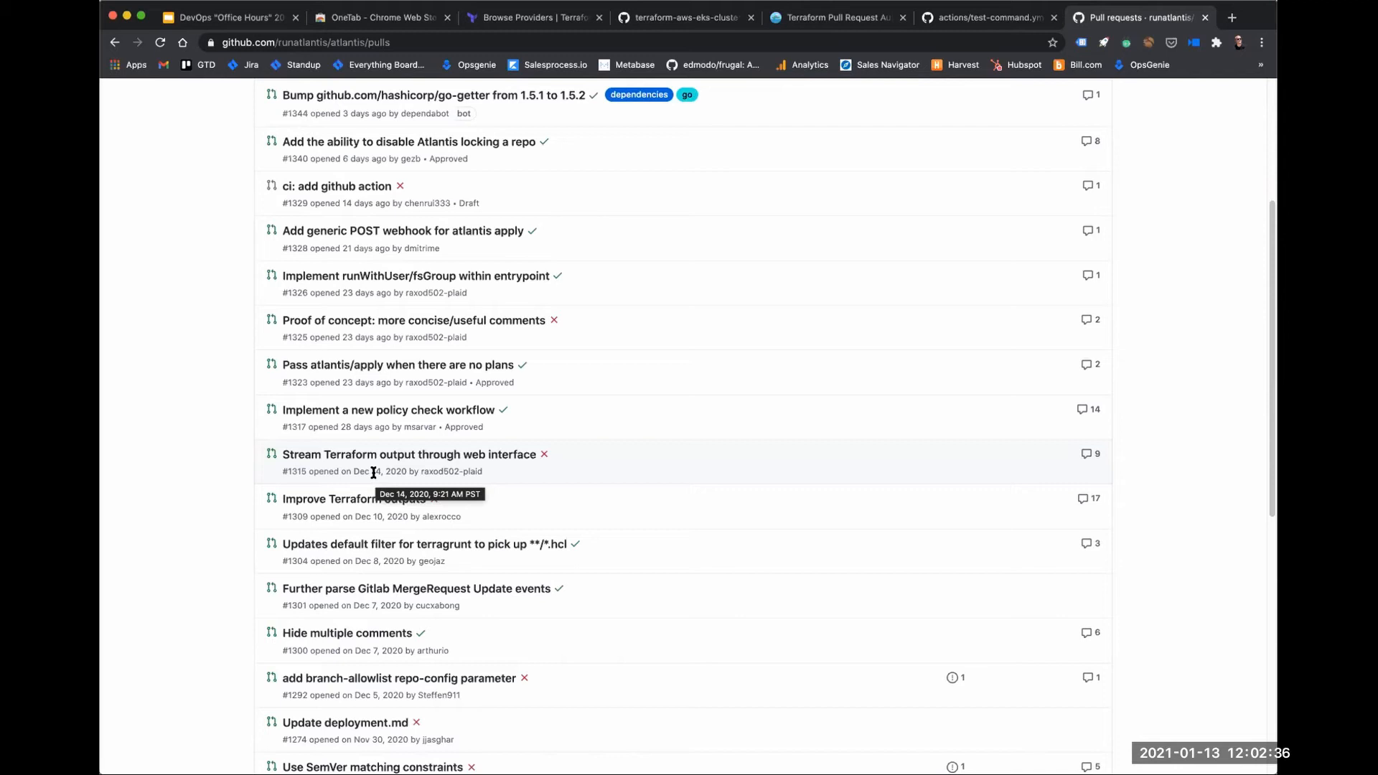
mouse_move(386, 420)
type("ops")
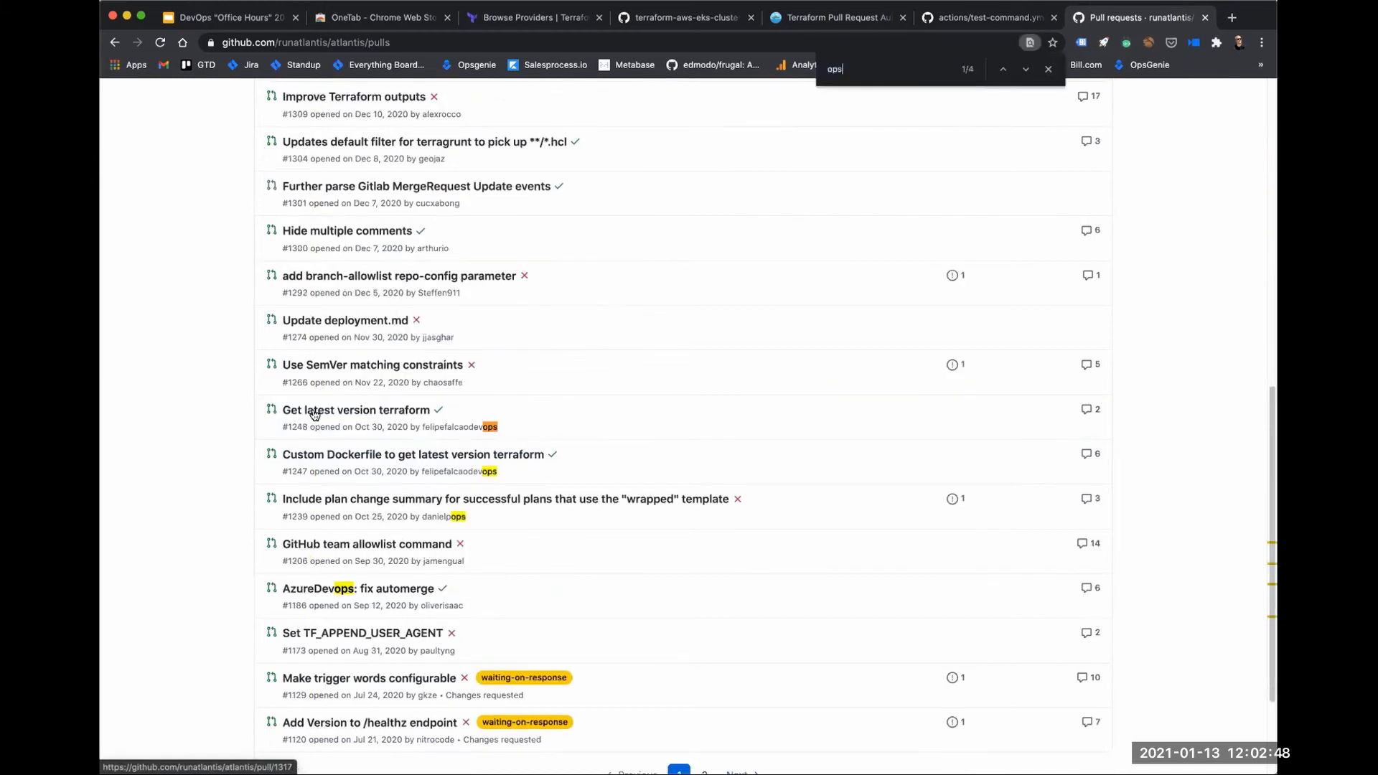
Try the page search for 'opa', then switch tabs over to the Cloud Posse organization page.
type("a")
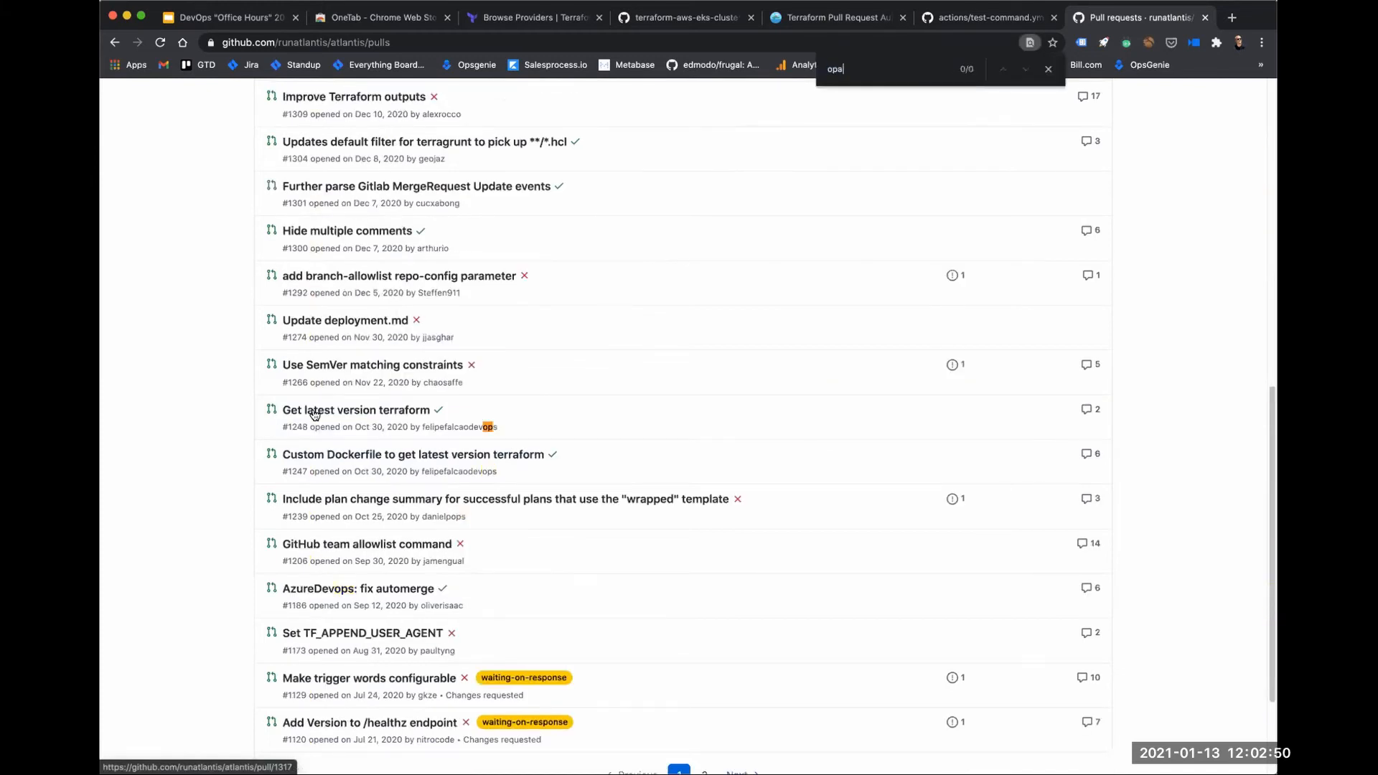
key("Backspace")
type("s")
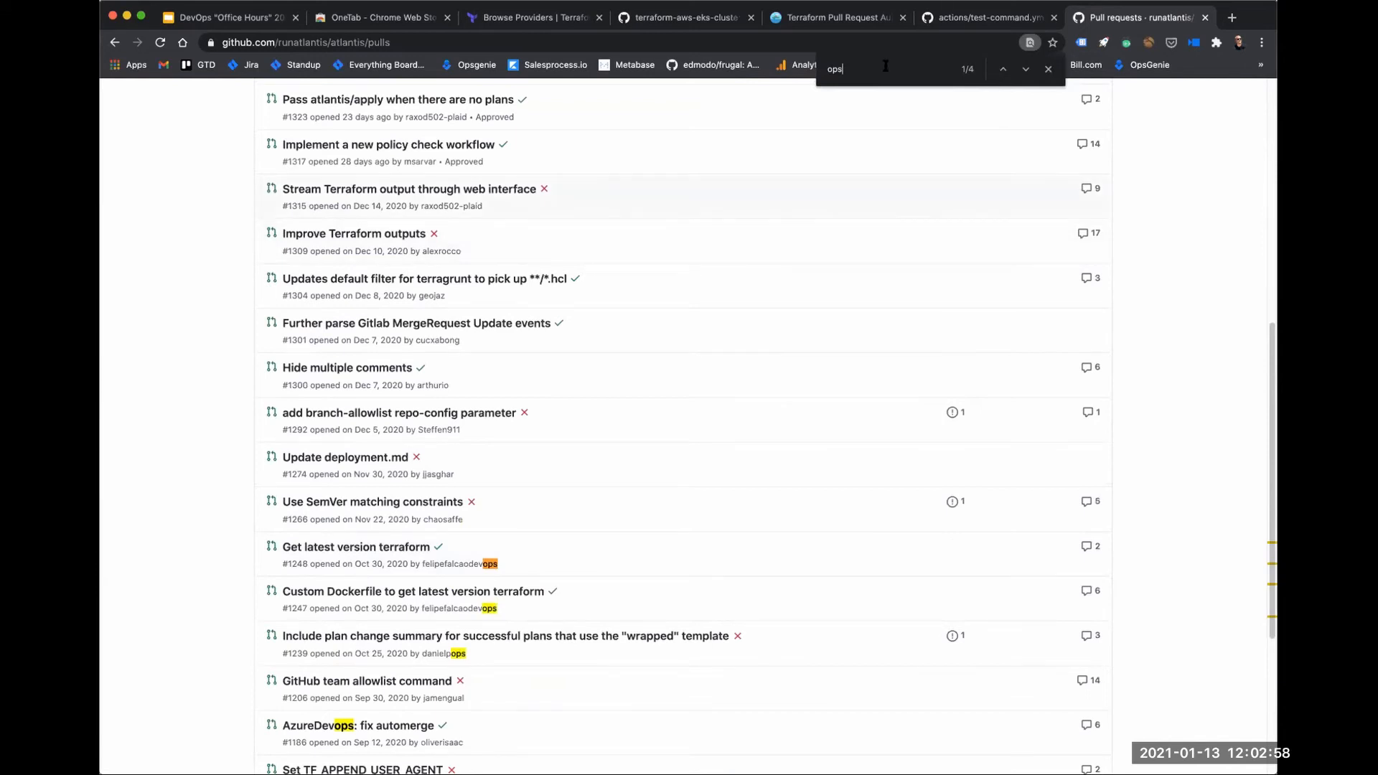
type("a")
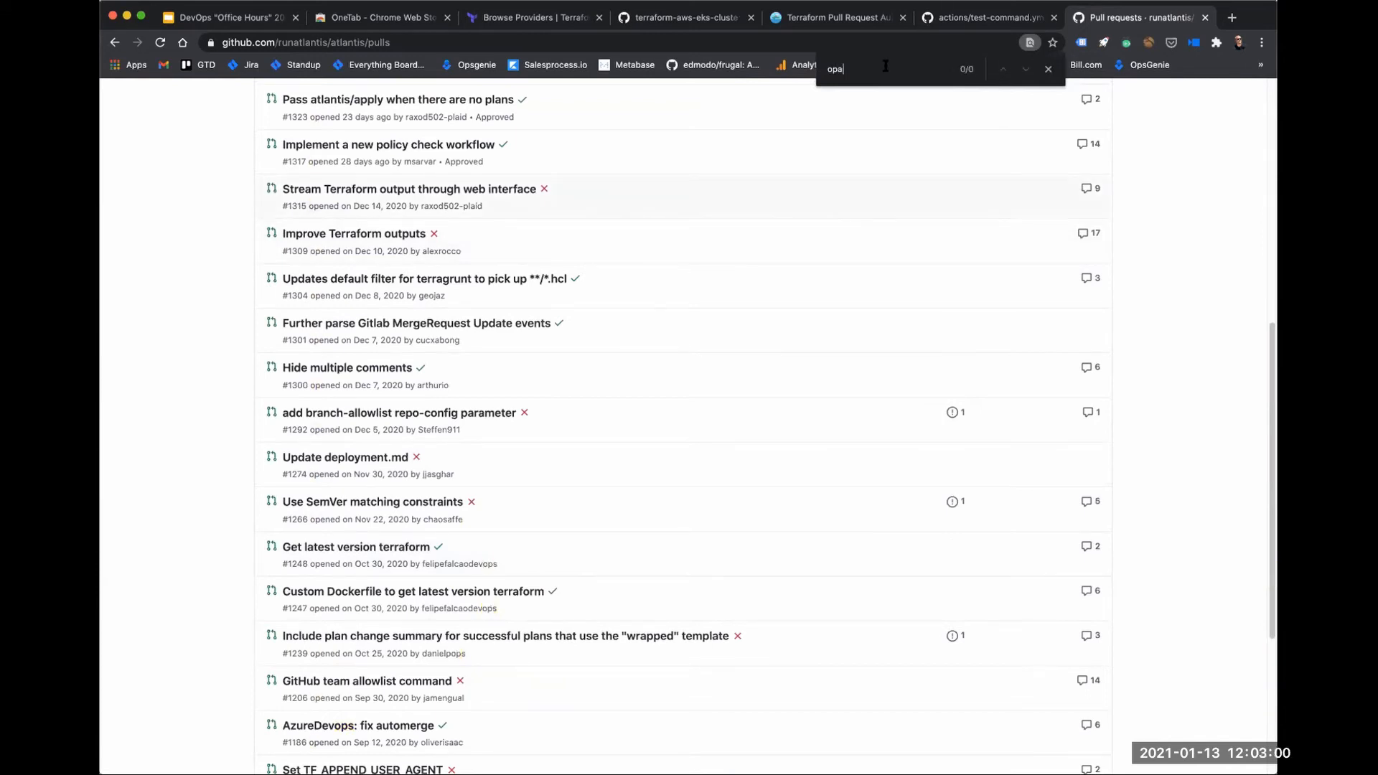
left_click(988, 17)
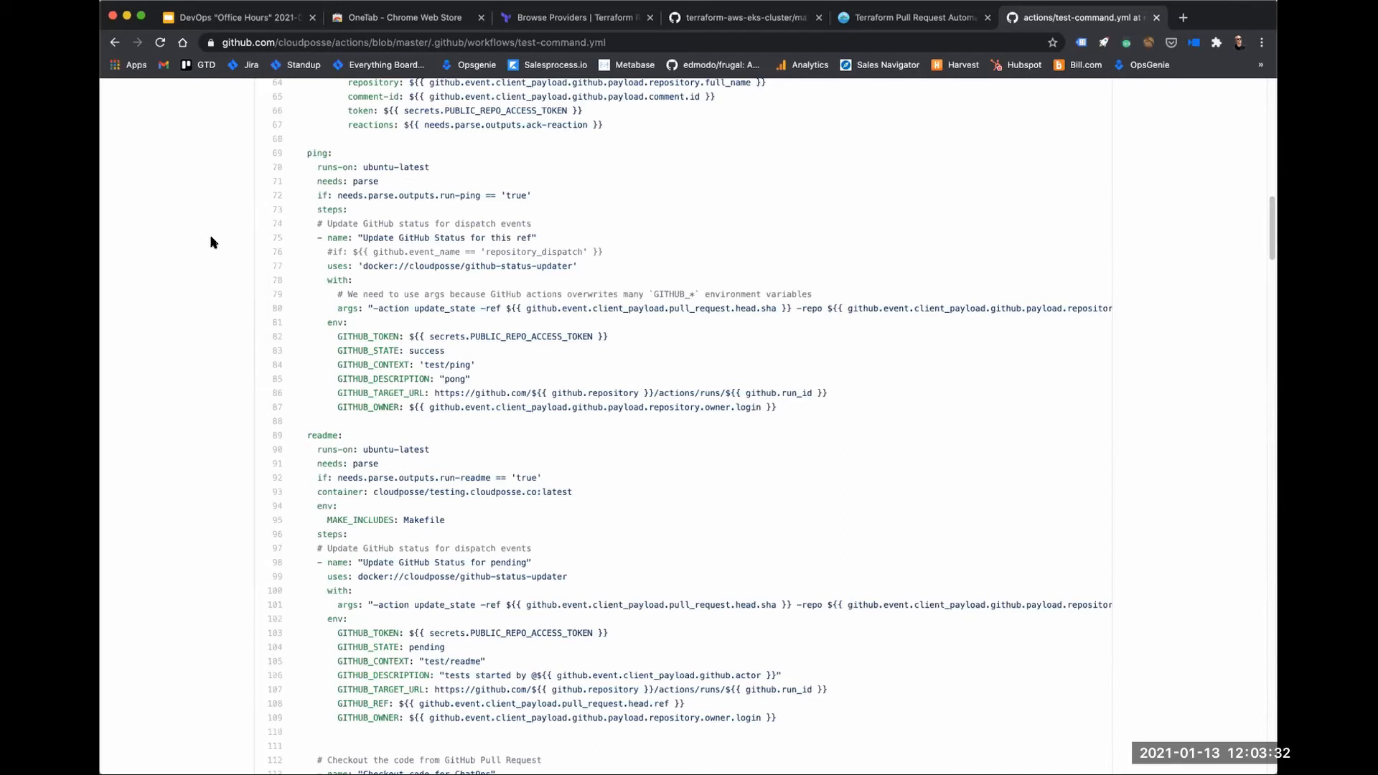
left_click(1231, 17)
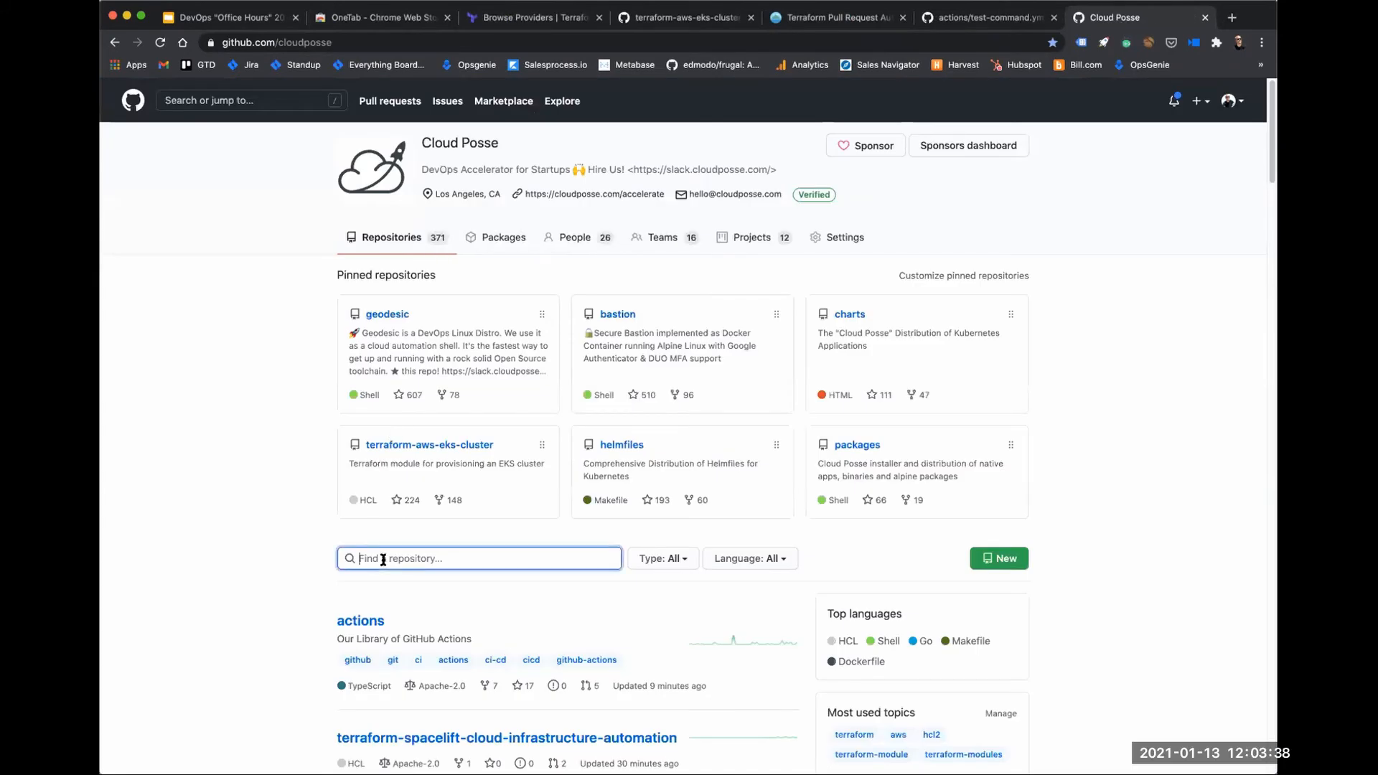
Filter Cloud Posse's repositories by 'tfe', showing four matches.
type("tfe")
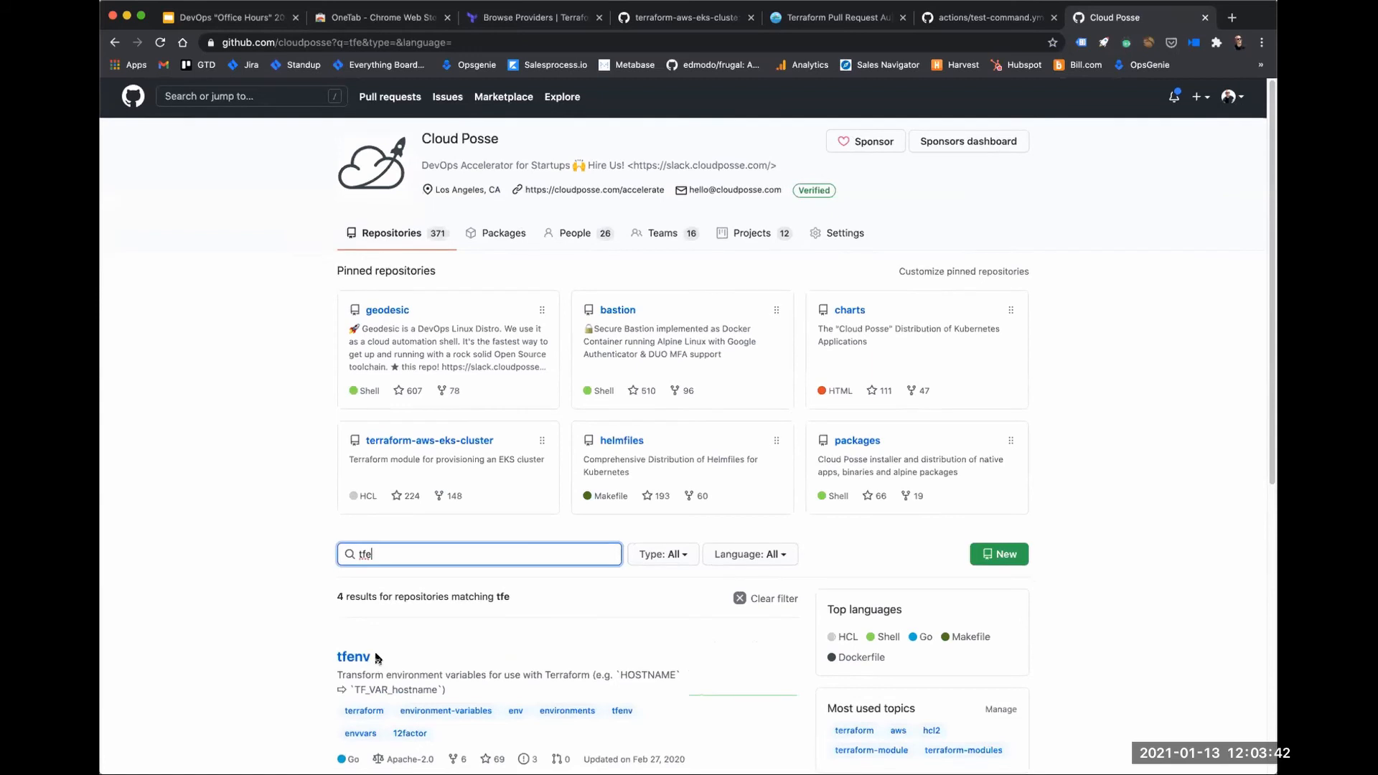
scroll("down", 3)
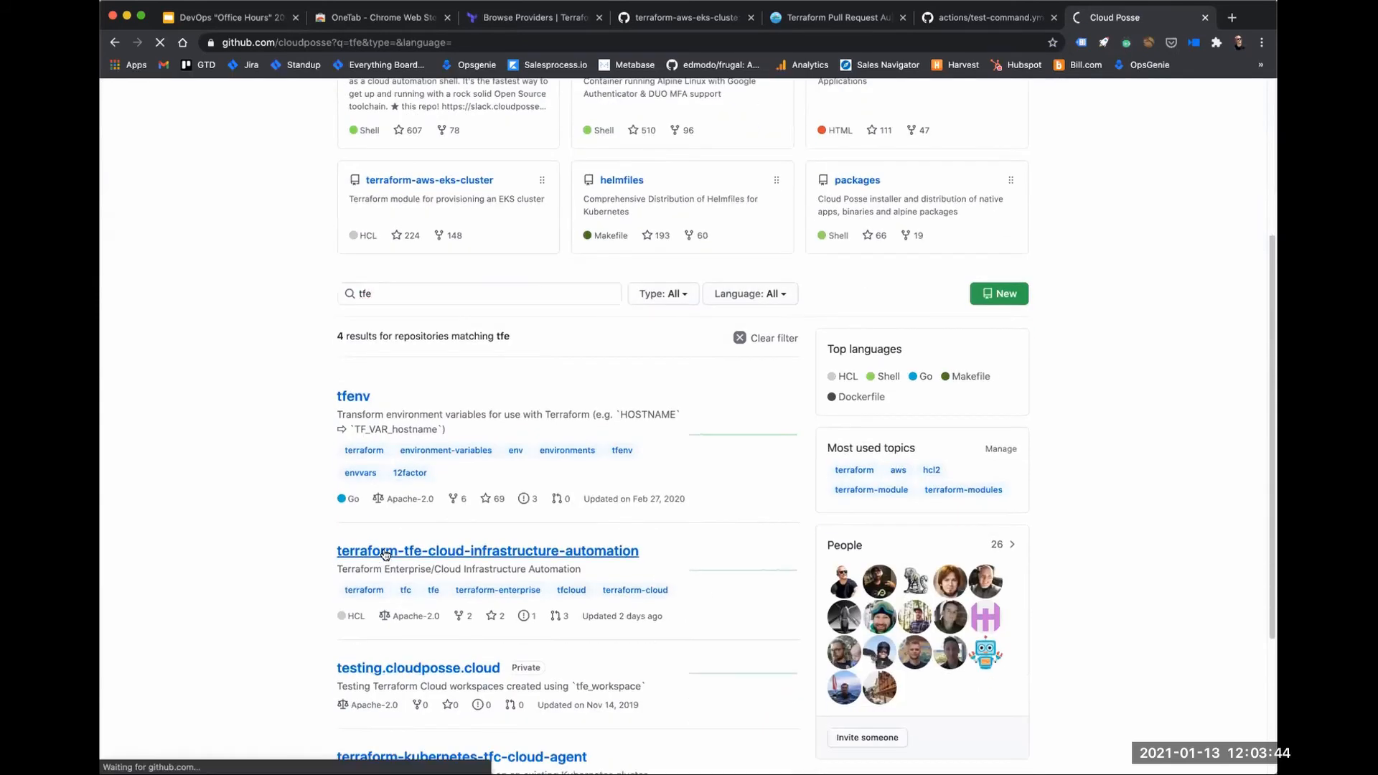
Open terraform-tfe-cloud-infrastructure-automation and scroll to its file list and README heading.
left_click(486, 549)
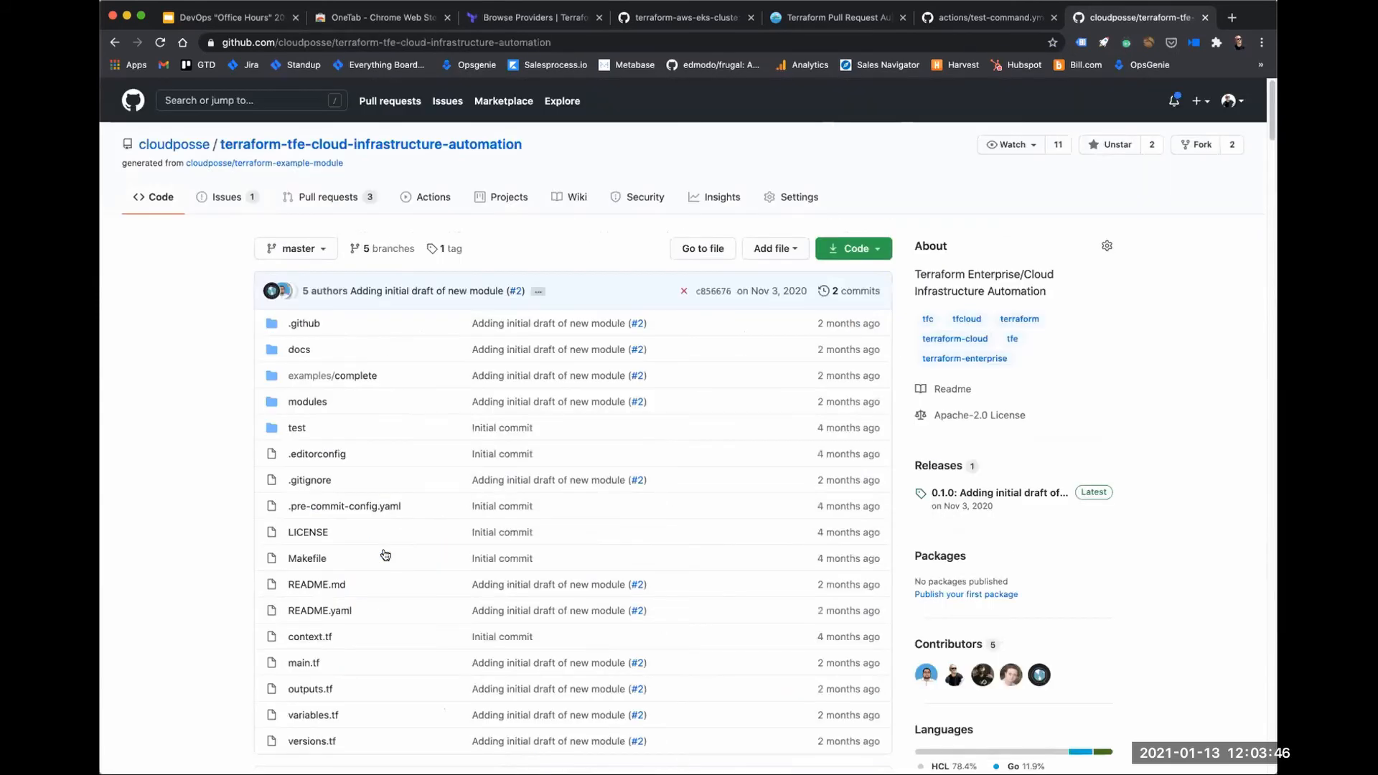
mouse_move(292, 174)
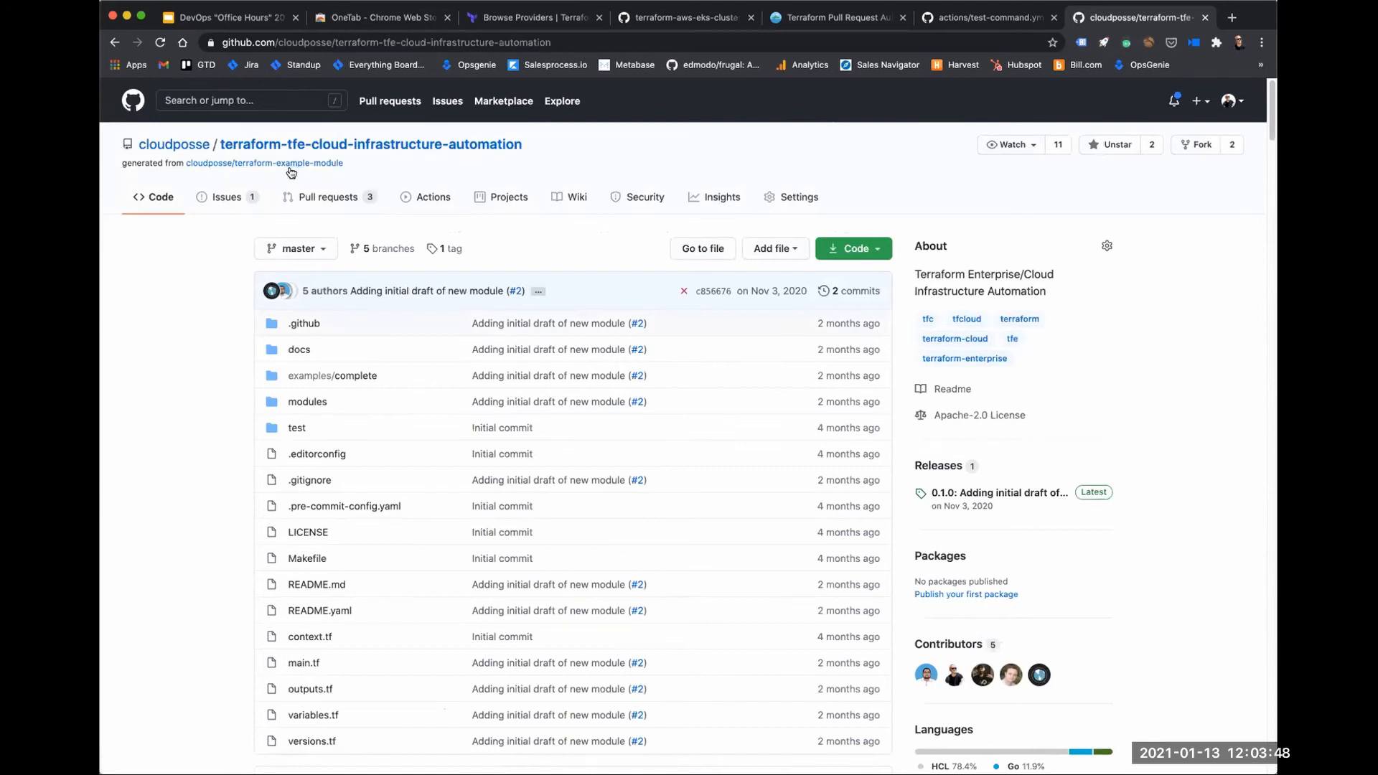
mouse_move(245, 402)
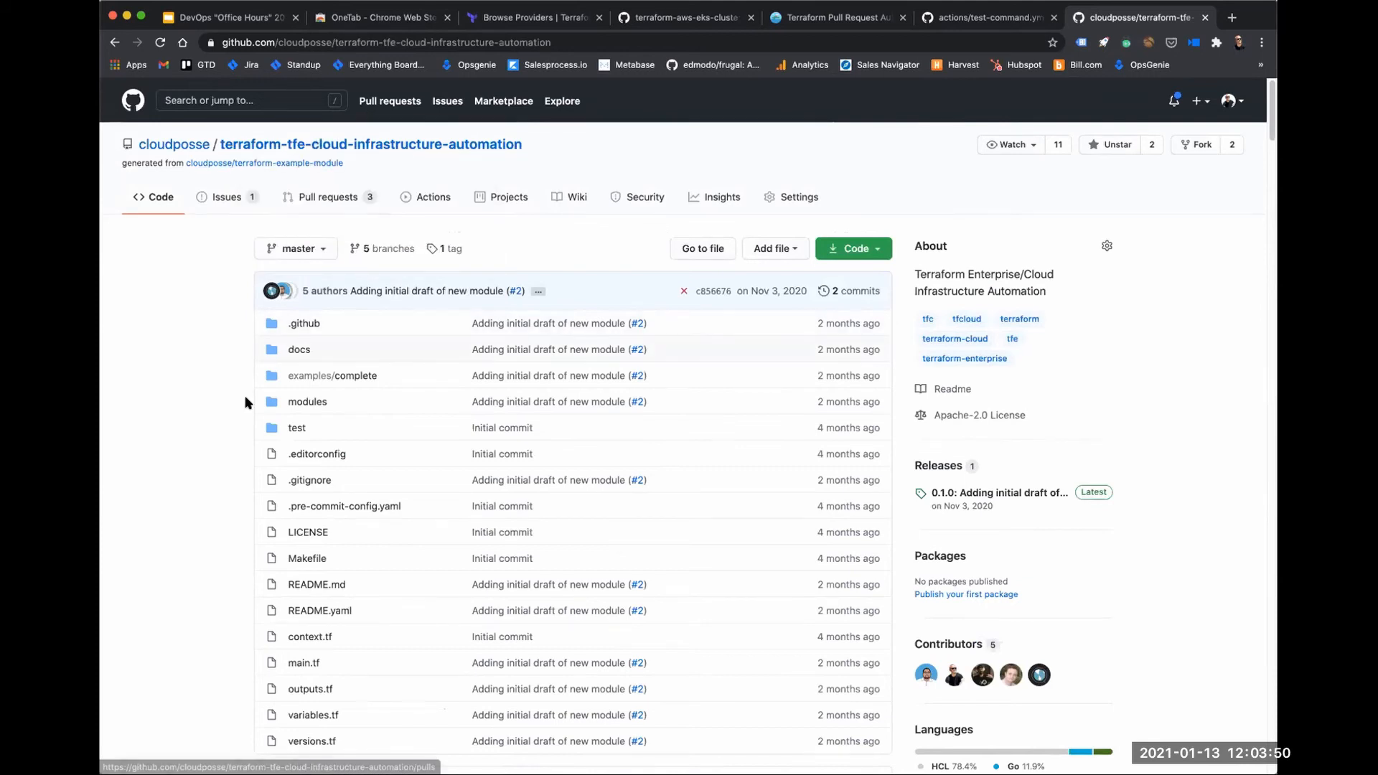
scroll("down", 3)
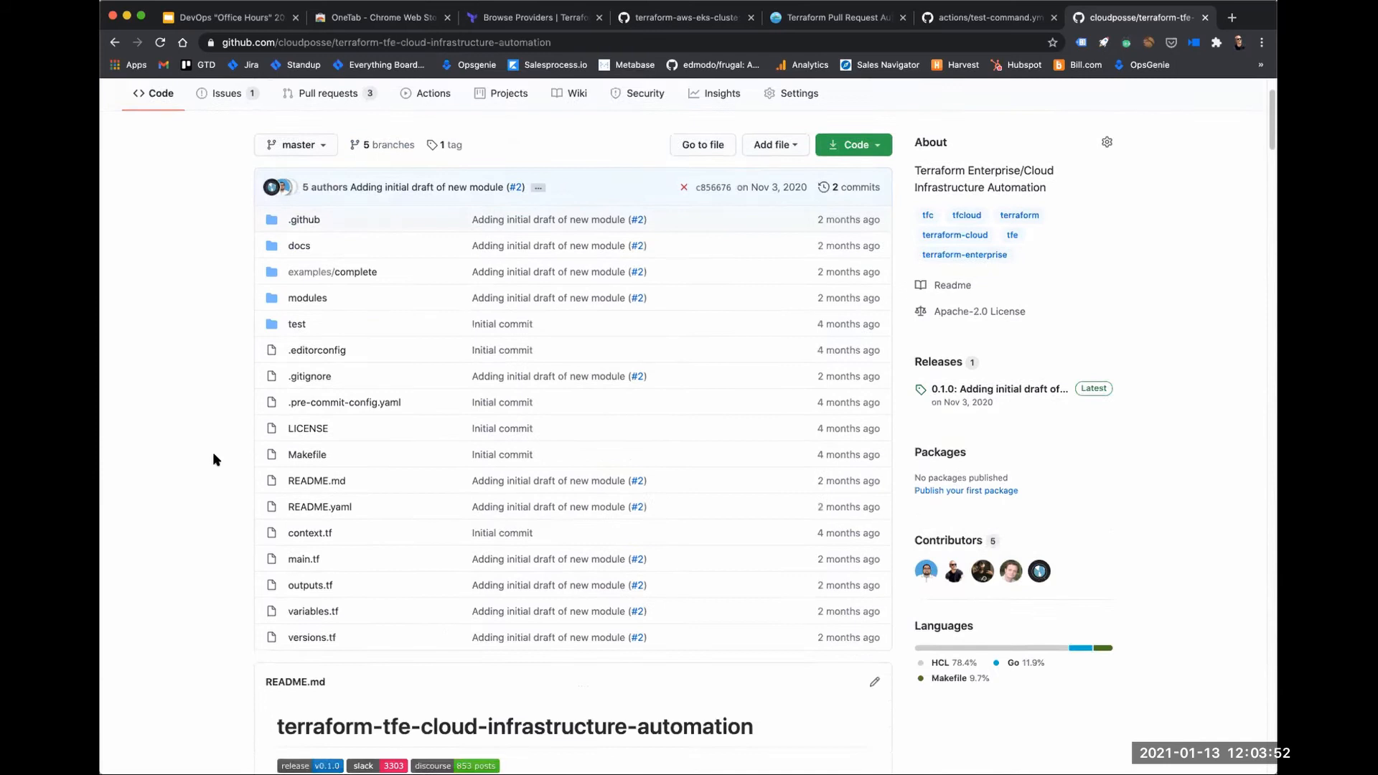
Scroll the README to its YAML project configuration example with the first-project triggers list.
scroll("down", 3)
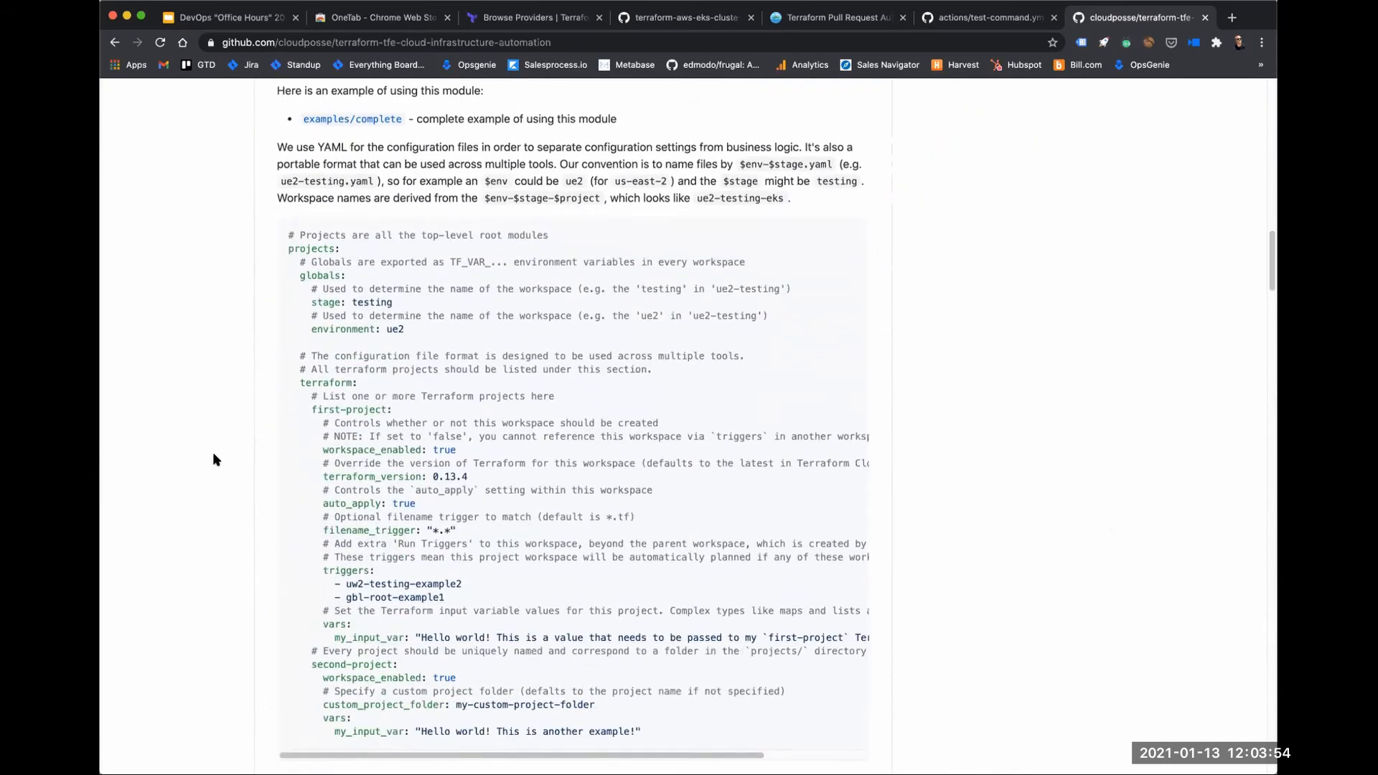
scroll("down", 3)
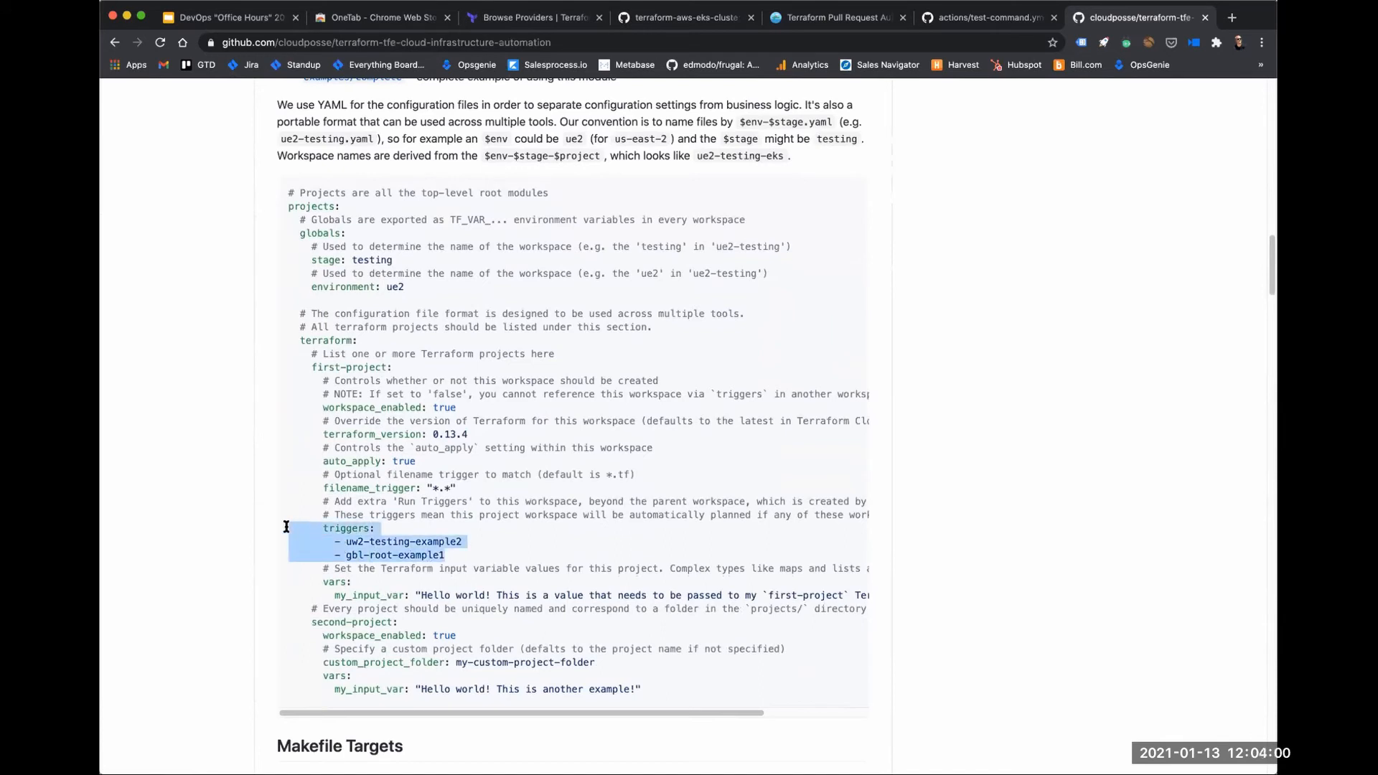
mouse_move(629, 534)
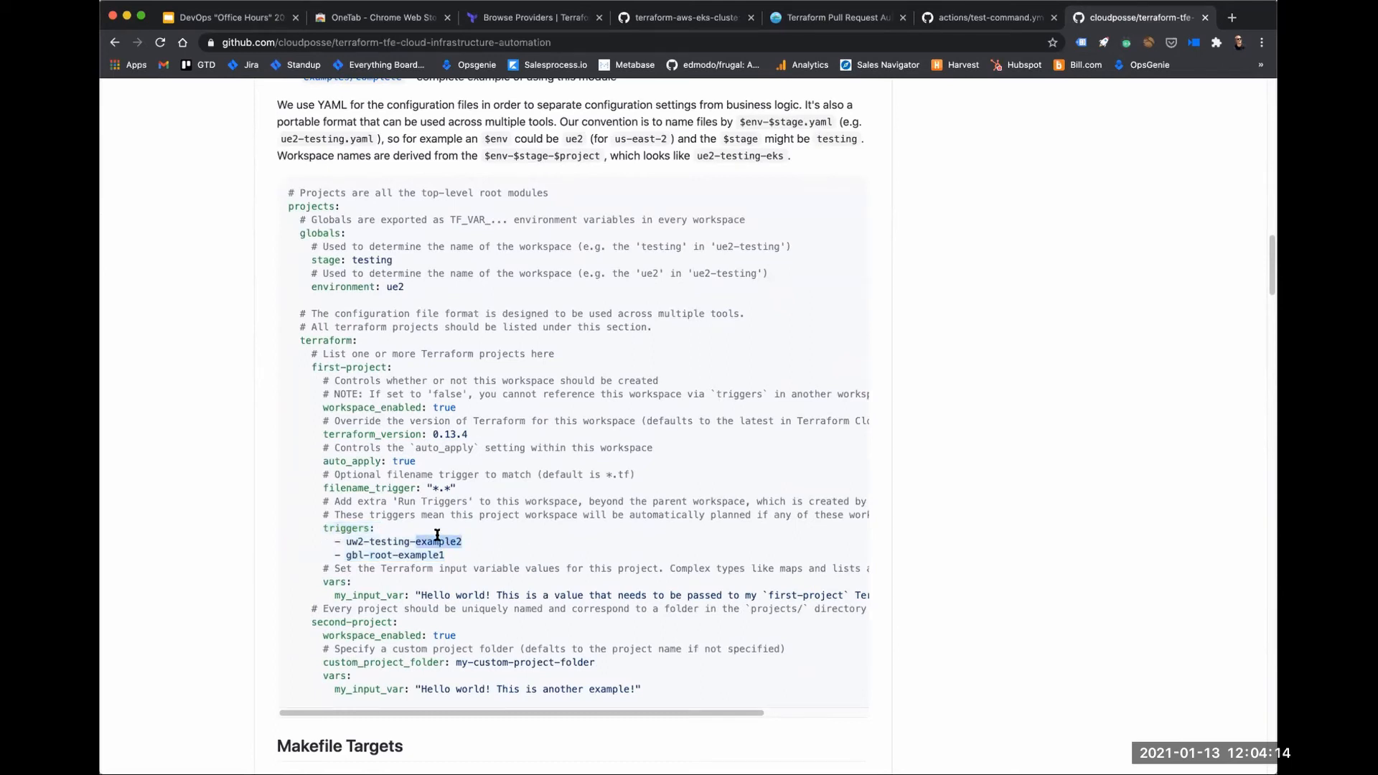
mouse_move(375, 432)
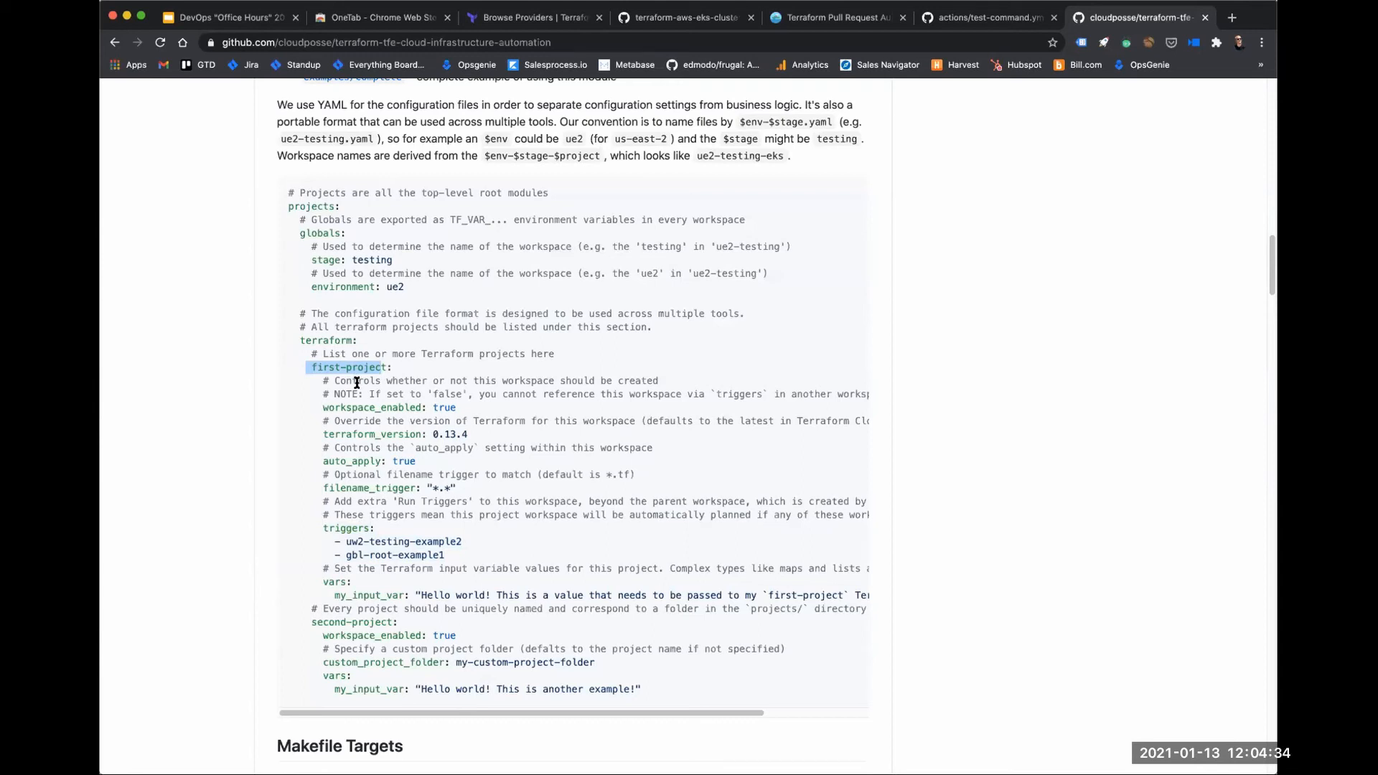
scroll("down", 3)
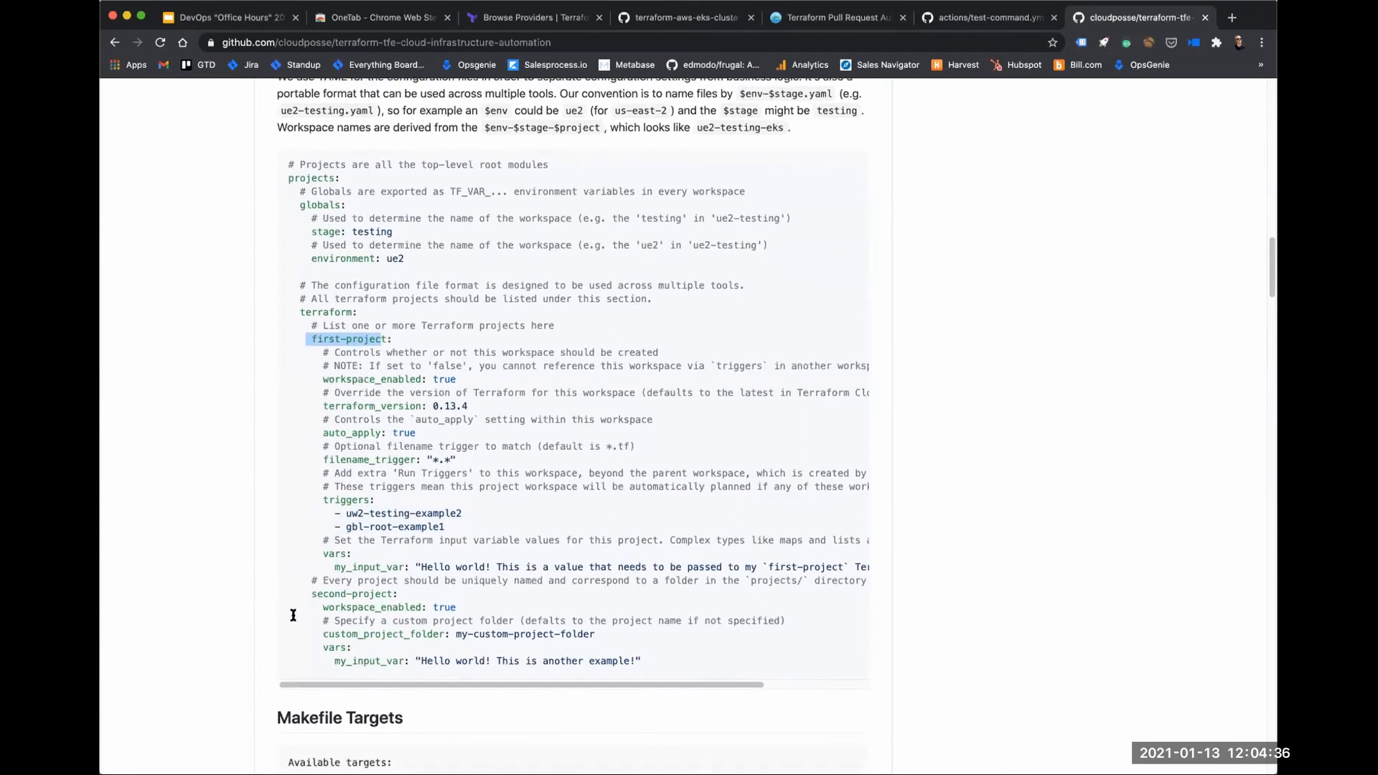
mouse_move(360, 412)
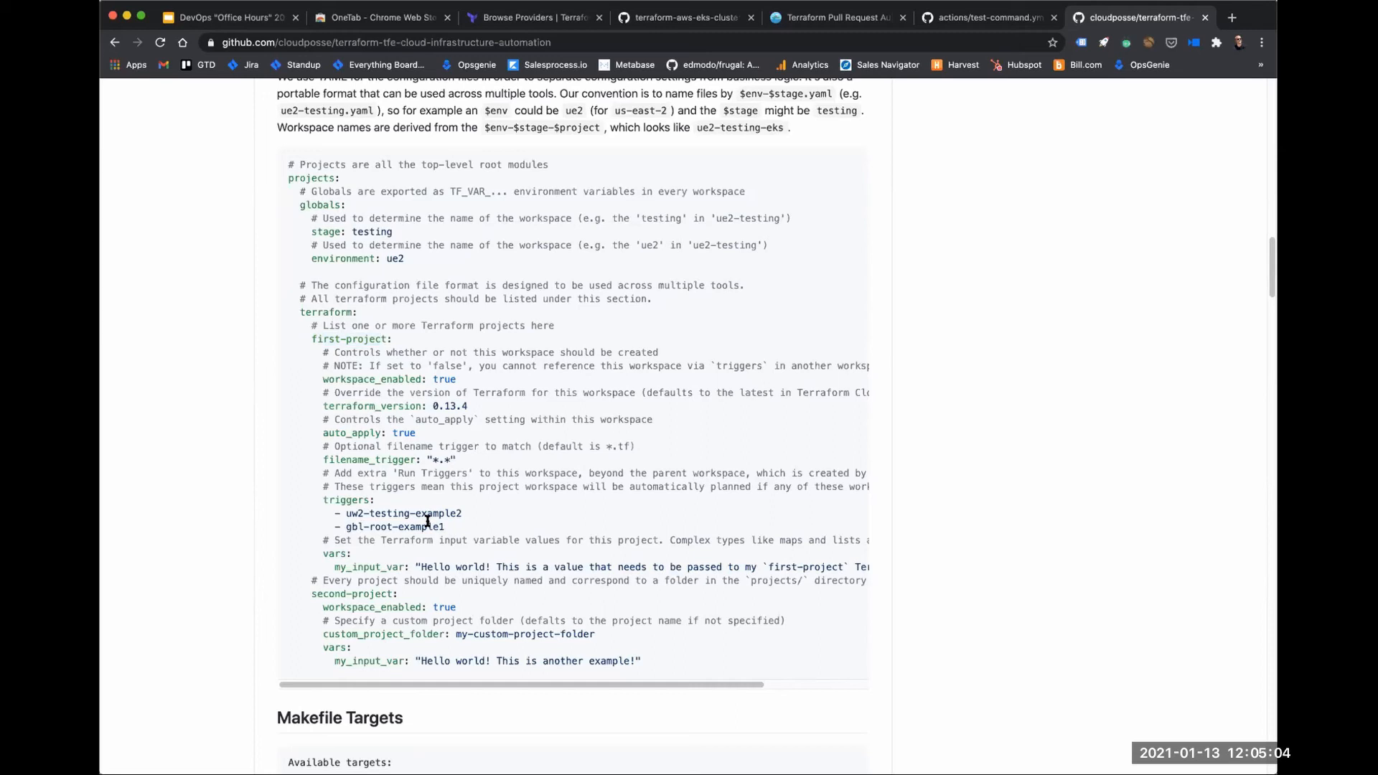
mouse_move(432, 477)
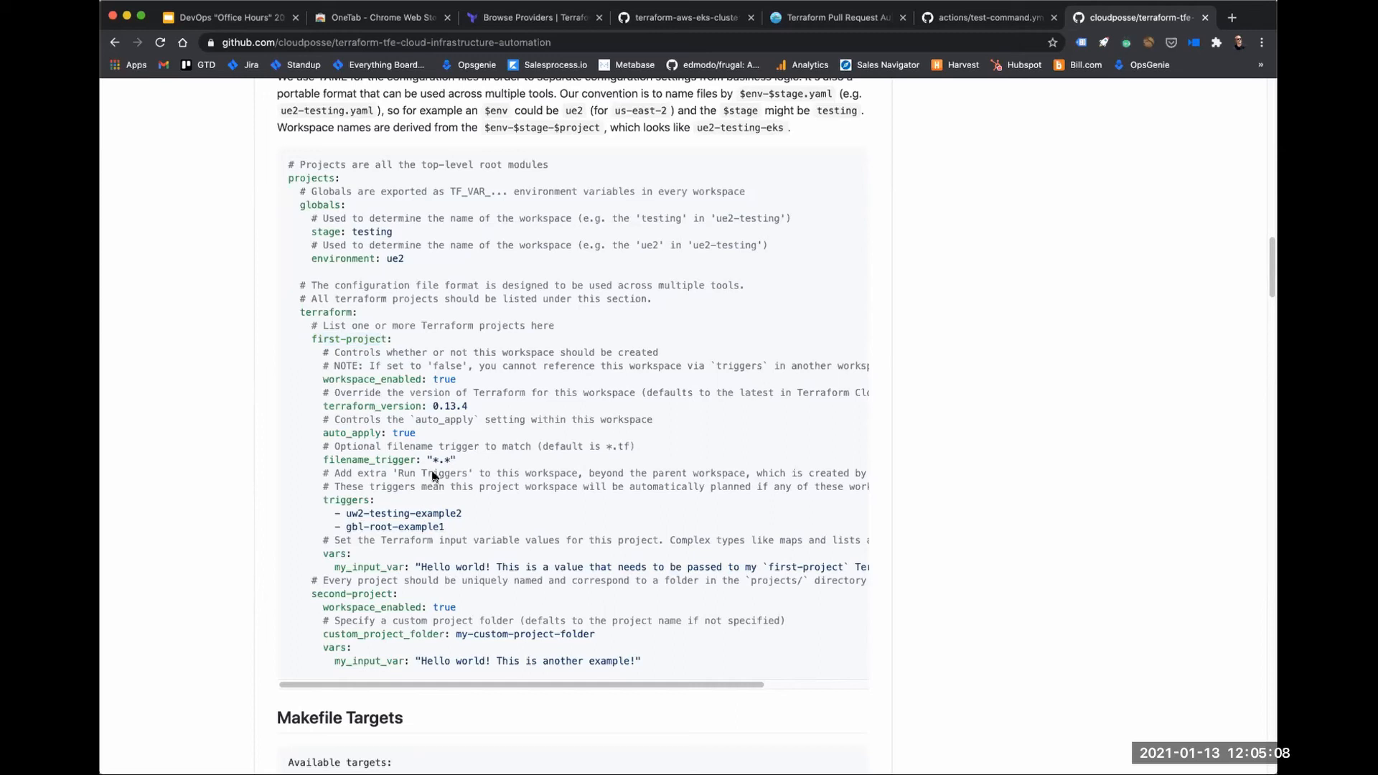
mouse_move(376, 393)
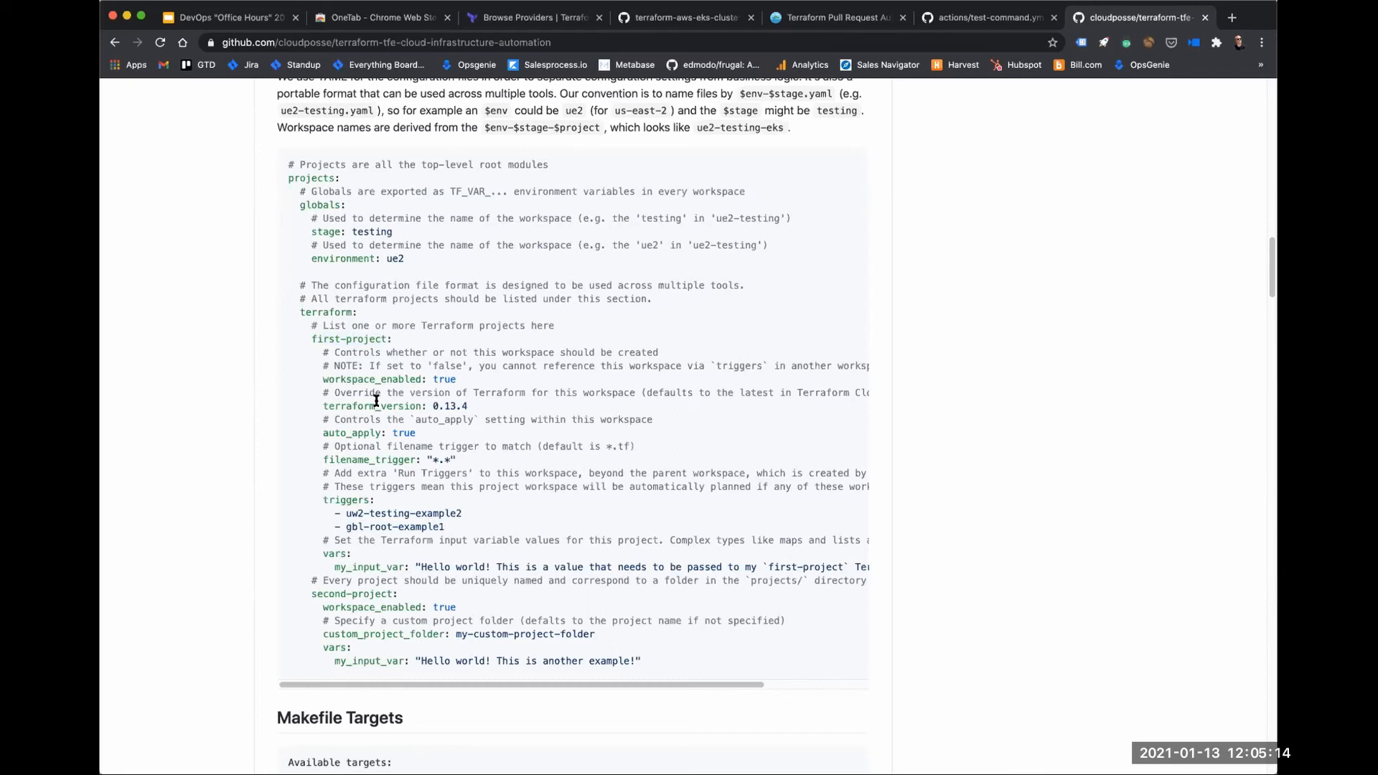
mouse_move(354, 507)
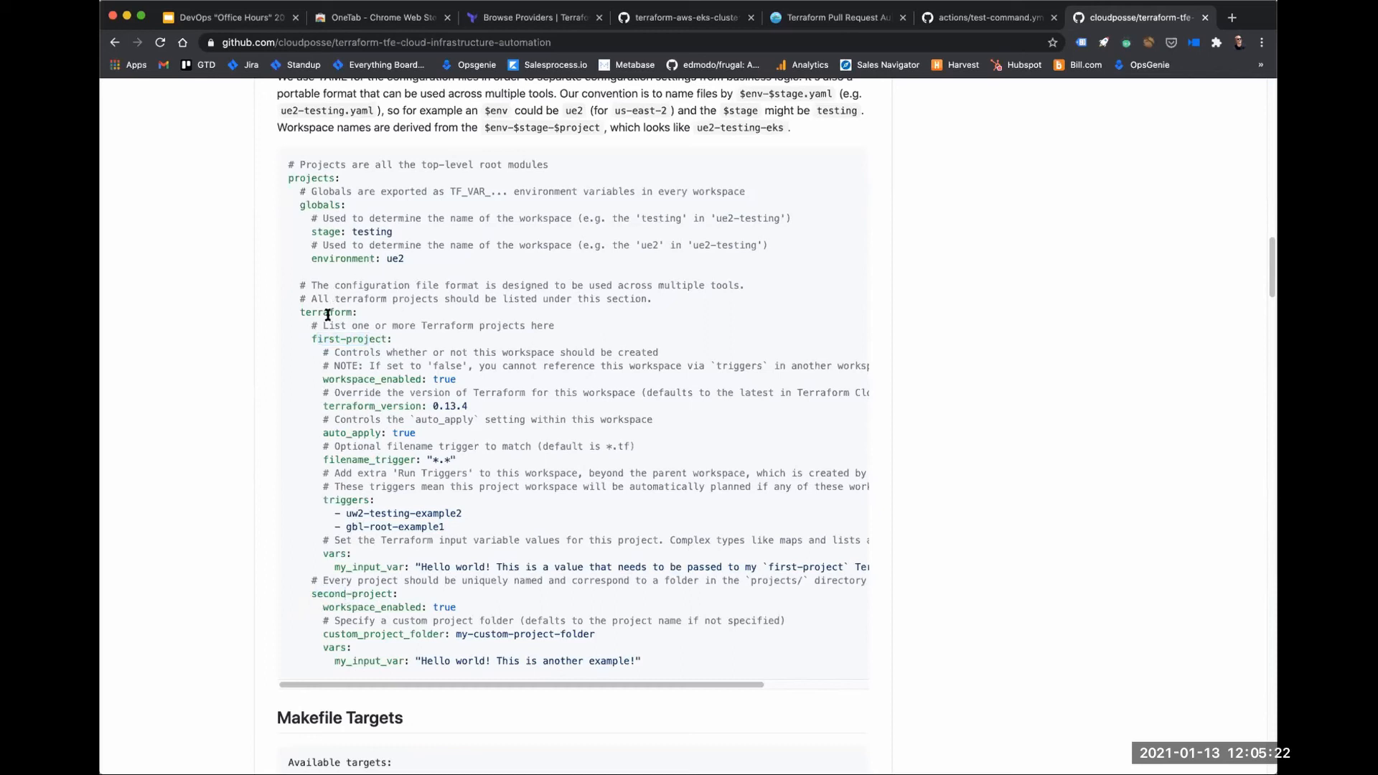
mouse_move(429, 353)
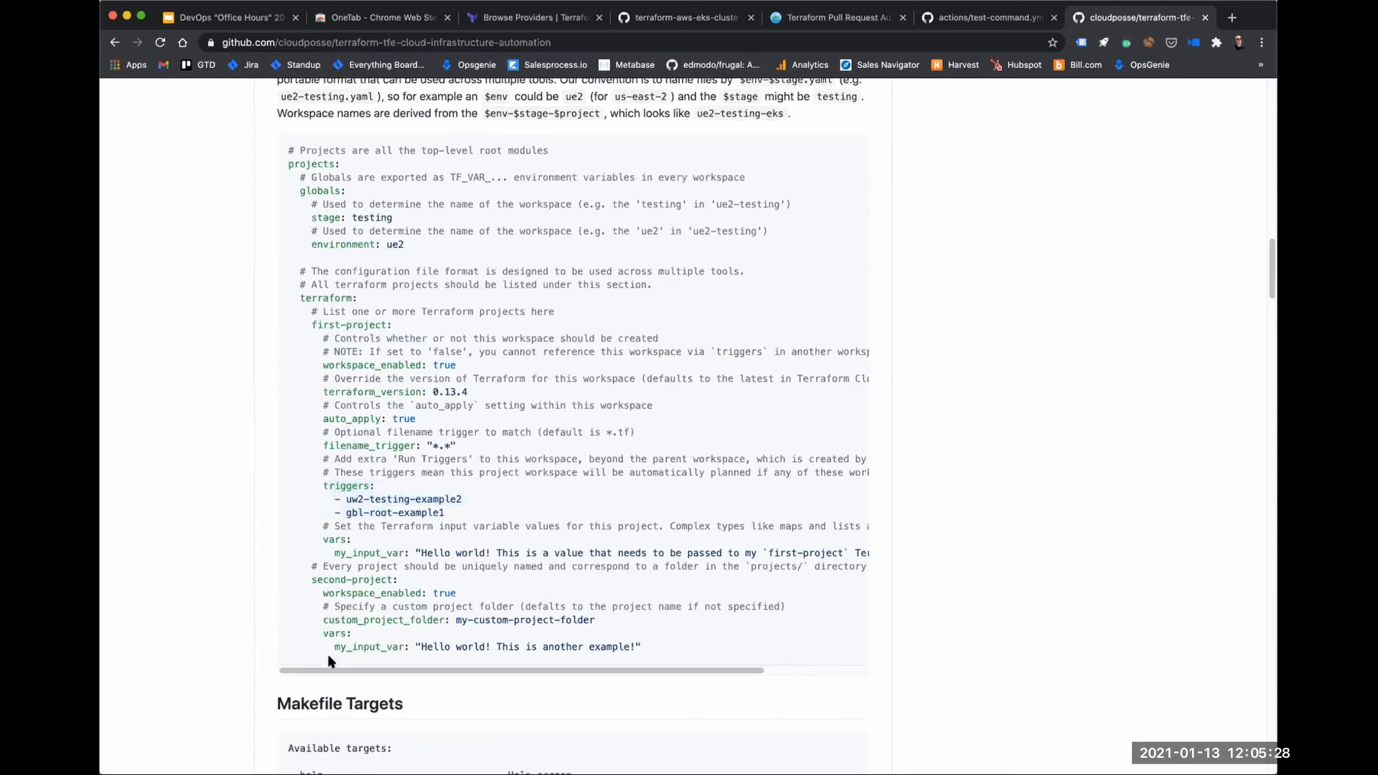
mouse_move(364, 531)
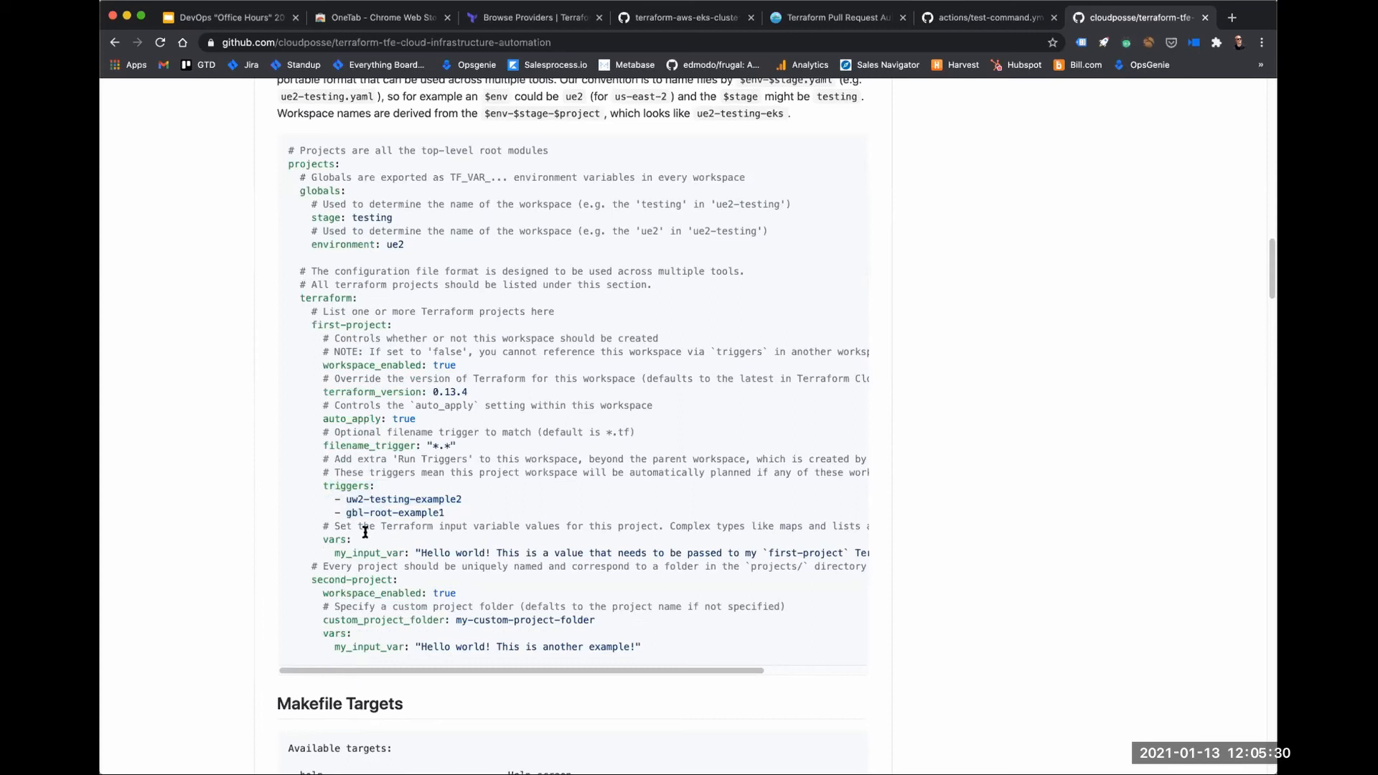
mouse_move(342, 499)
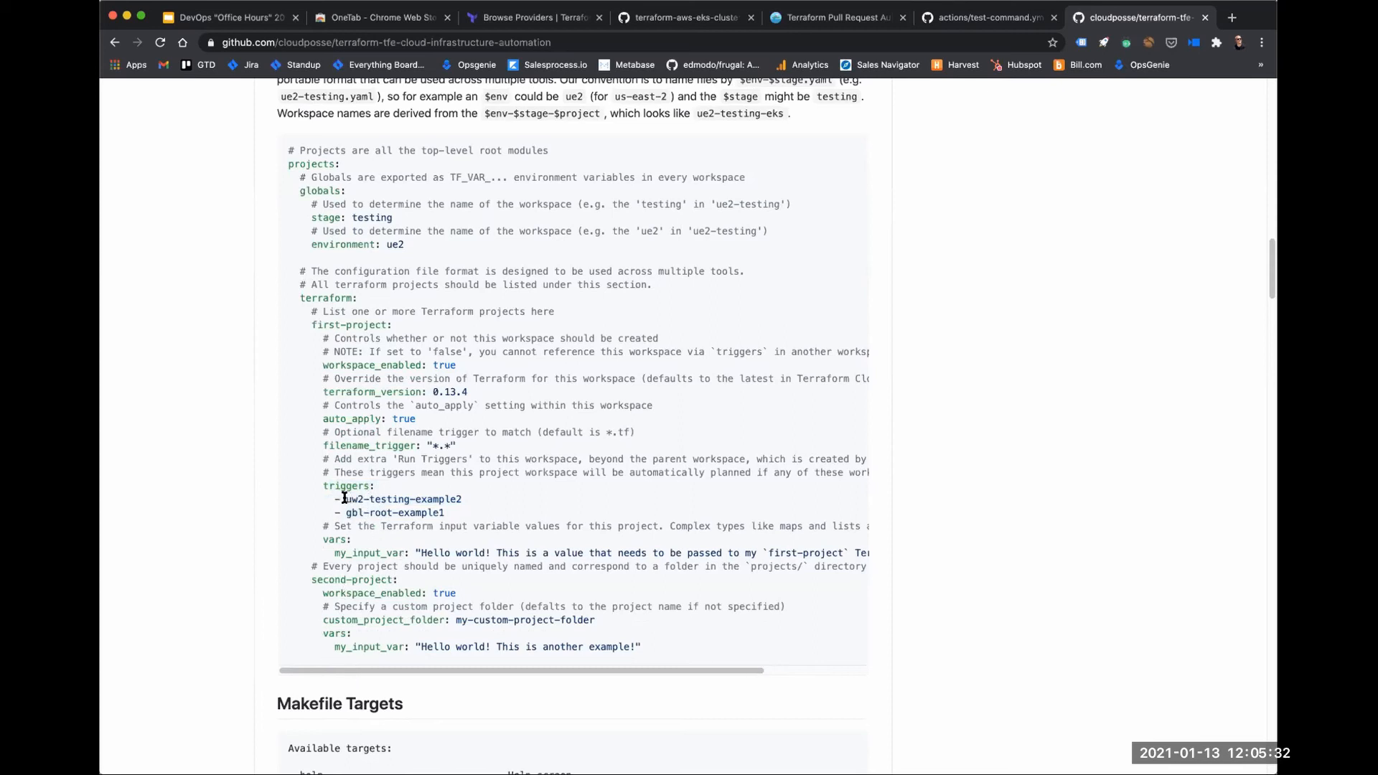
mouse_move(389, 600)
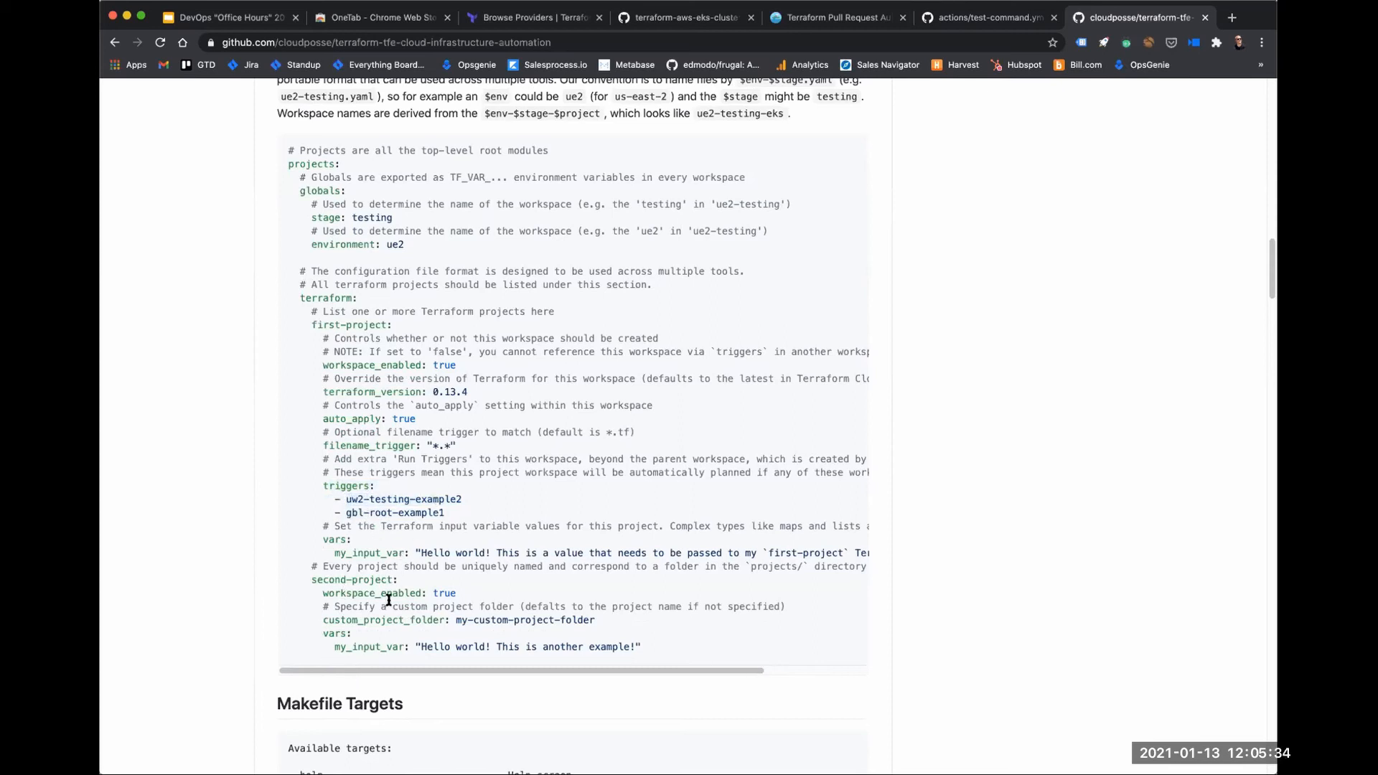
mouse_move(355, 632)
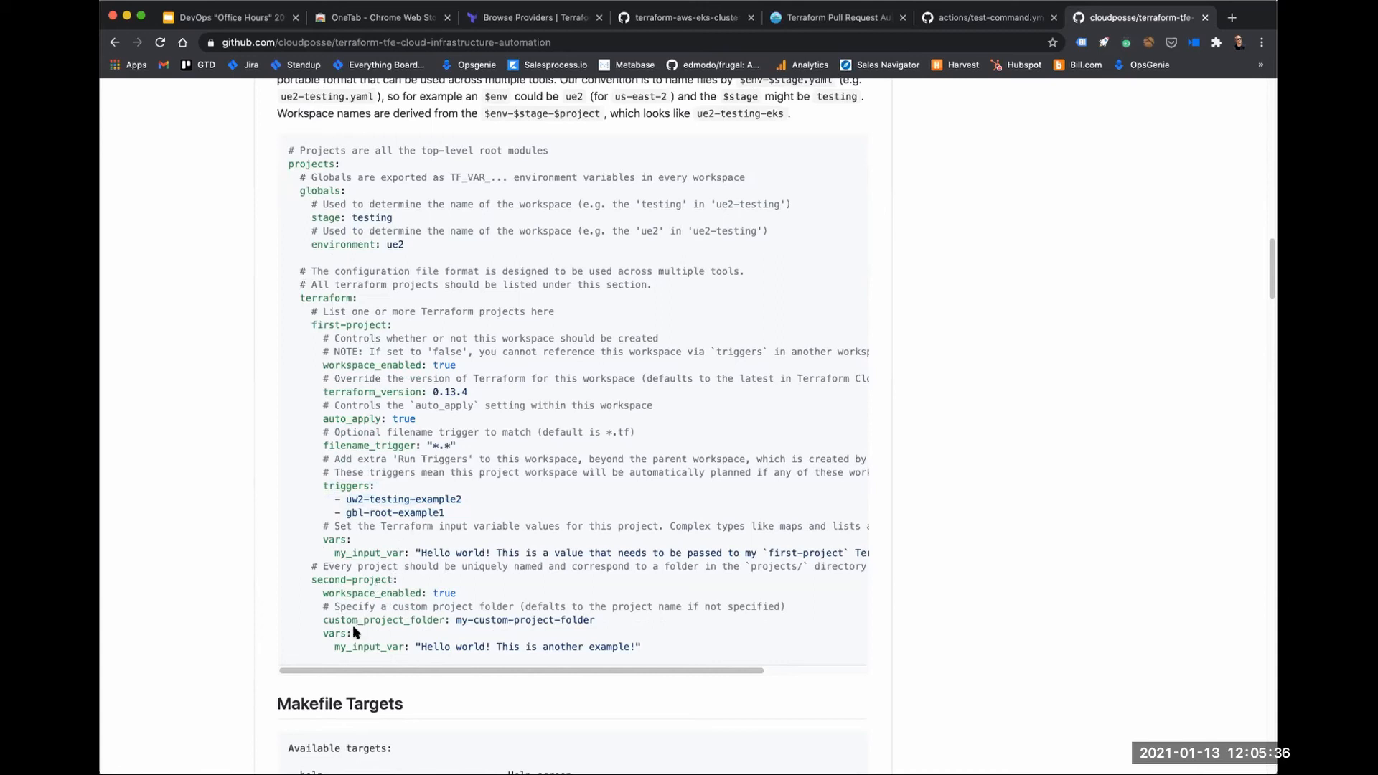
mouse_move(380, 472)
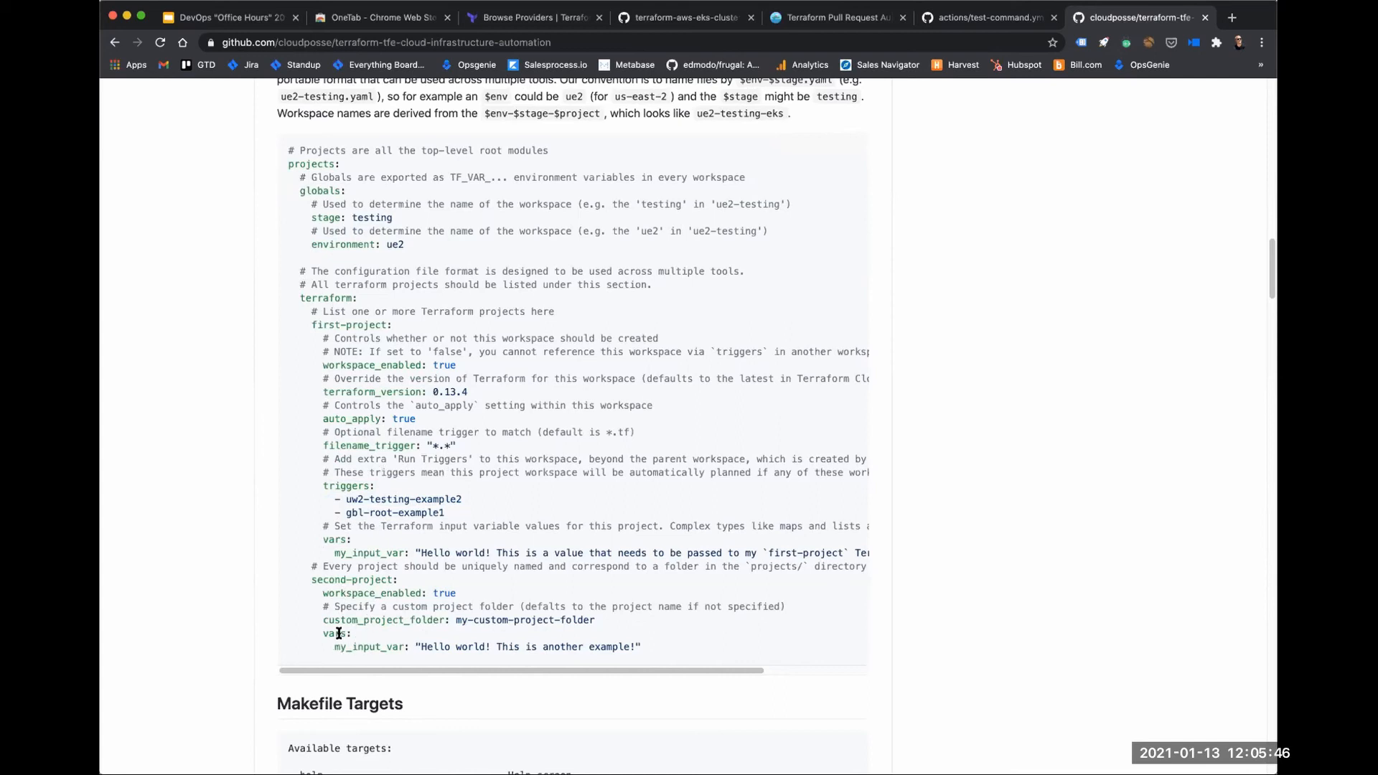
mouse_move(330, 676)
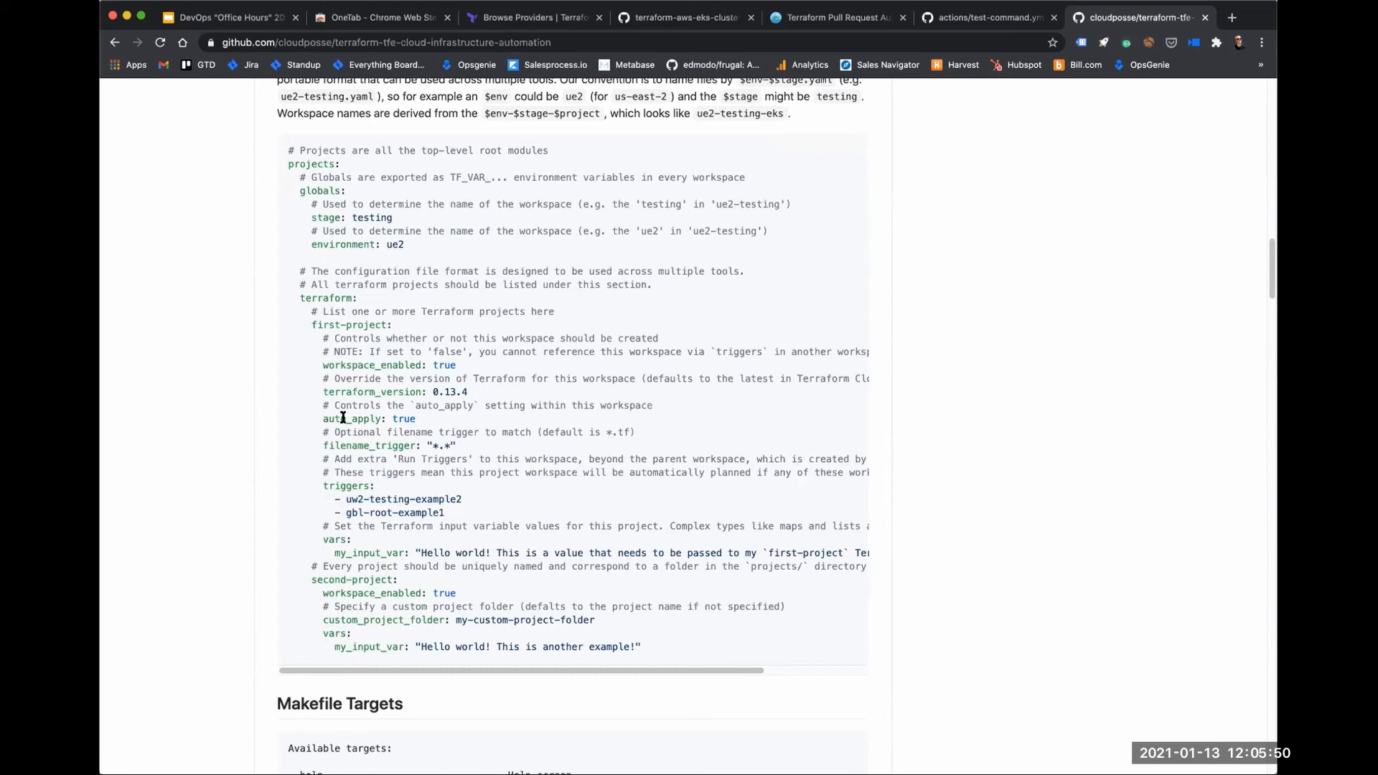
mouse_move(351, 564)
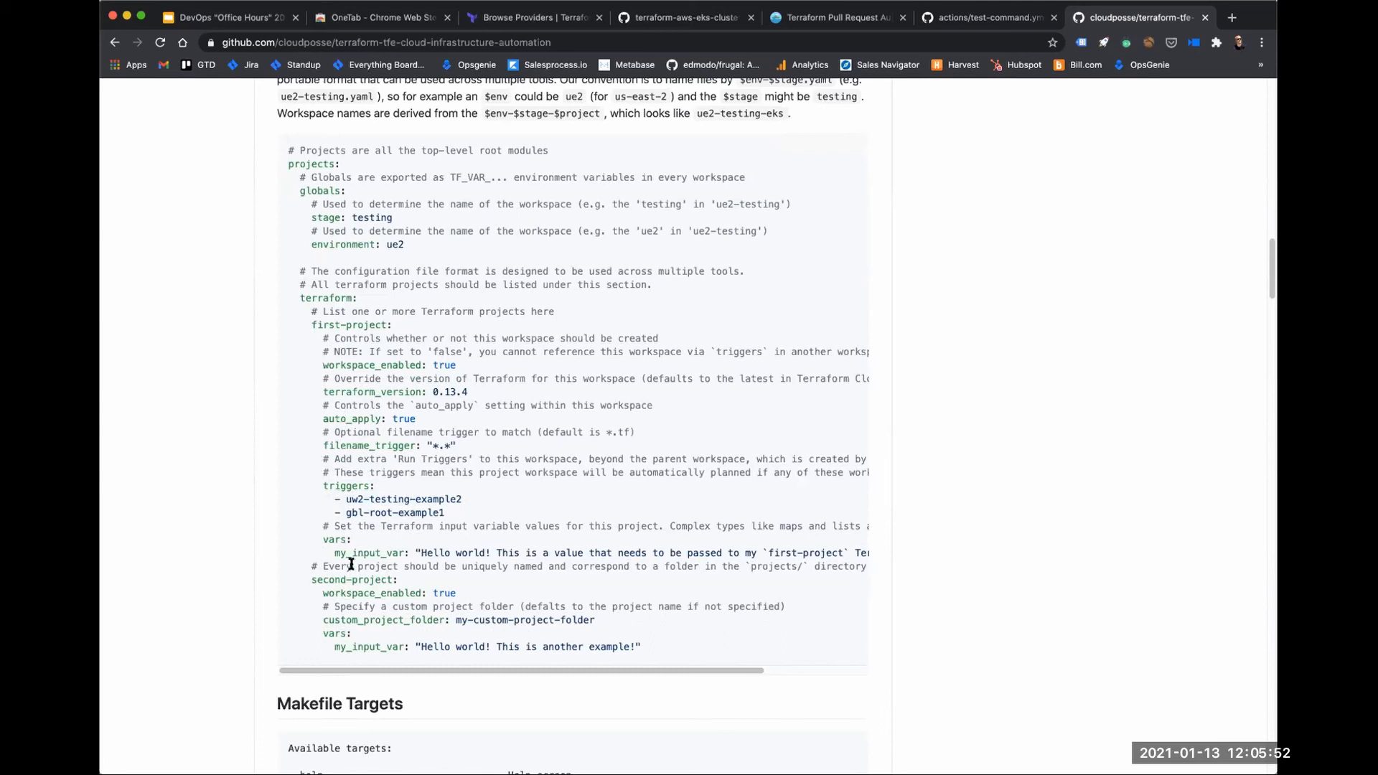
mouse_move(280, 614)
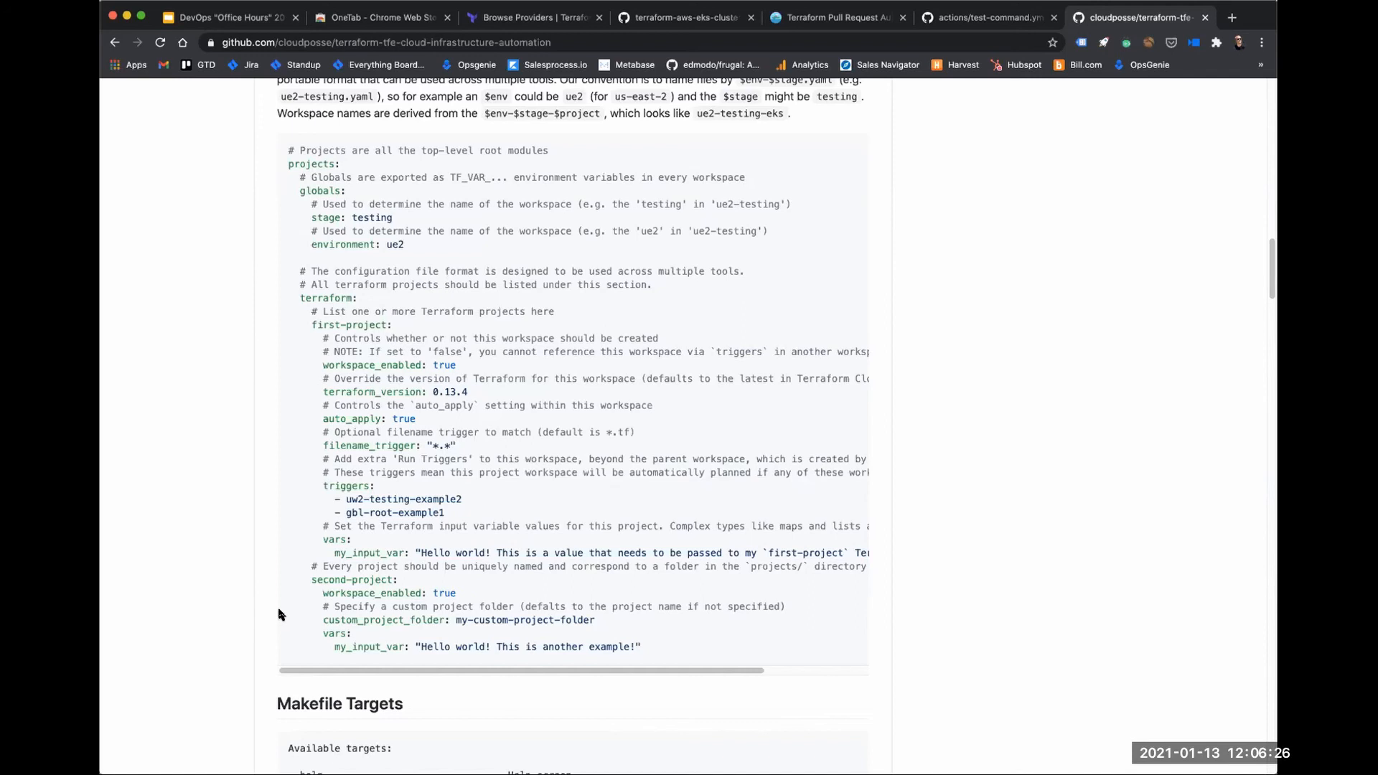
mouse_move(300, 622)
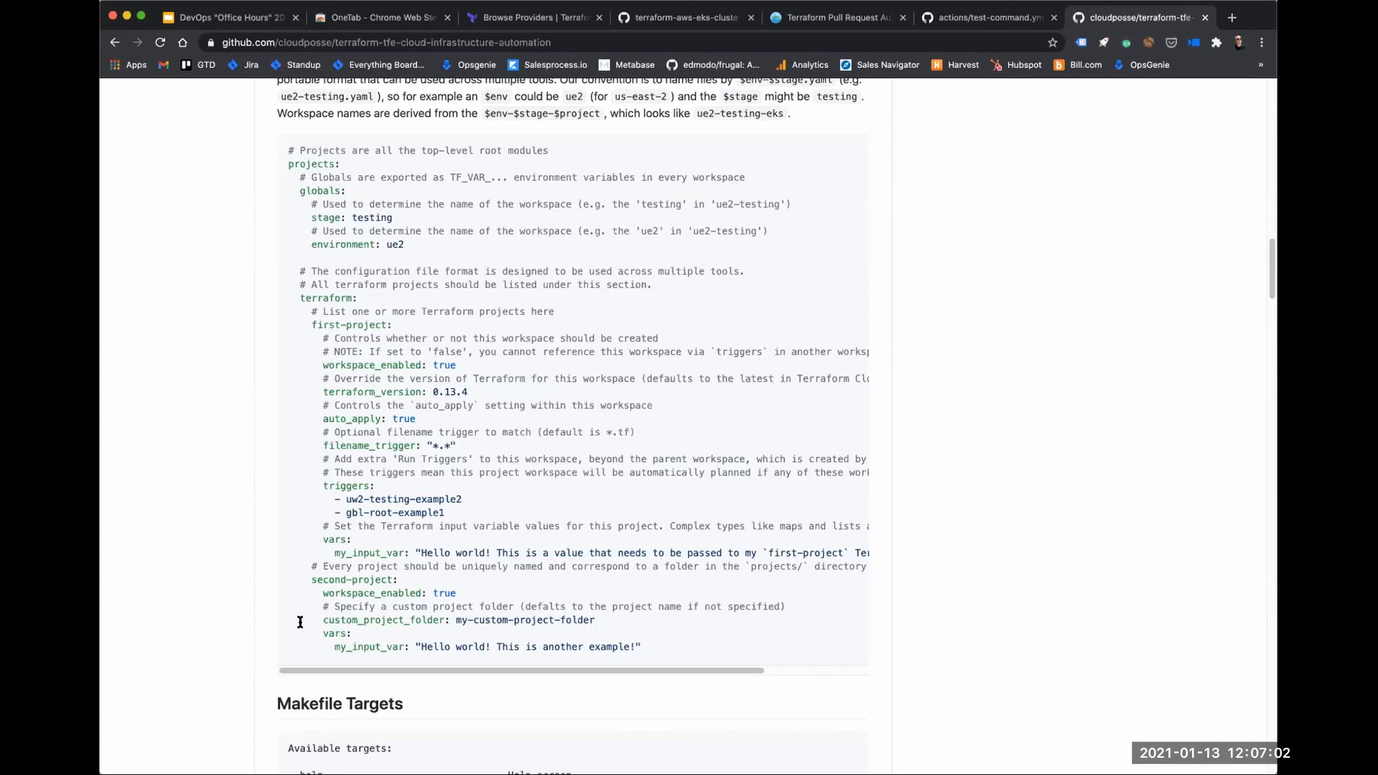
mouse_move(496, 594)
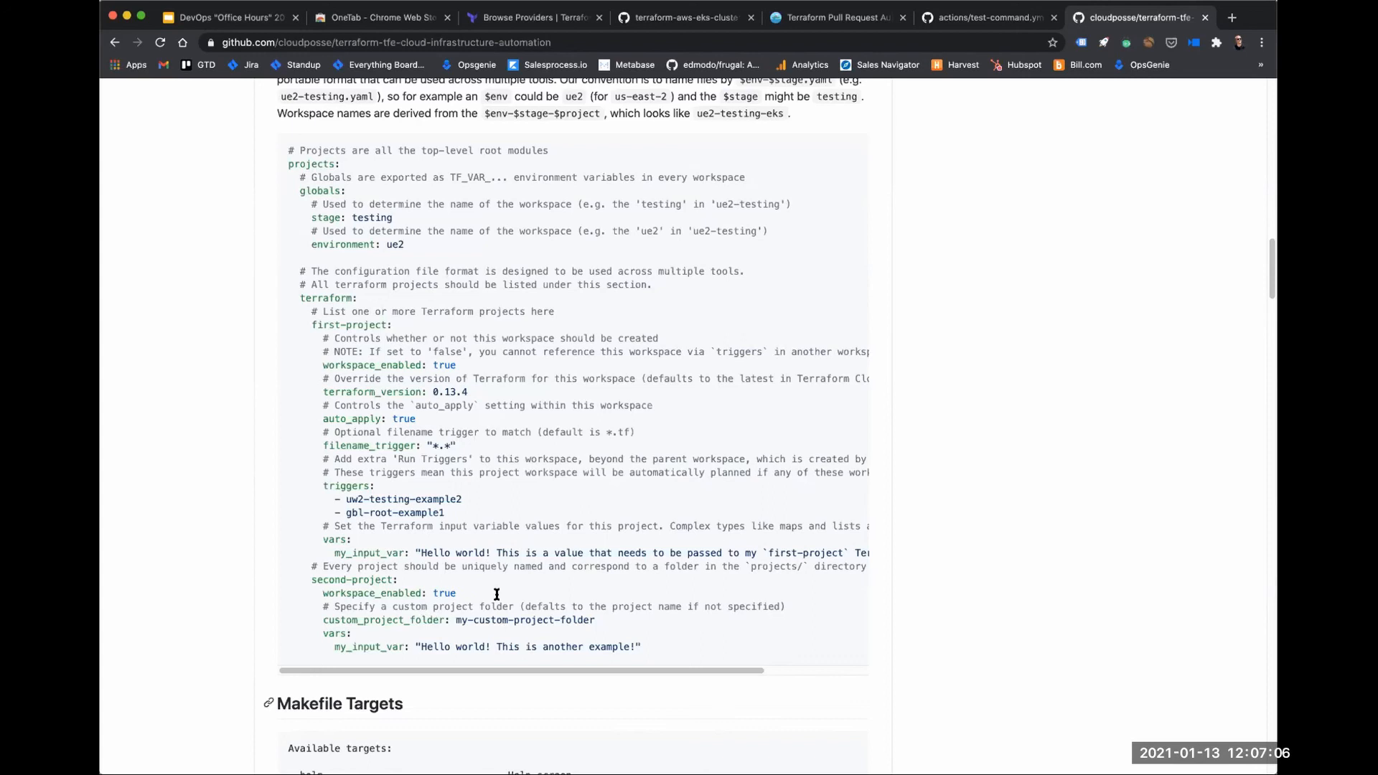
mouse_move(332, 258)
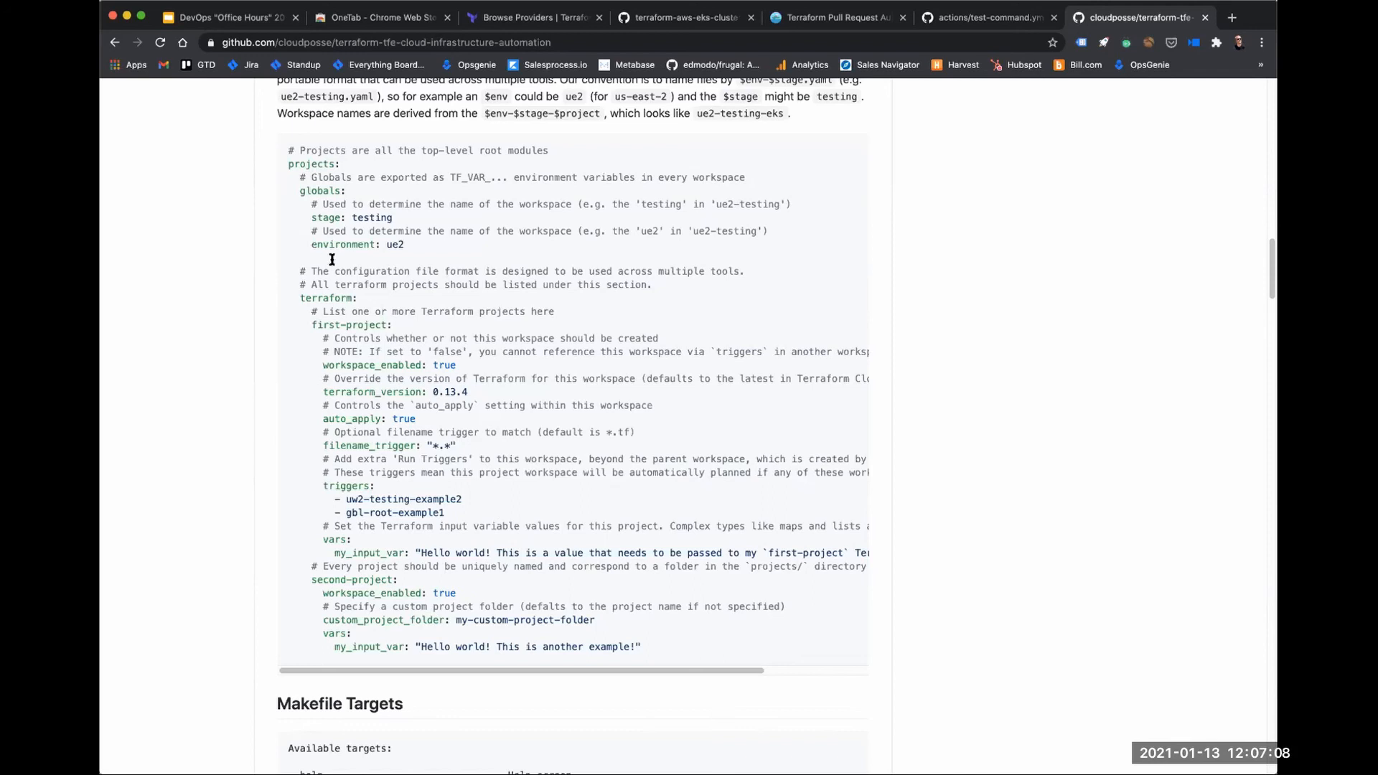
mouse_move(307, 302)
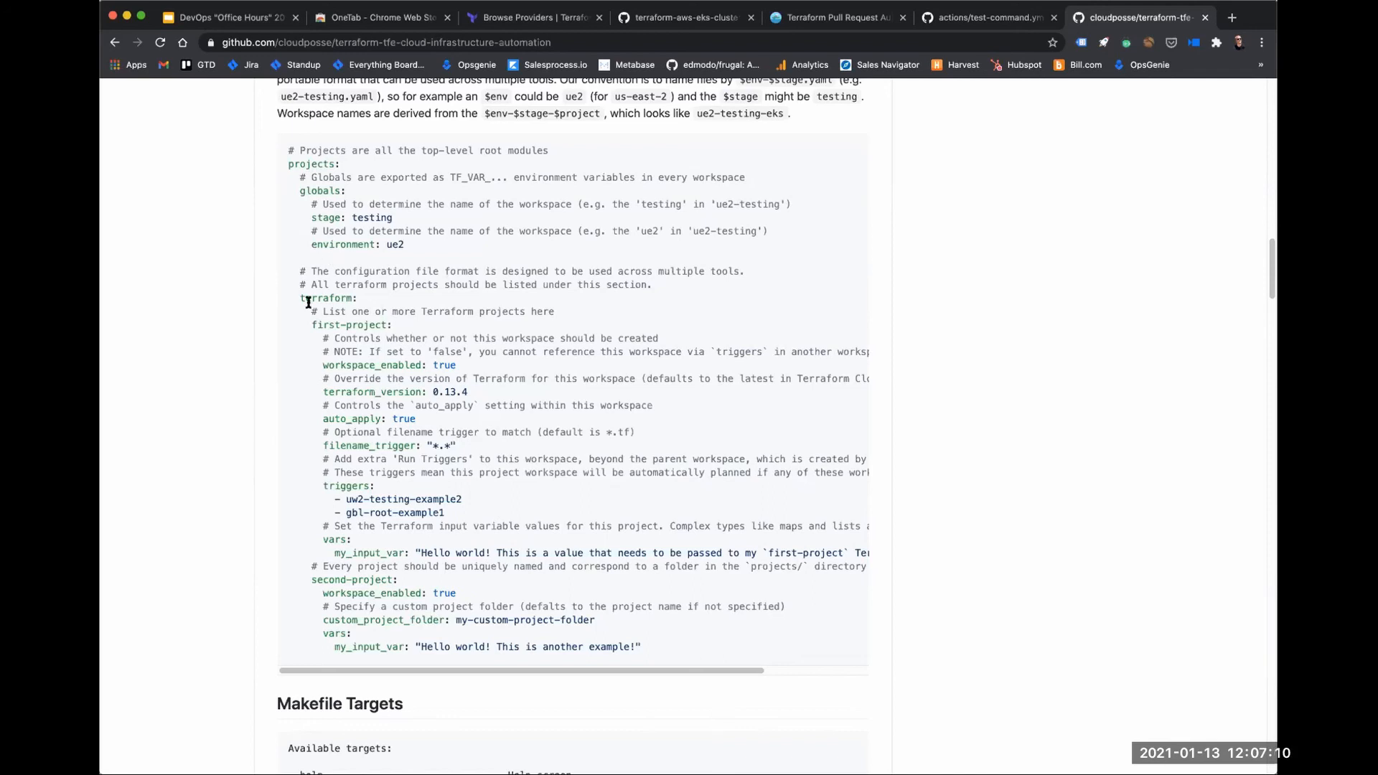
mouse_move(285, 386)
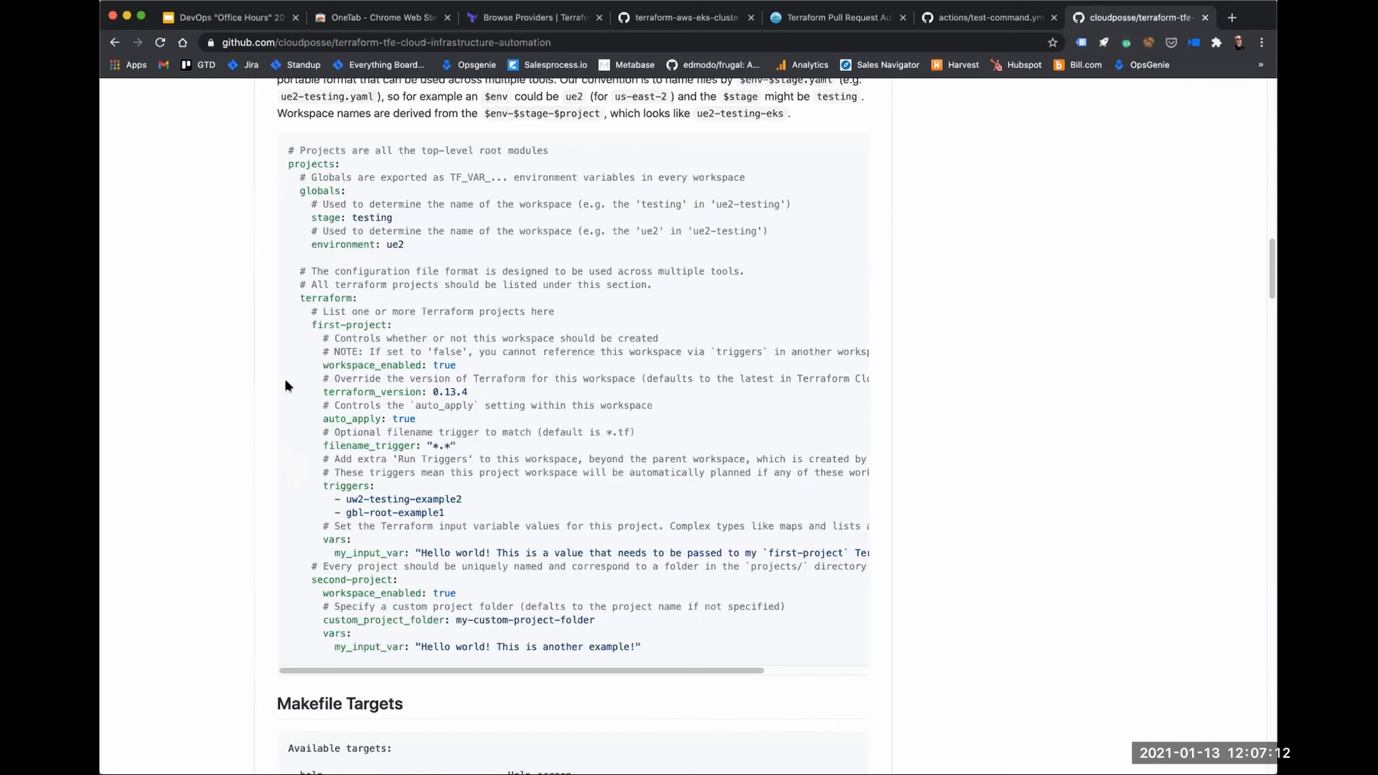